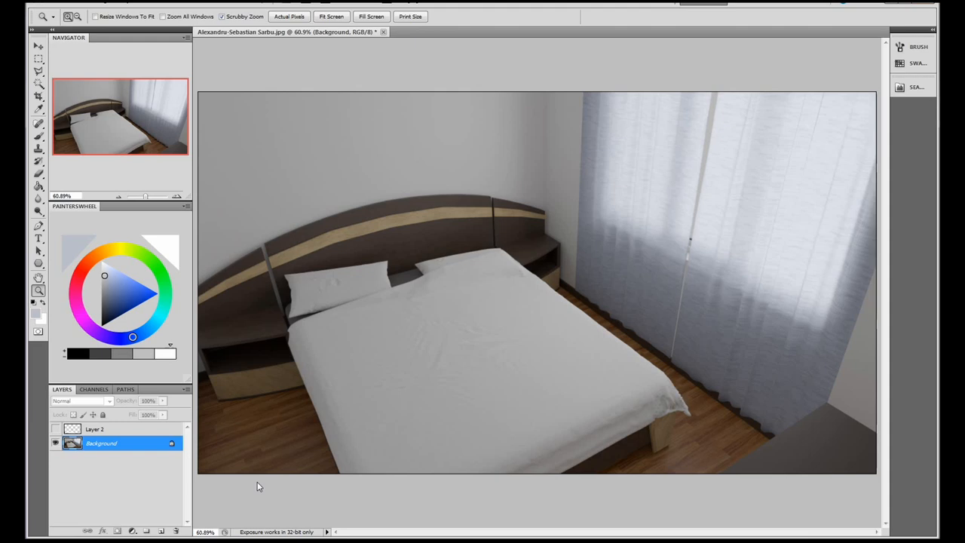
mouse_move(538, 286)
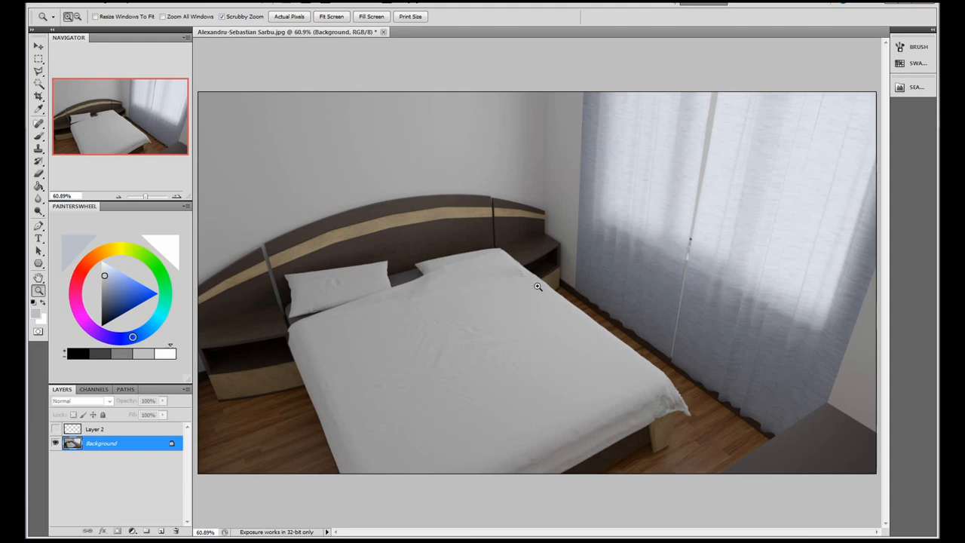
mouse_move(561, 259)
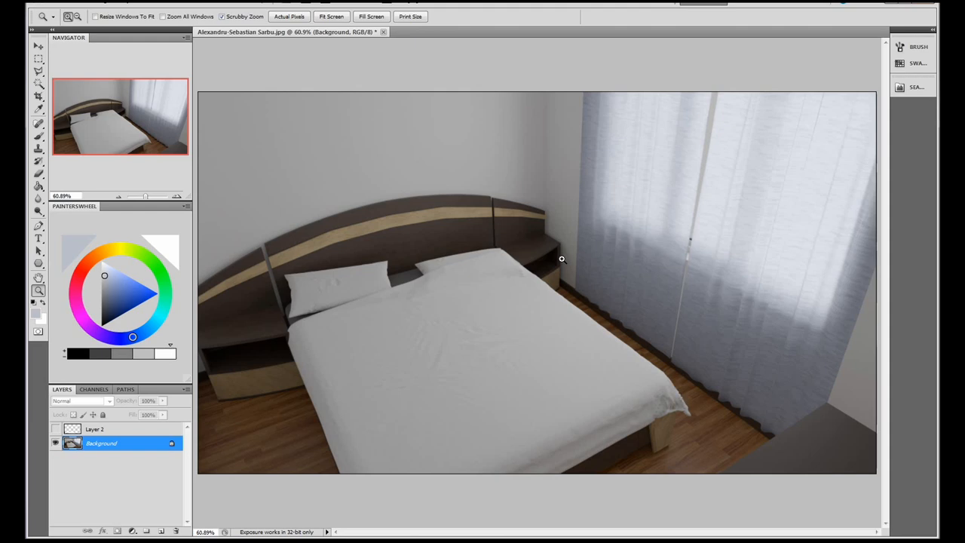
mouse_move(431, 141)
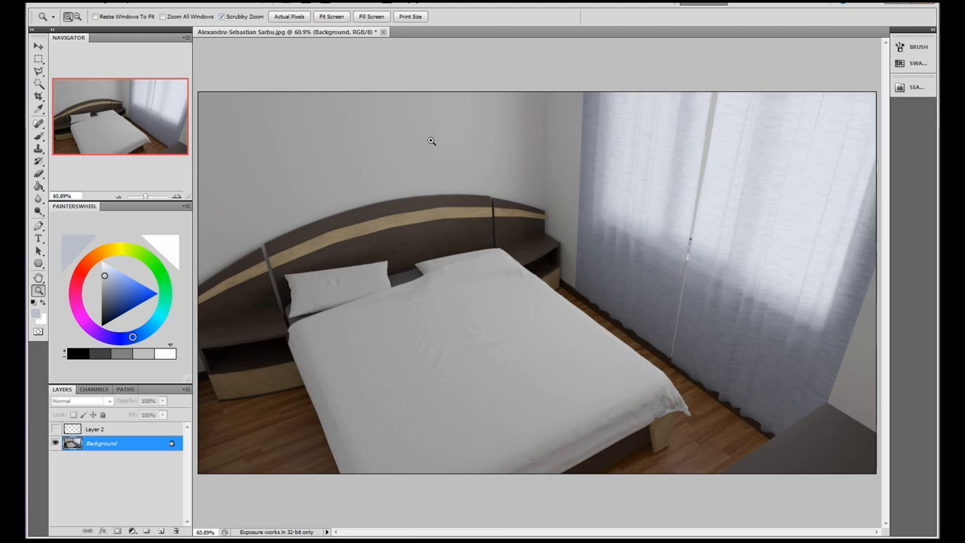
mouse_move(422, 142)
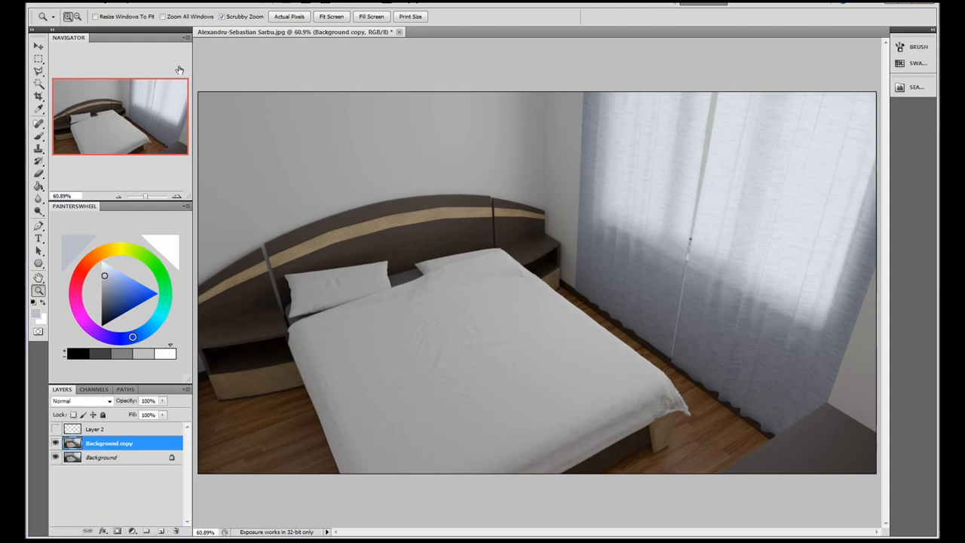
Apply Auto Color, then shift the shadows toward yellow with Color Balance
left_click(83, 6)
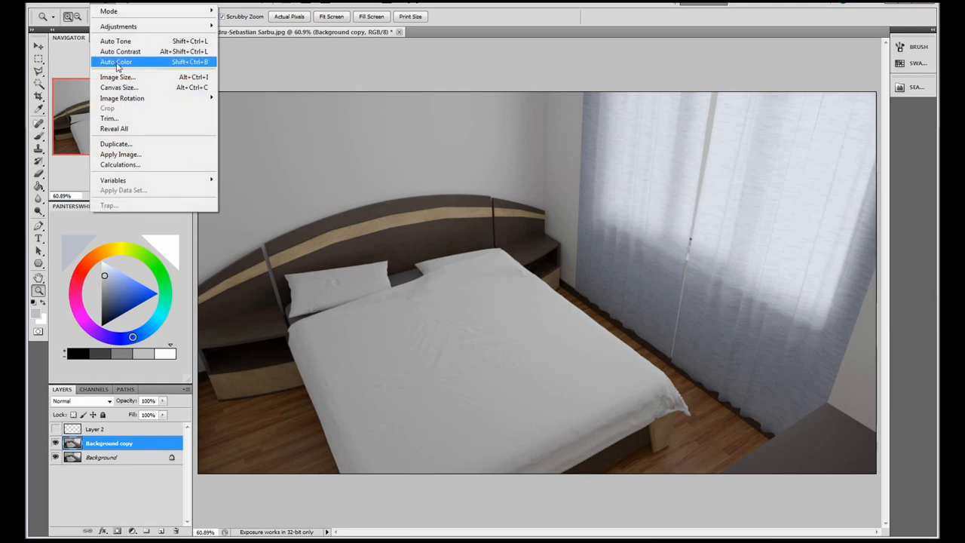
left_click(116, 62)
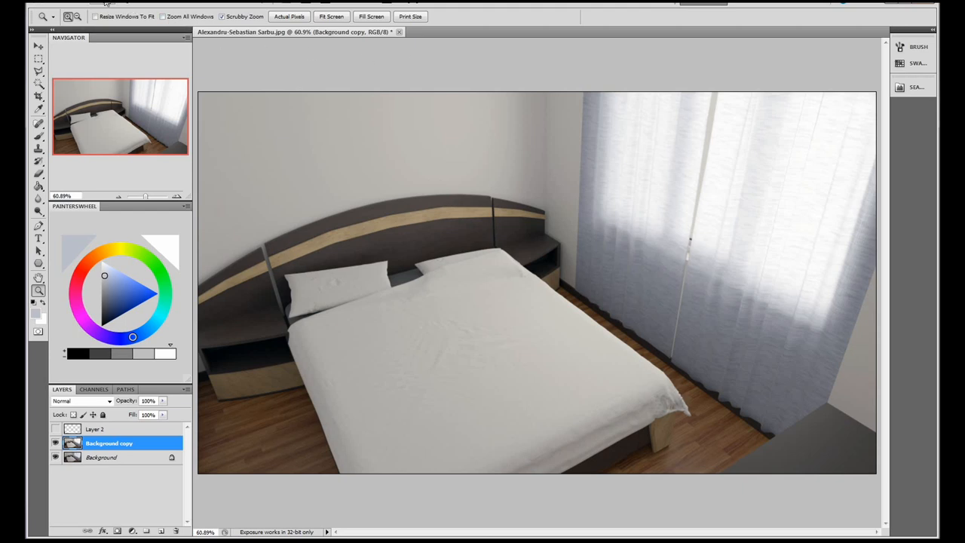
left_click(118, 25)
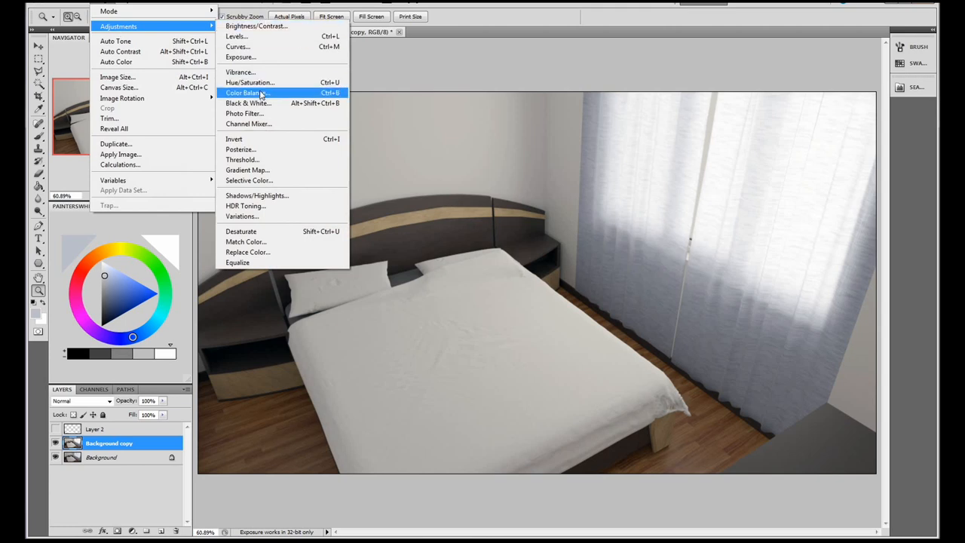
left_click(242, 93)
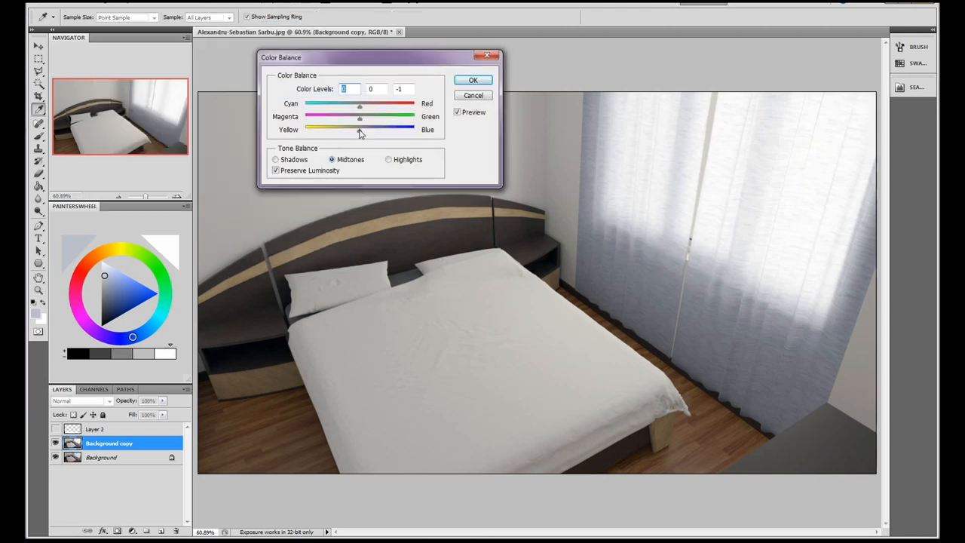
left_click(389, 159)
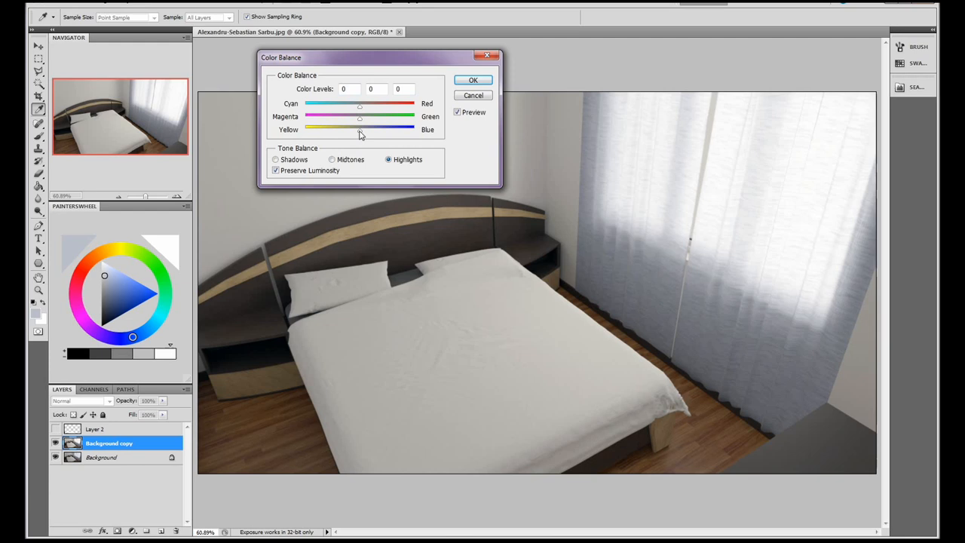
left_click(275, 159)
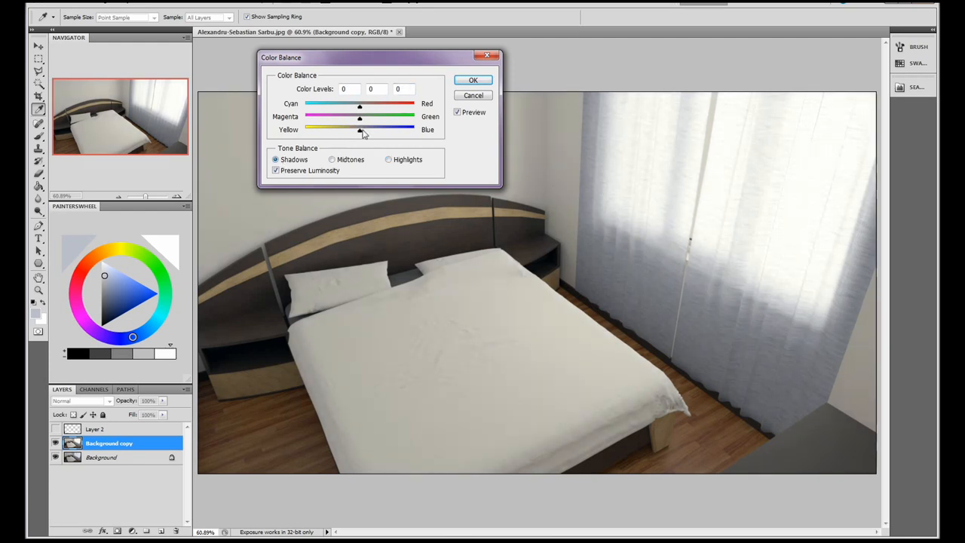
left_click_drag(360, 128, 354, 129)
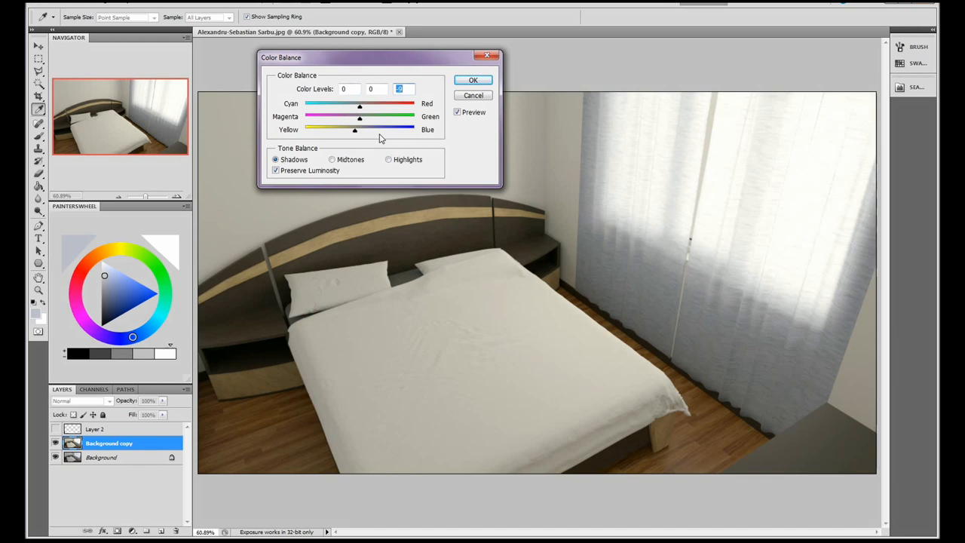
mouse_move(453, 89)
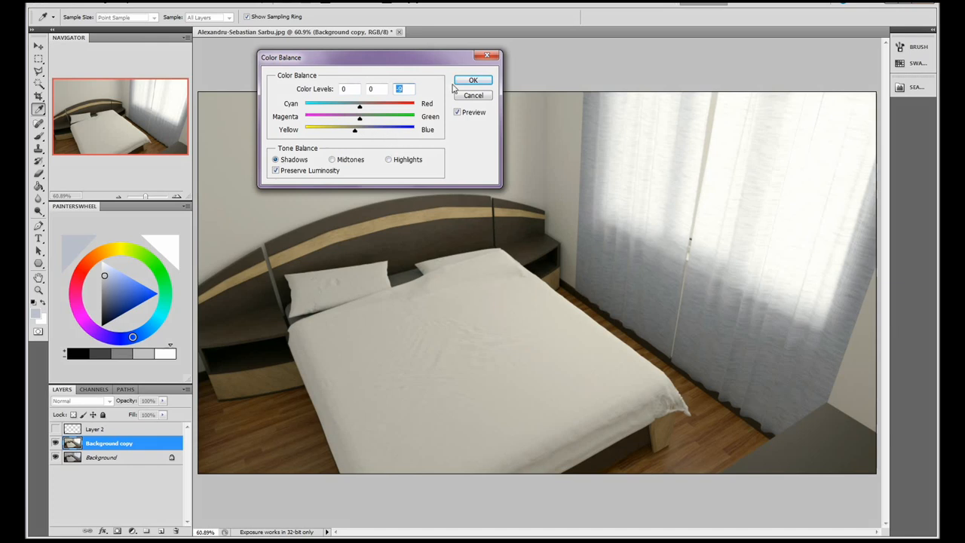
left_click(472, 80)
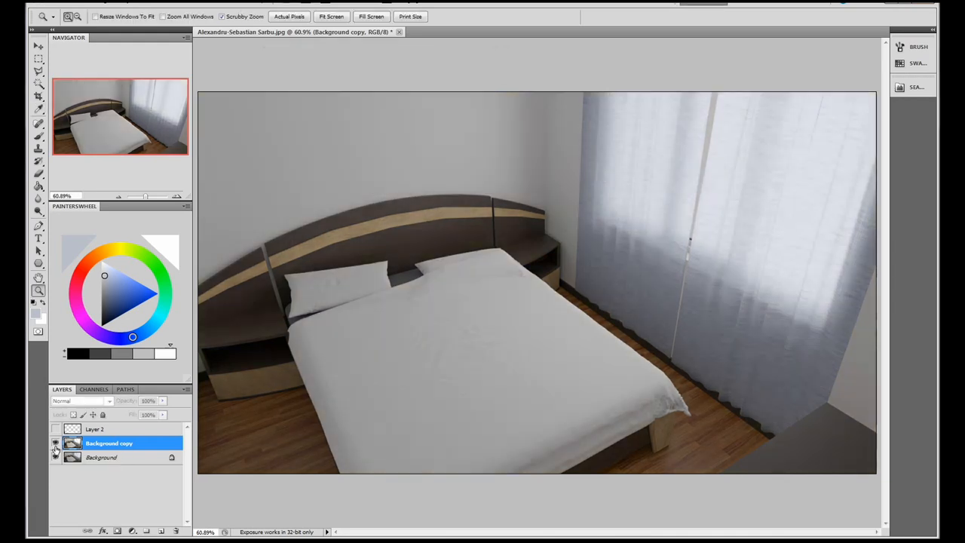
Turn the Background copy layer back on and zoom in on the bedroom render
left_click(55, 457)
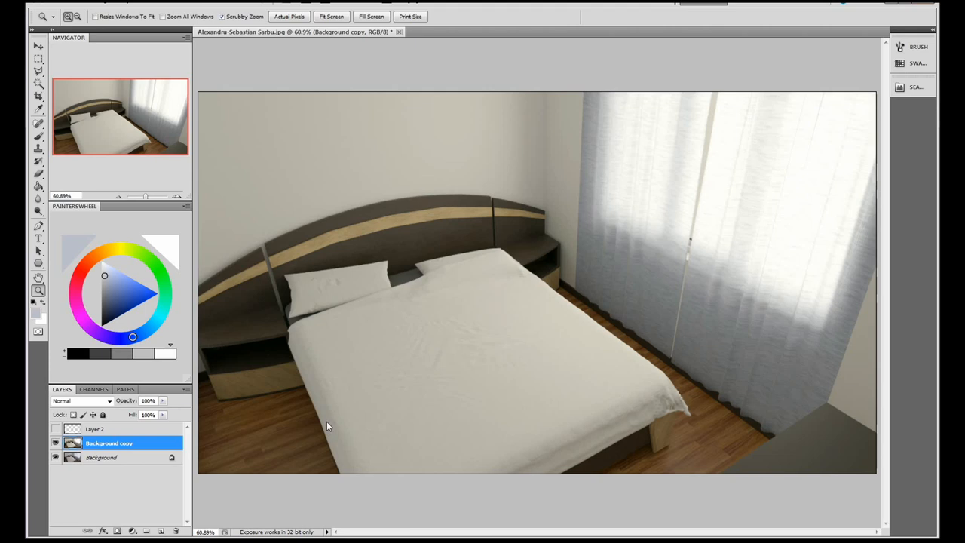
mouse_move(417, 234)
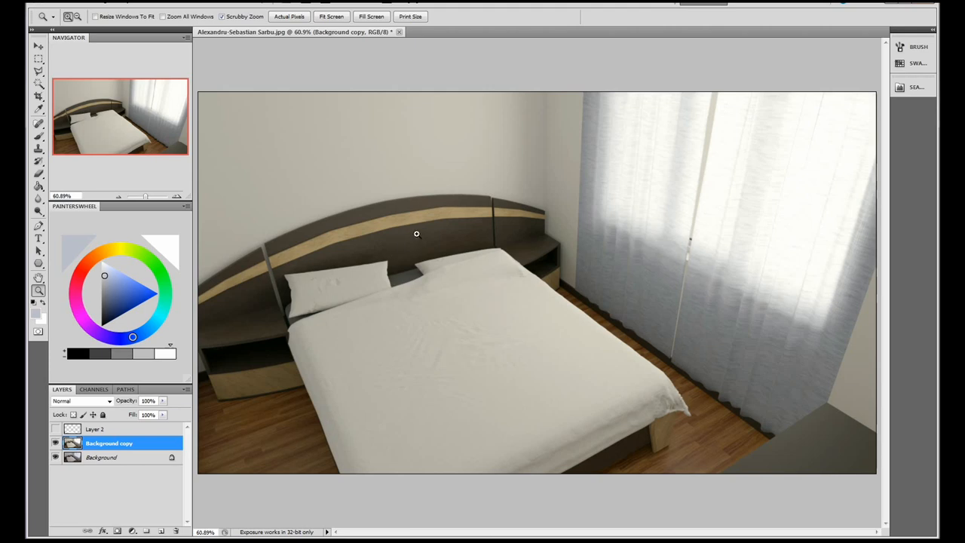
mouse_move(500, 388)
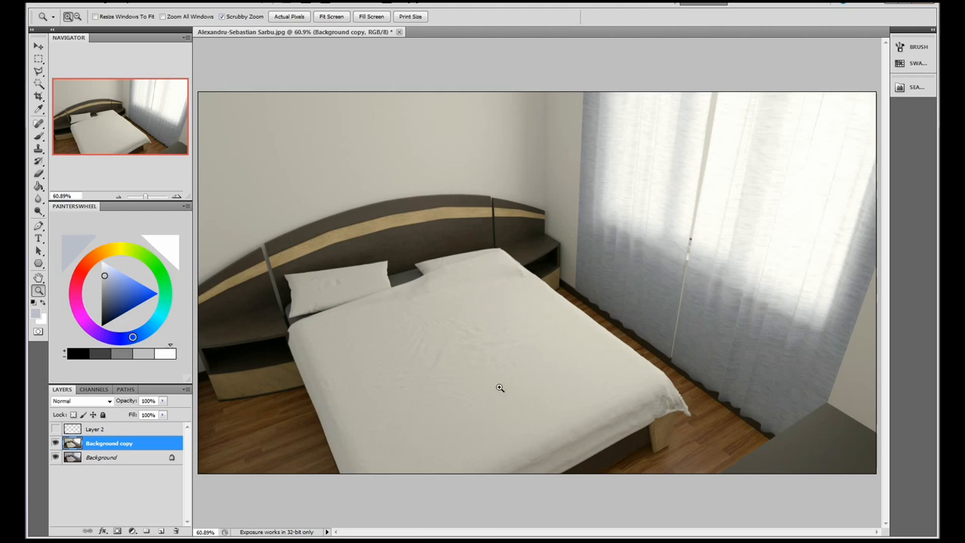
mouse_move(740, 263)
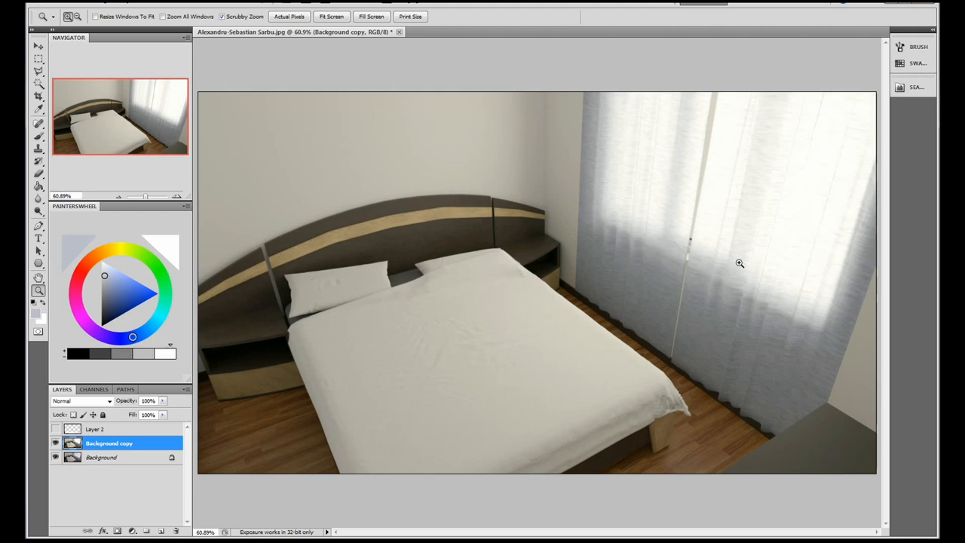
mouse_move(766, 215)
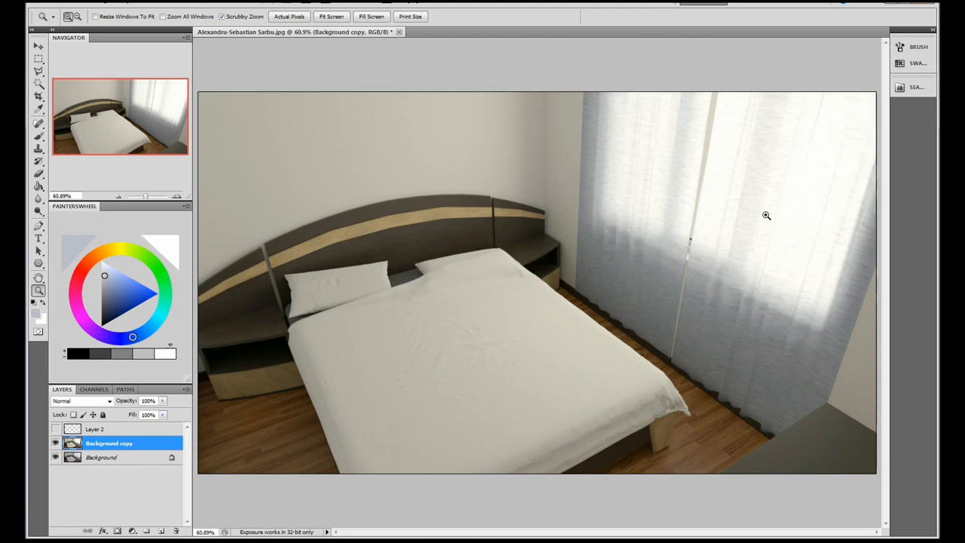
mouse_move(707, 330)
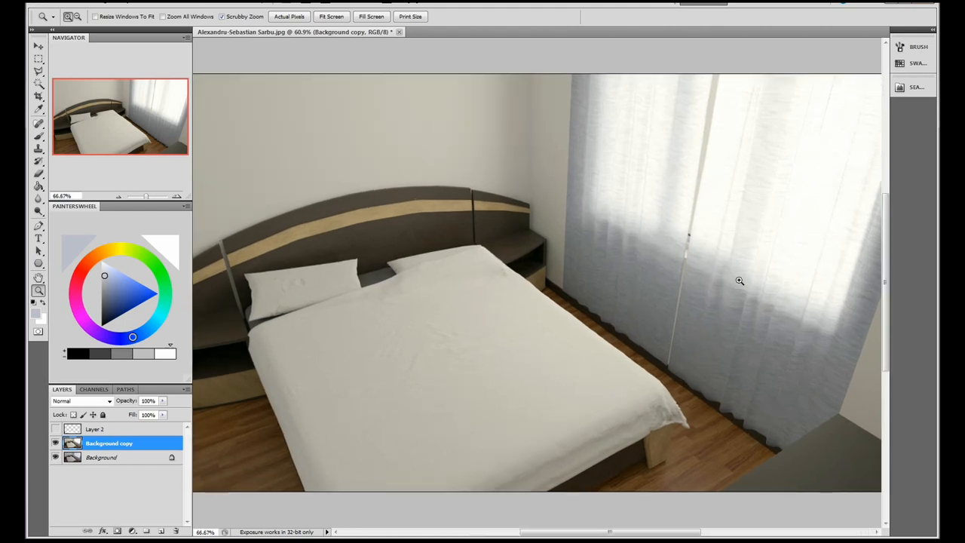
left_click(739, 281)
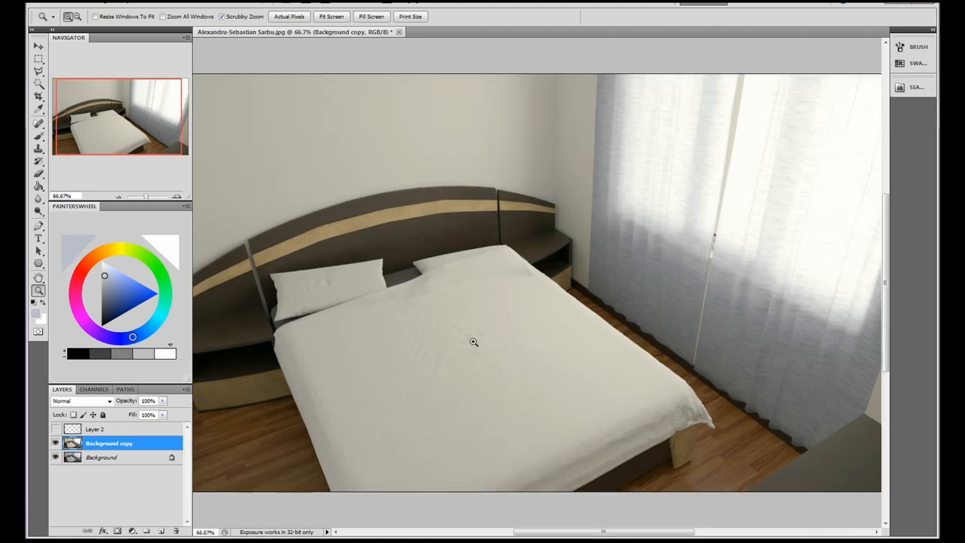
mouse_move(420, 380)
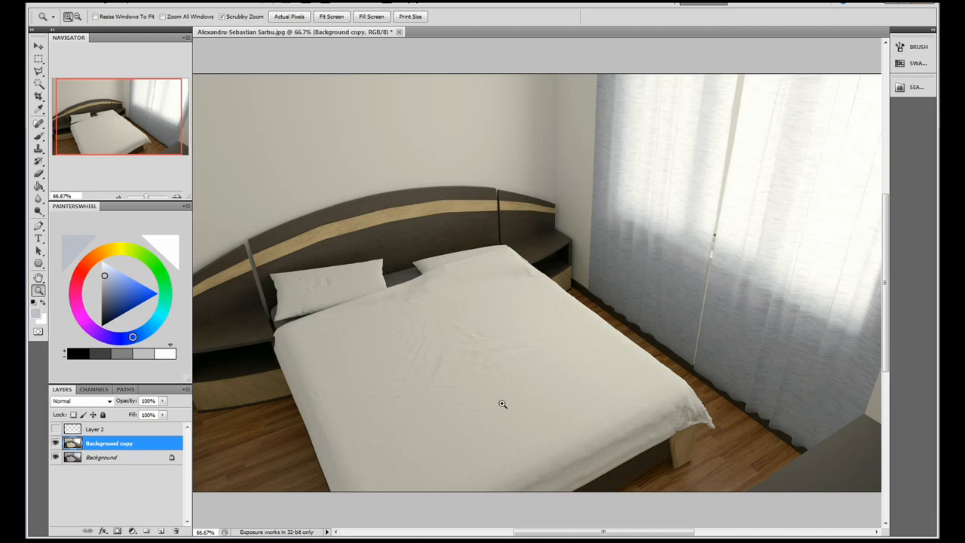
mouse_move(535, 419)
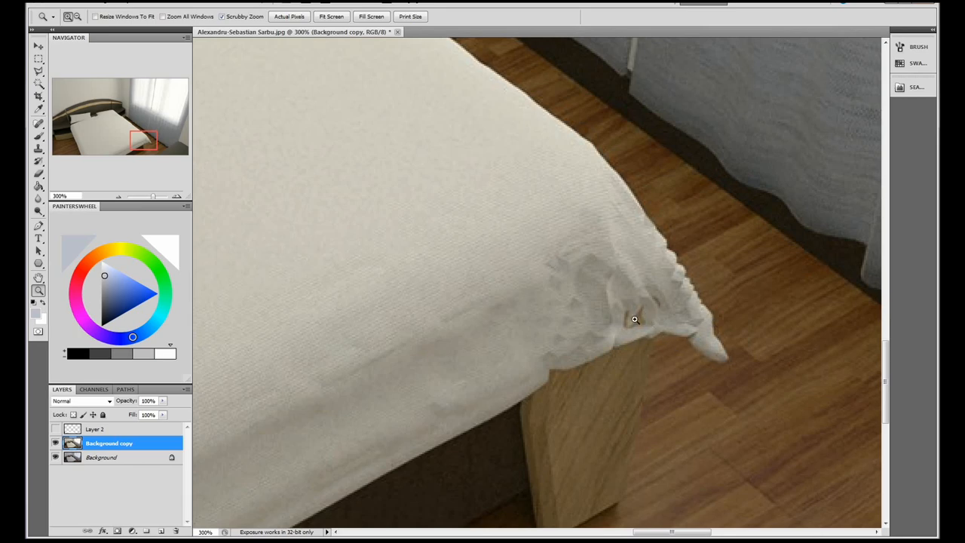
mouse_move(647, 324)
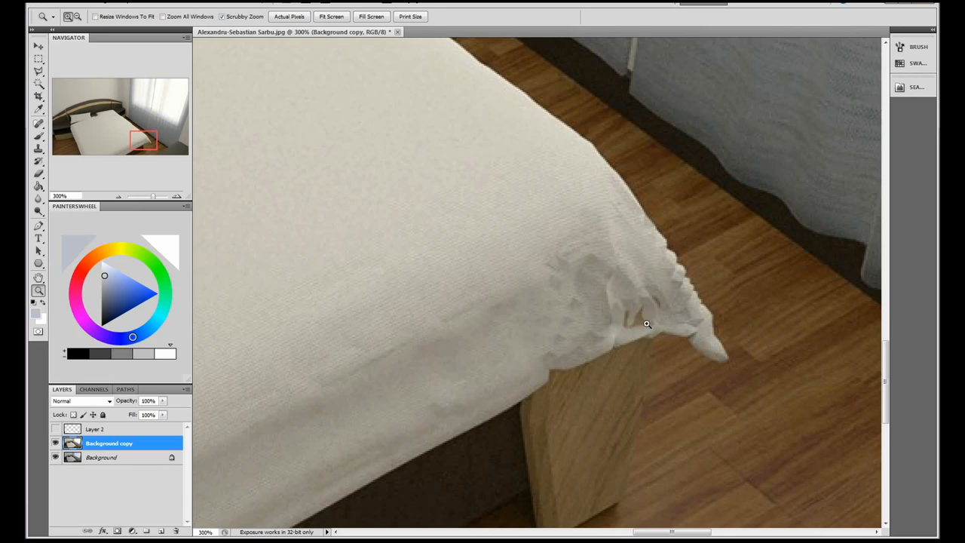
mouse_move(496, 270)
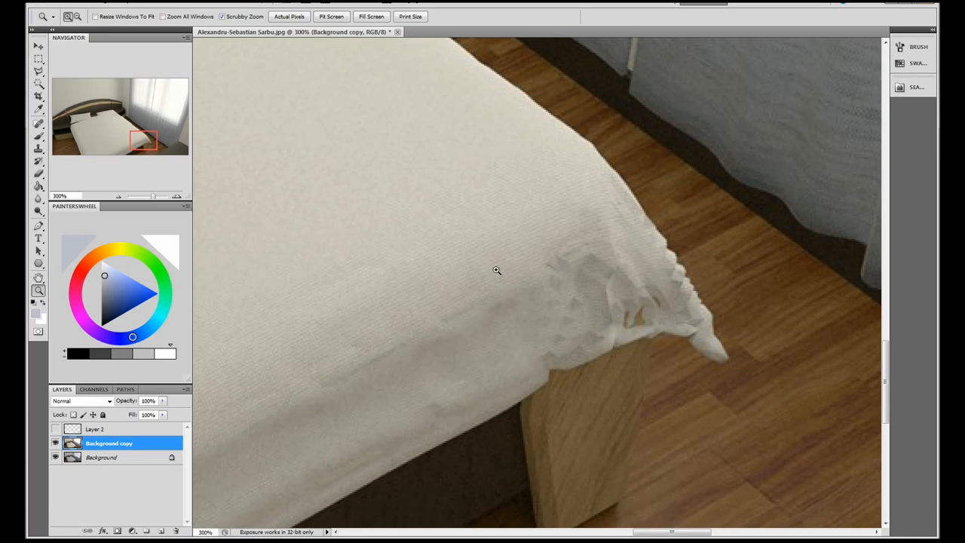
mouse_move(647, 312)
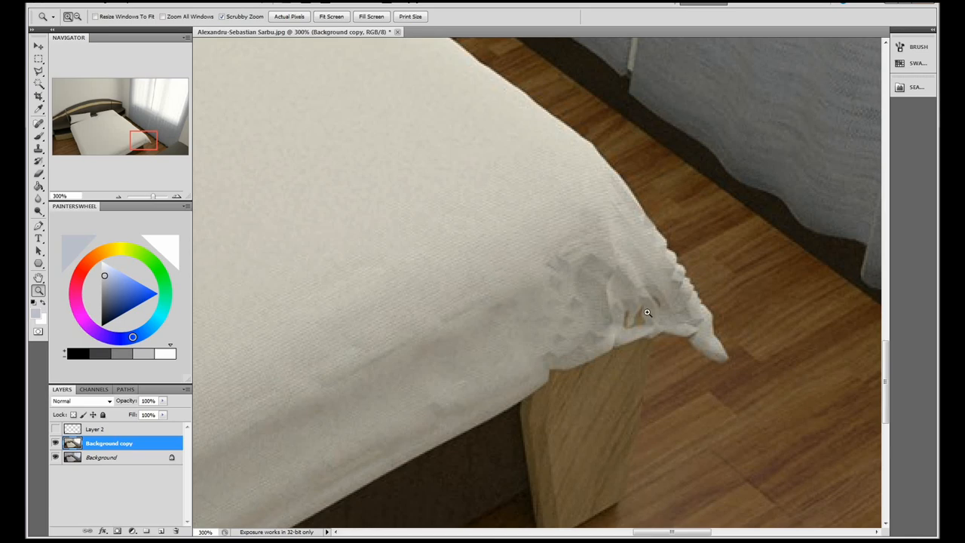
mouse_move(625, 305)
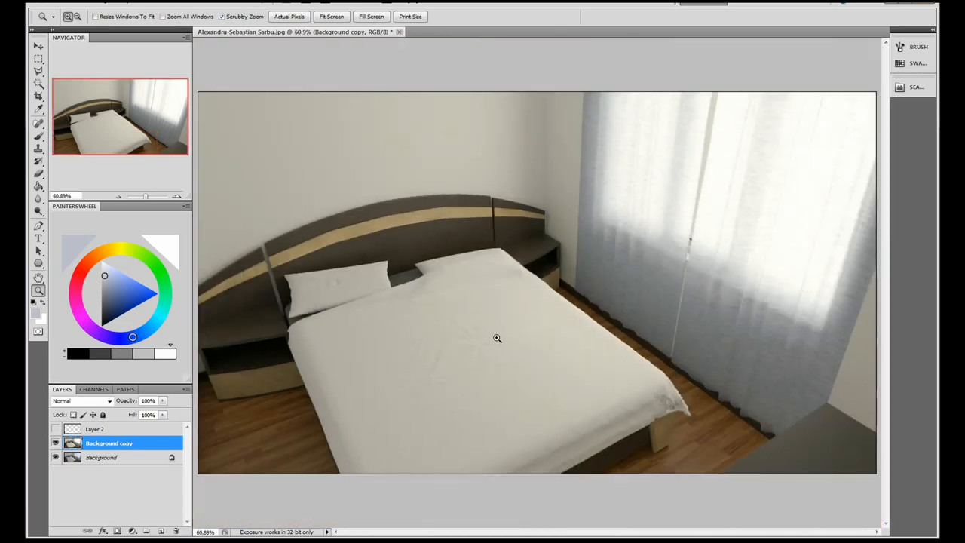
mouse_move(722, 304)
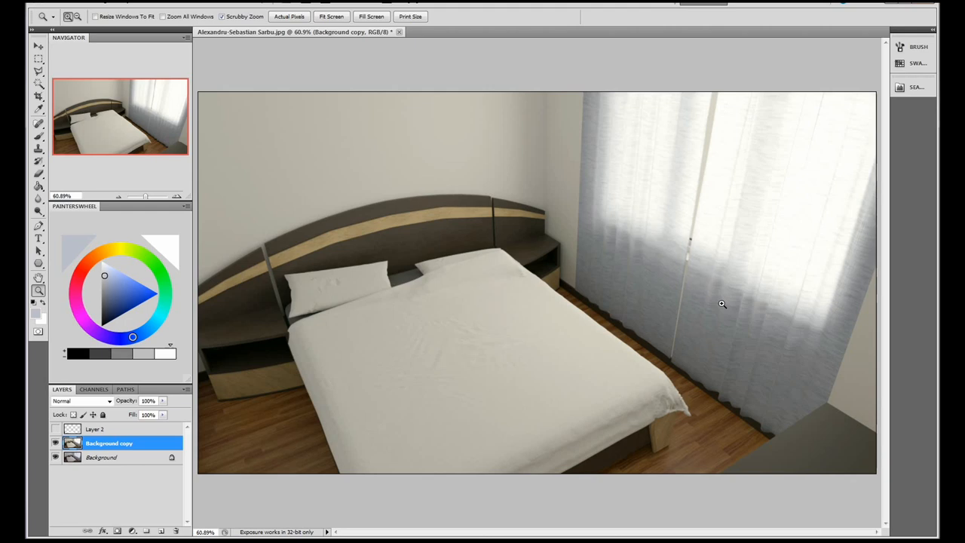
mouse_move(795, 438)
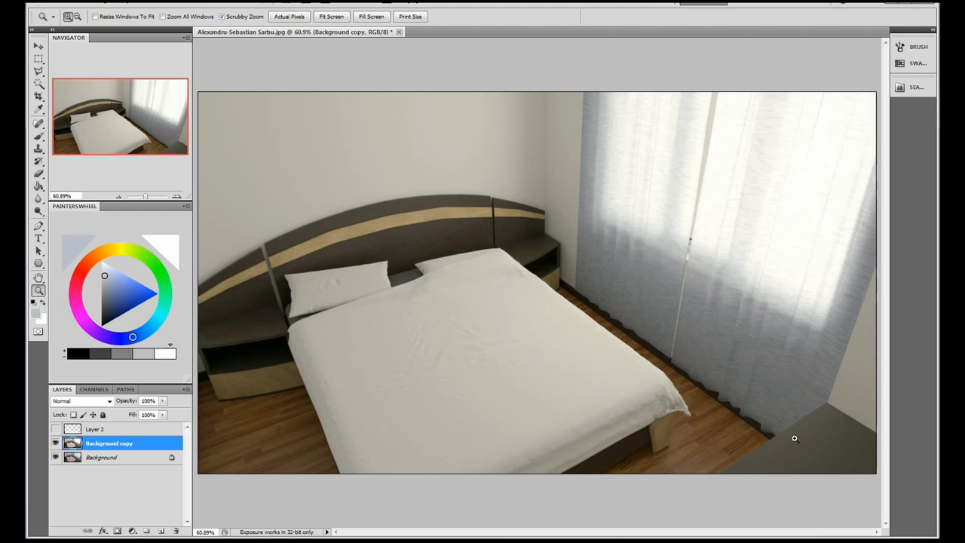
mouse_move(806, 476)
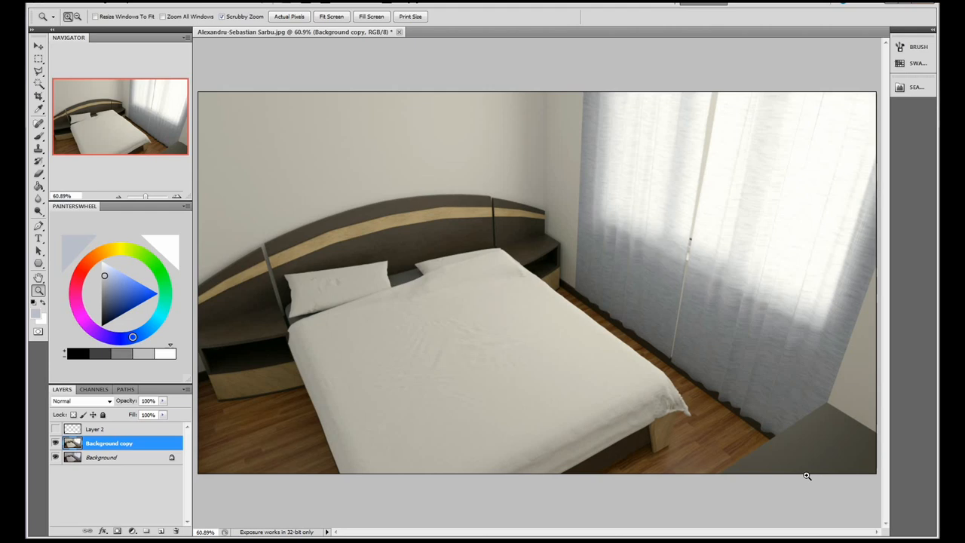
mouse_move(663, 312)
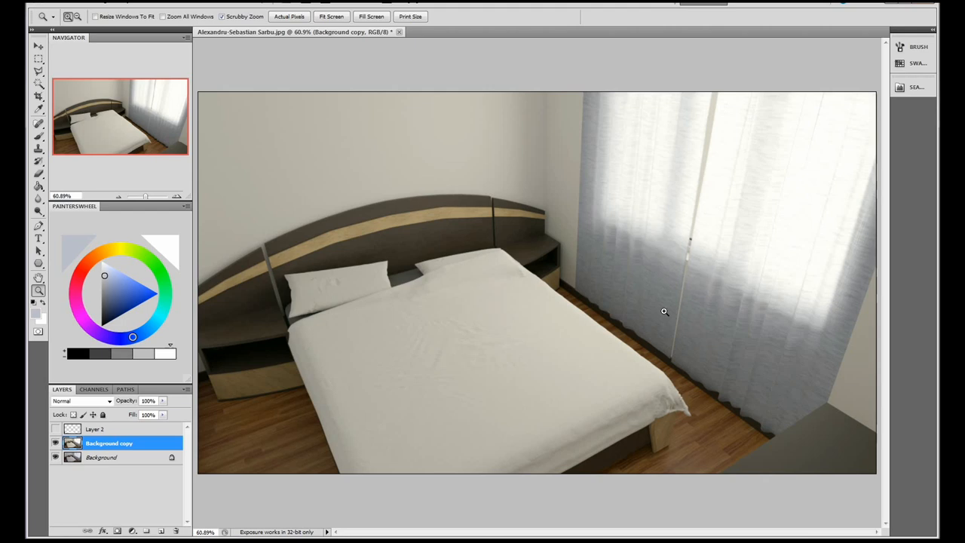
mouse_move(733, 259)
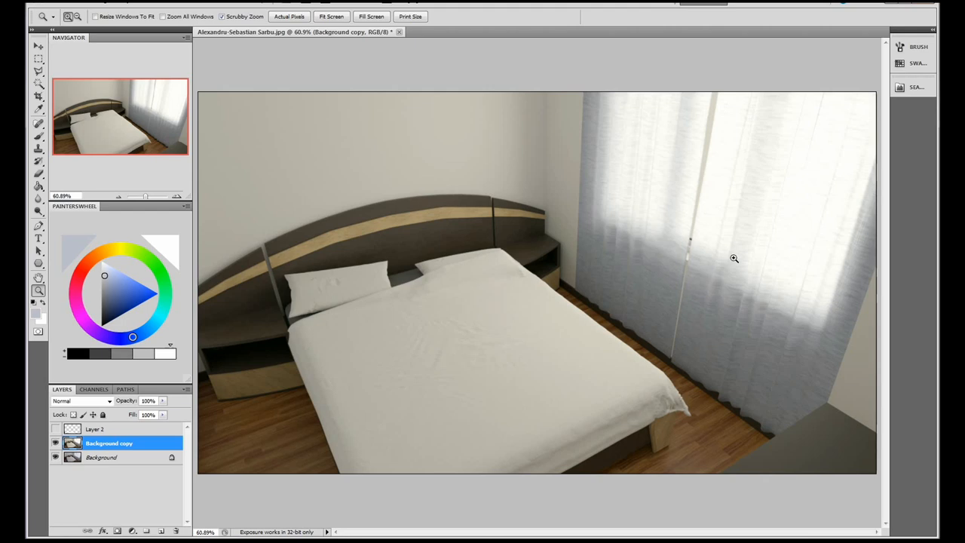
Create empty Layer 3 above the warmed Background copy
left_click(39, 136)
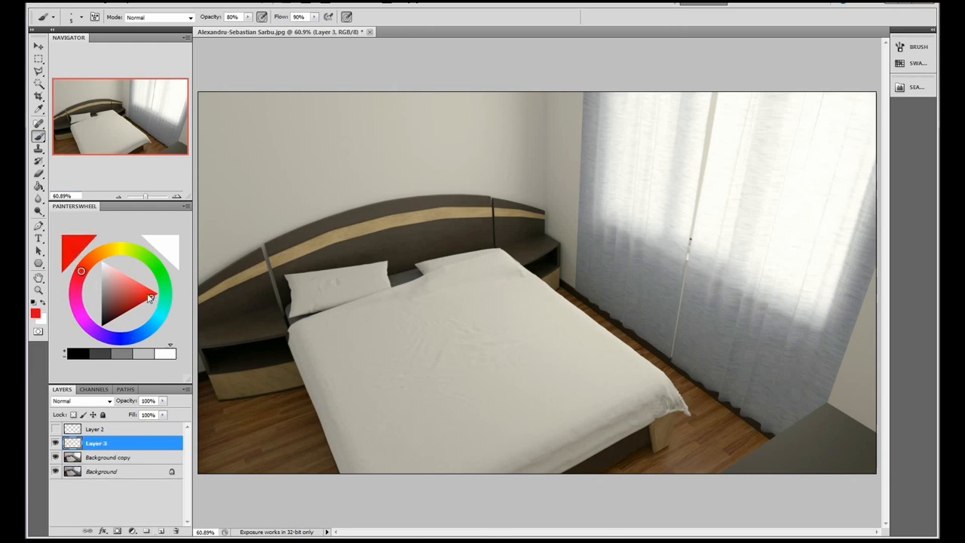
Choose a strong red as the painting colour and drag across the canvas
left_click(70, 17)
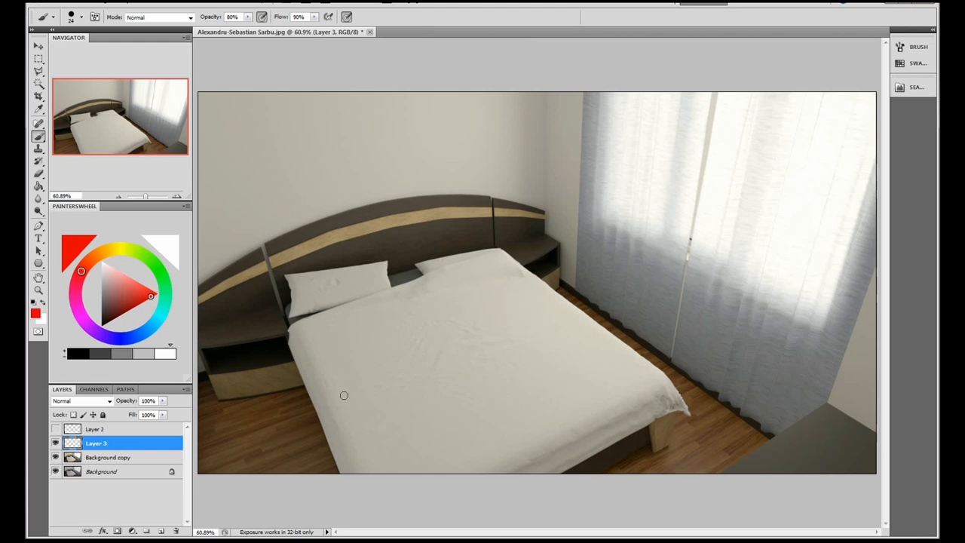
mouse_move(388, 397)
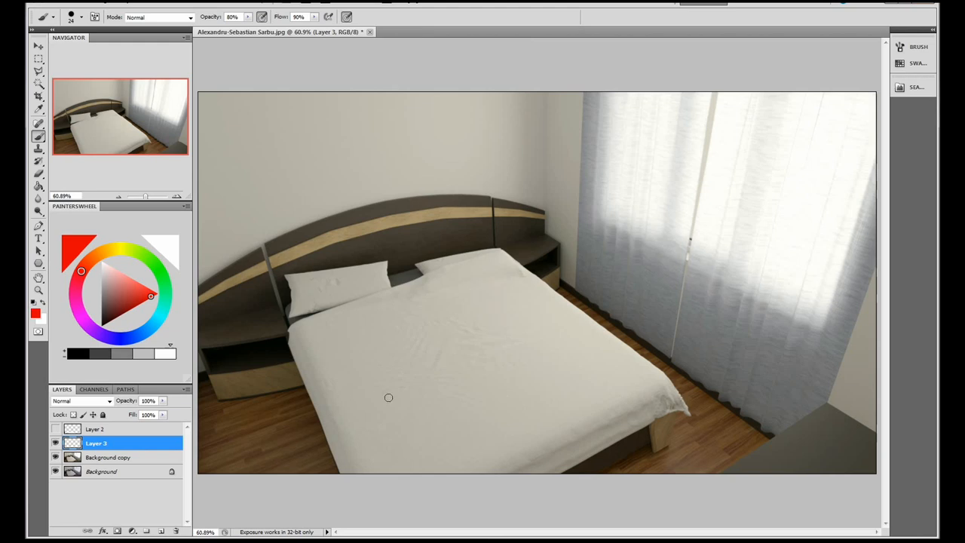
mouse_move(211, 94)
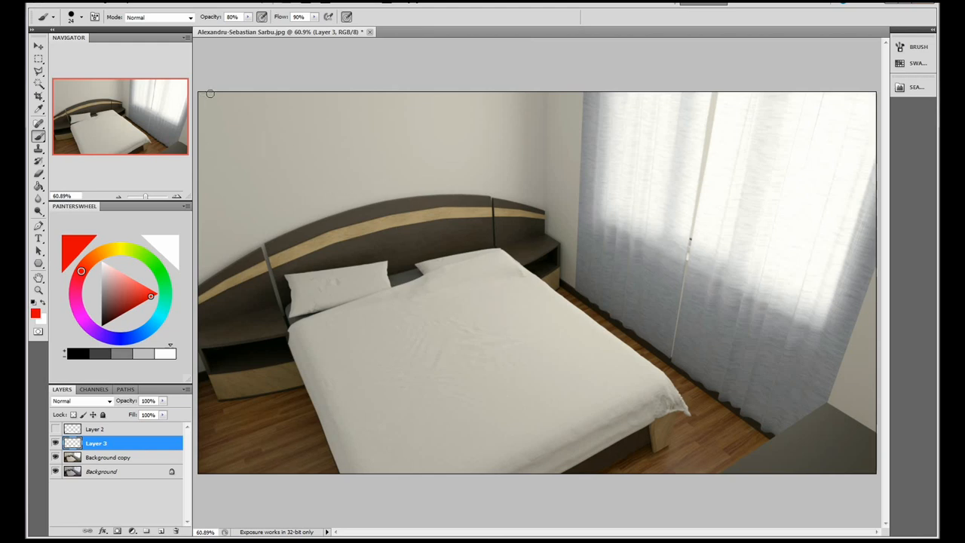
left_click_drag(211, 95, 573, 260)
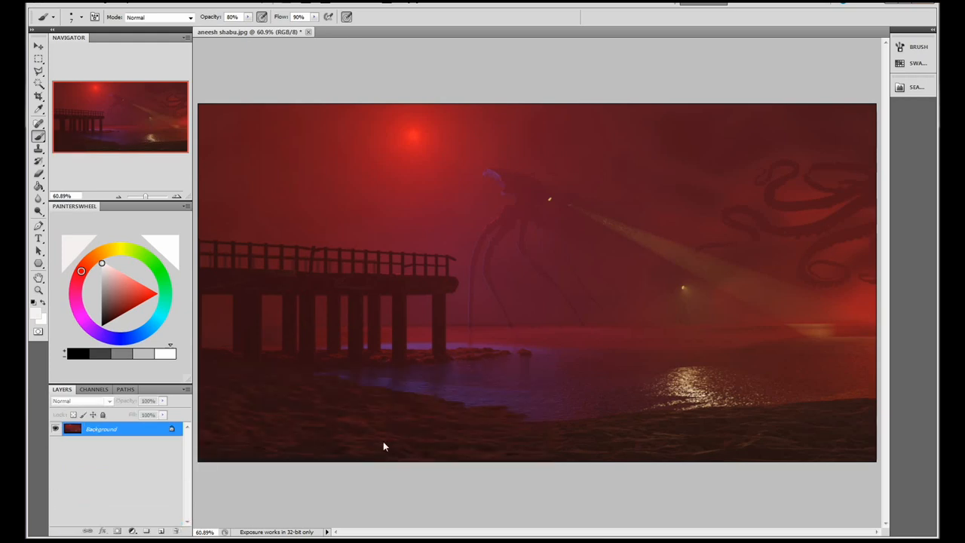
mouse_move(382, 442)
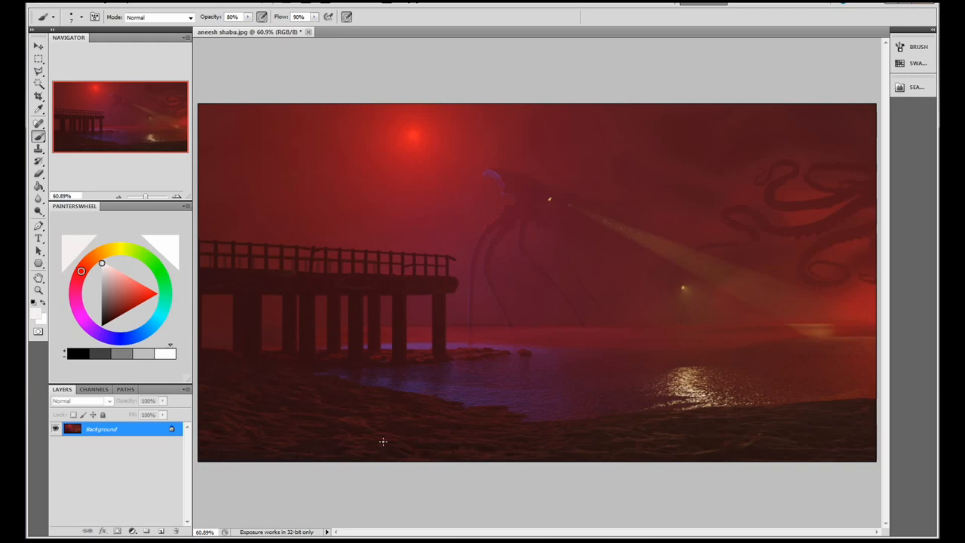
mouse_move(509, 215)
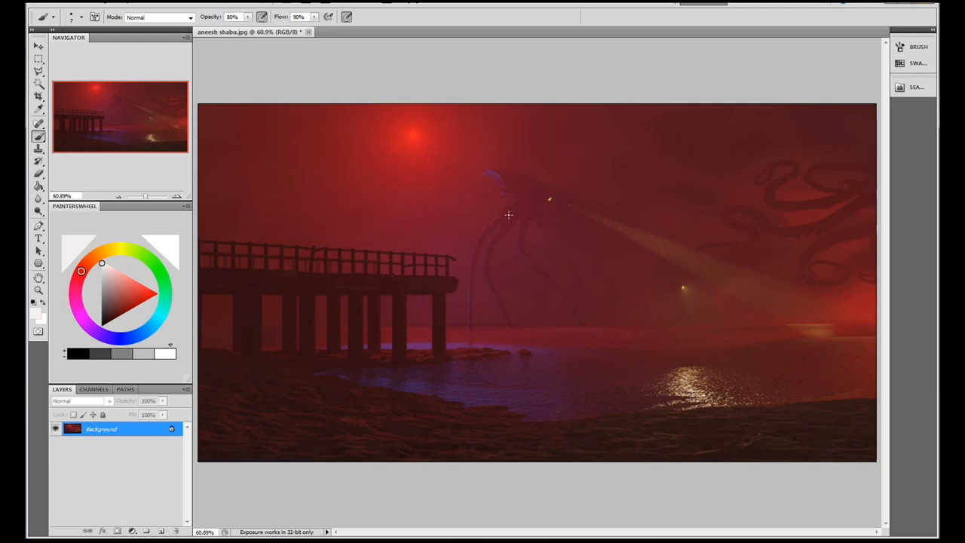
mouse_move(512, 186)
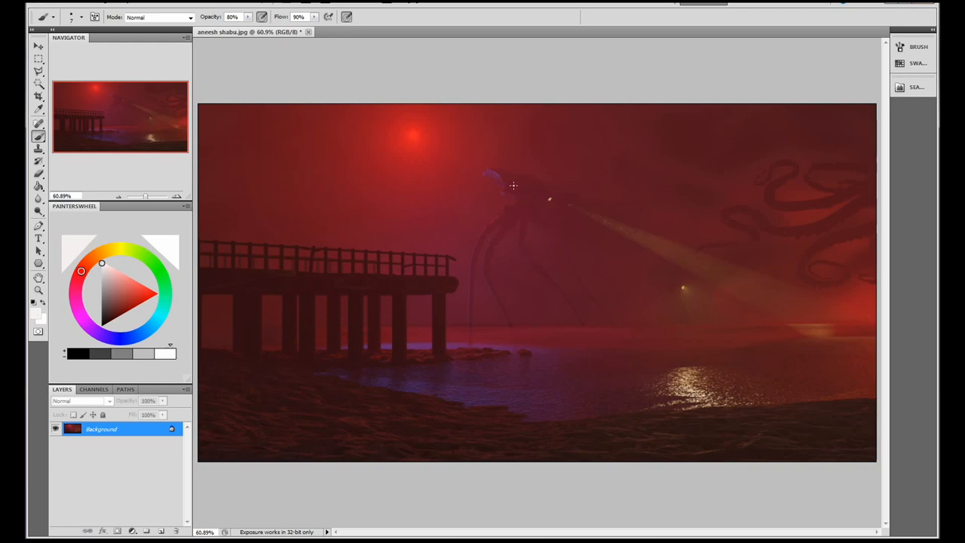
mouse_move(766, 216)
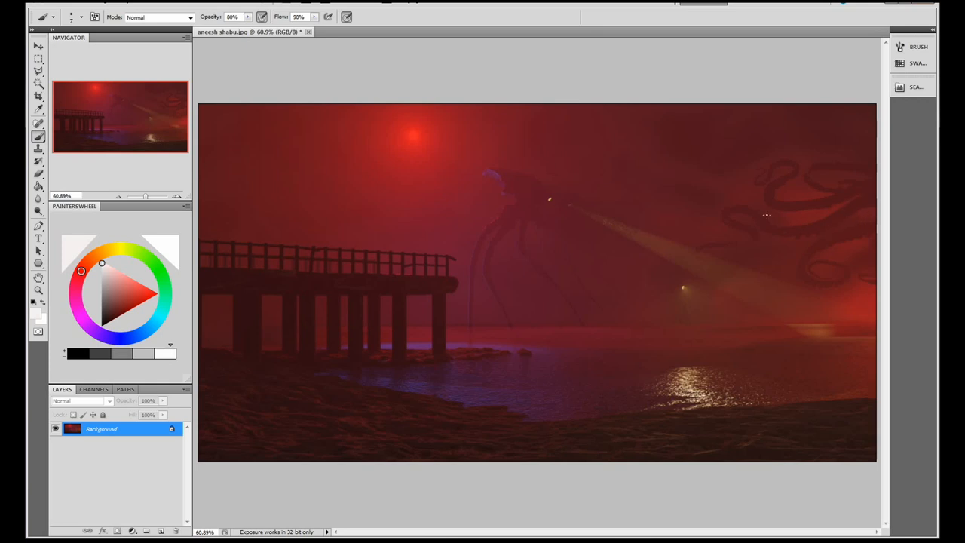
mouse_move(768, 231)
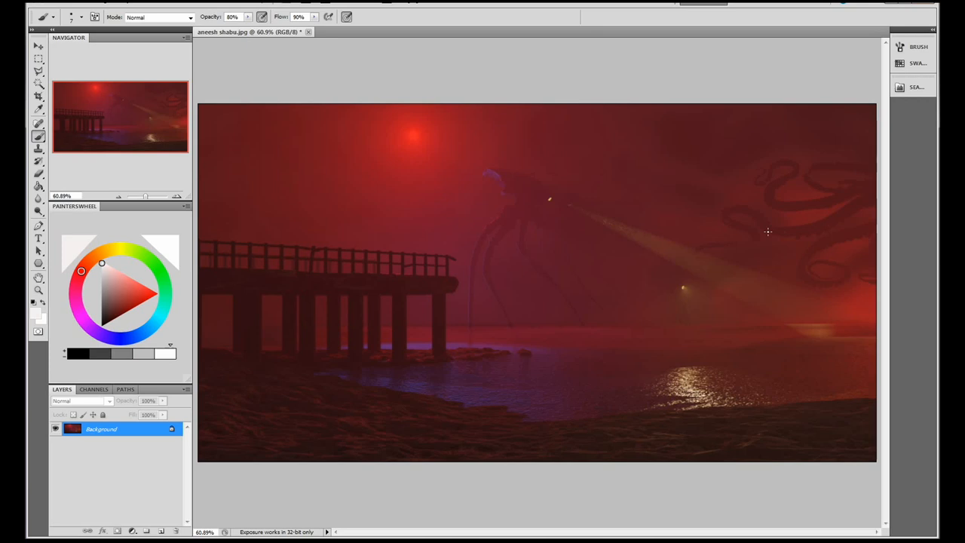
mouse_move(700, 257)
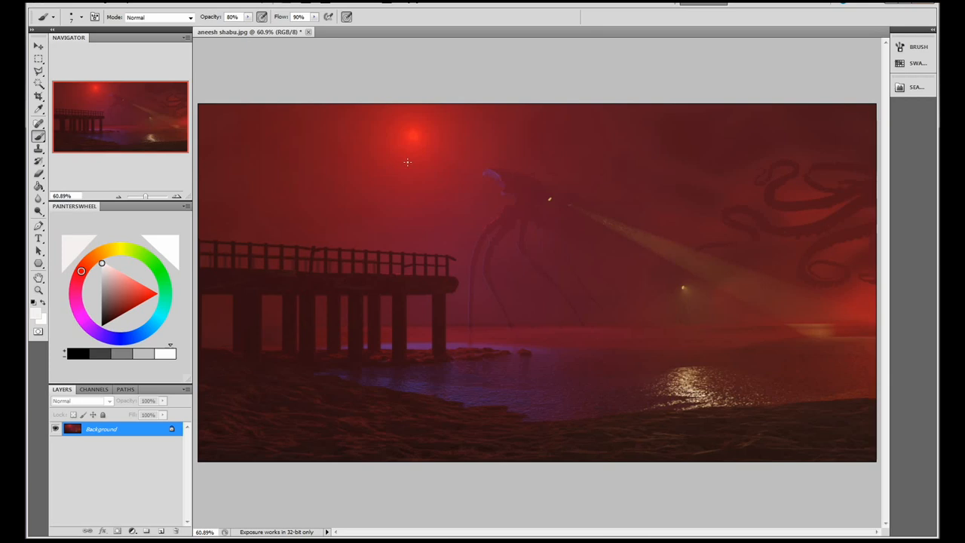
Point around the red pier scene while discussing its composition
left_click(850, 317)
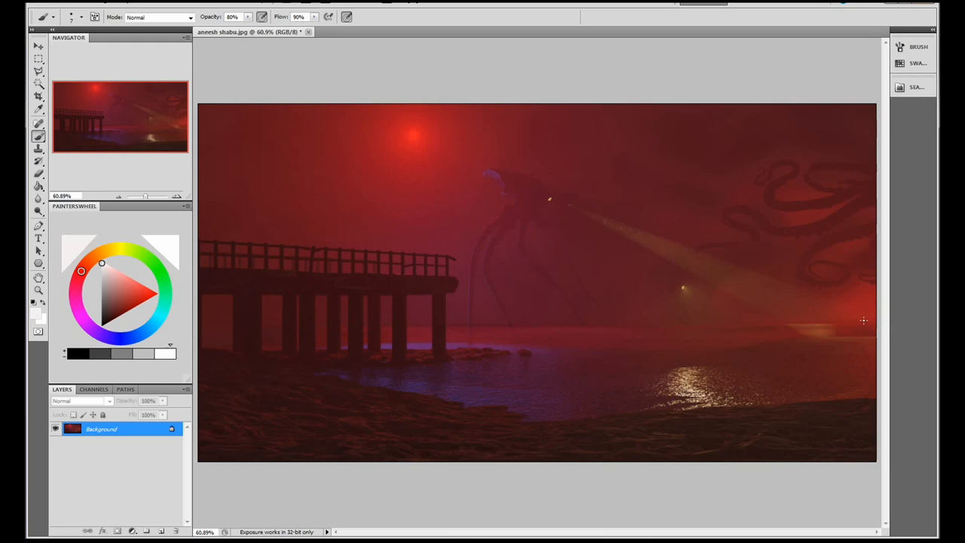
mouse_move(476, 137)
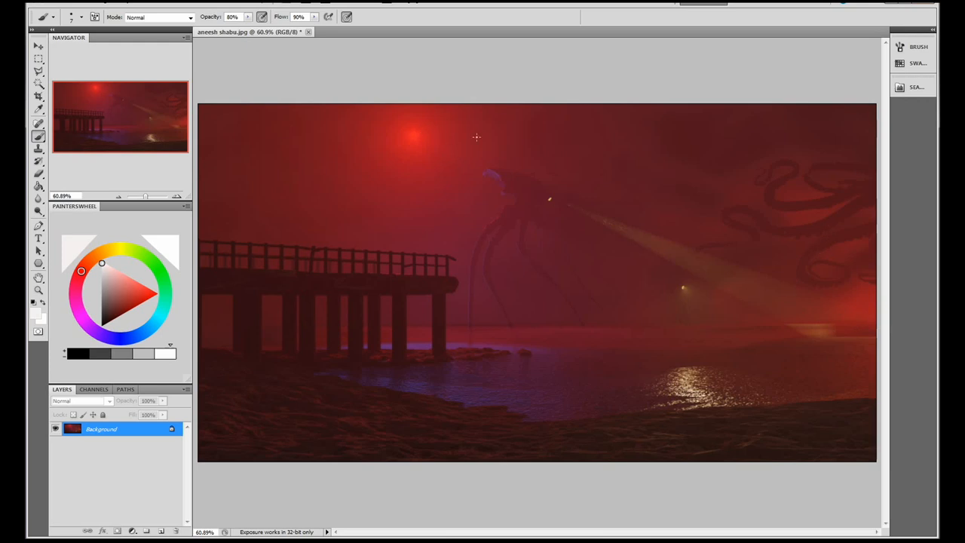
mouse_move(701, 305)
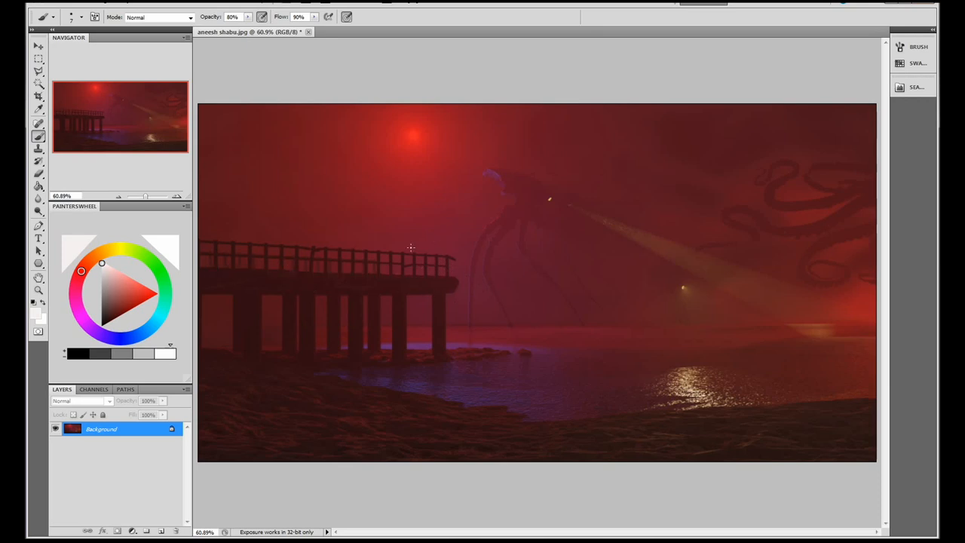
mouse_move(439, 254)
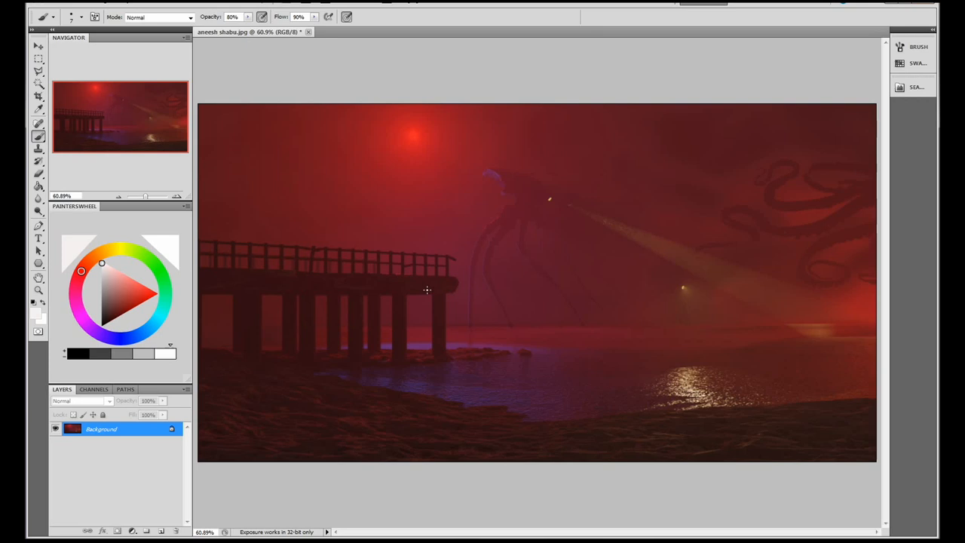
mouse_move(468, 353)
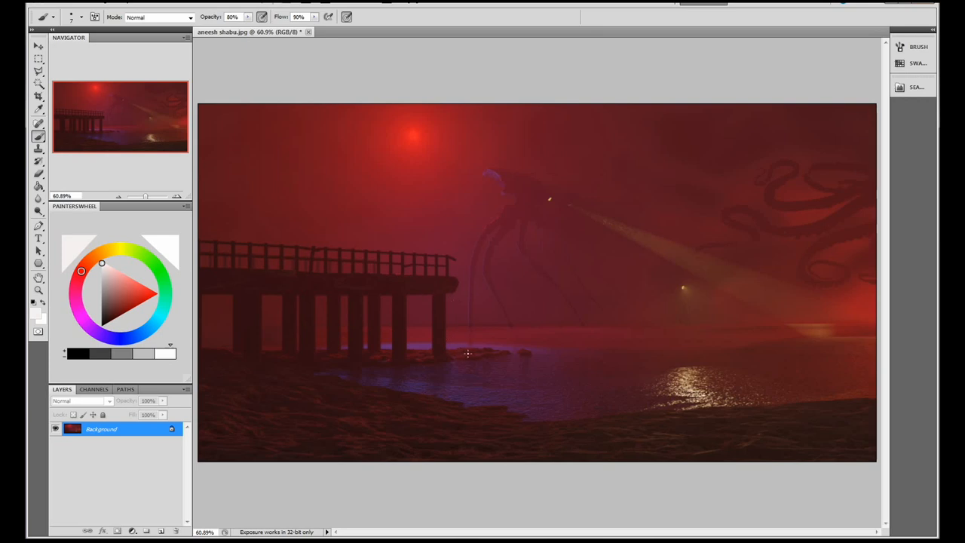
left_click_drag(371, 342, 639, 385)
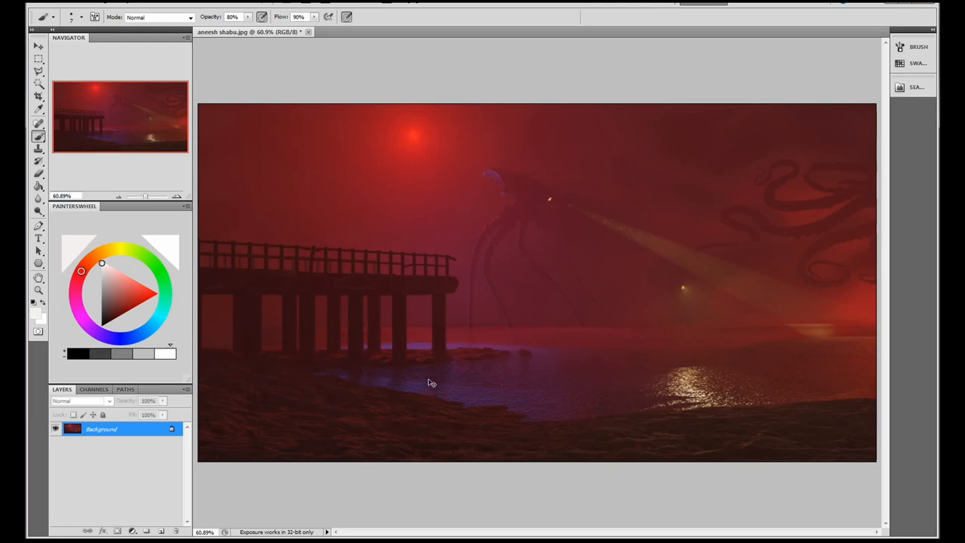
mouse_move(489, 348)
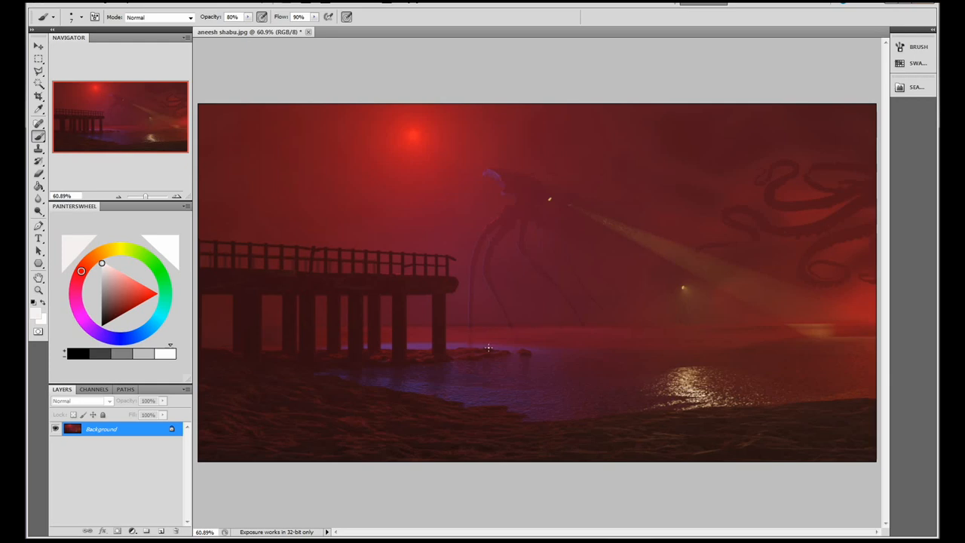
mouse_move(484, 245)
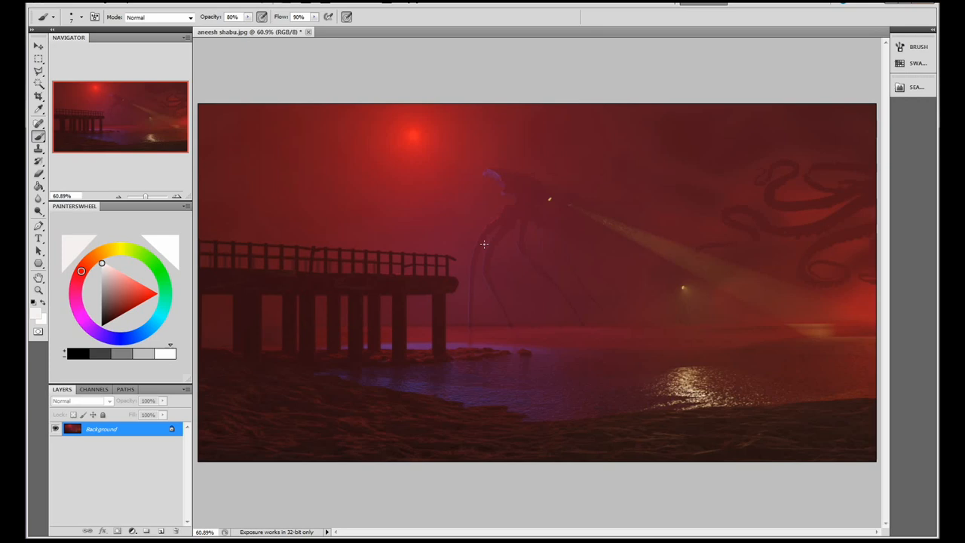
mouse_move(565, 388)
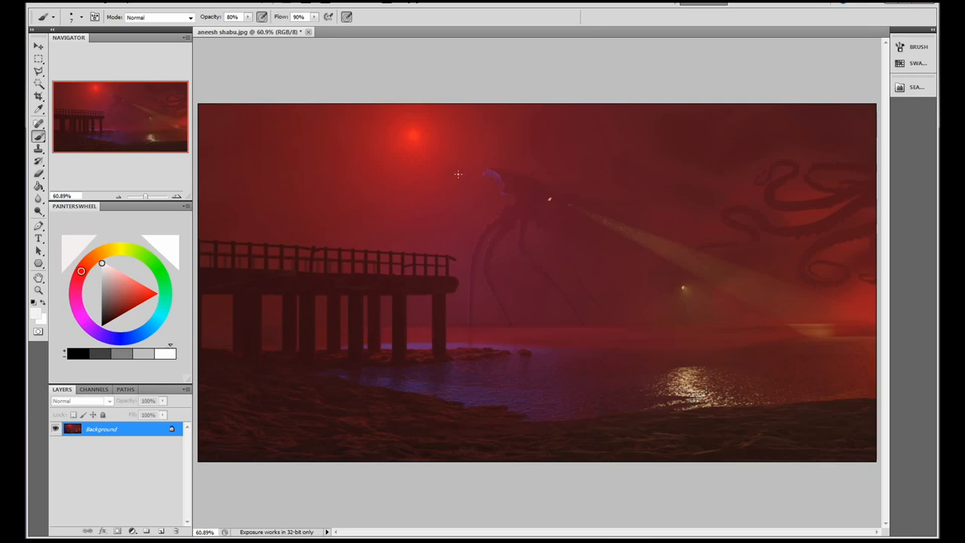
mouse_move(466, 376)
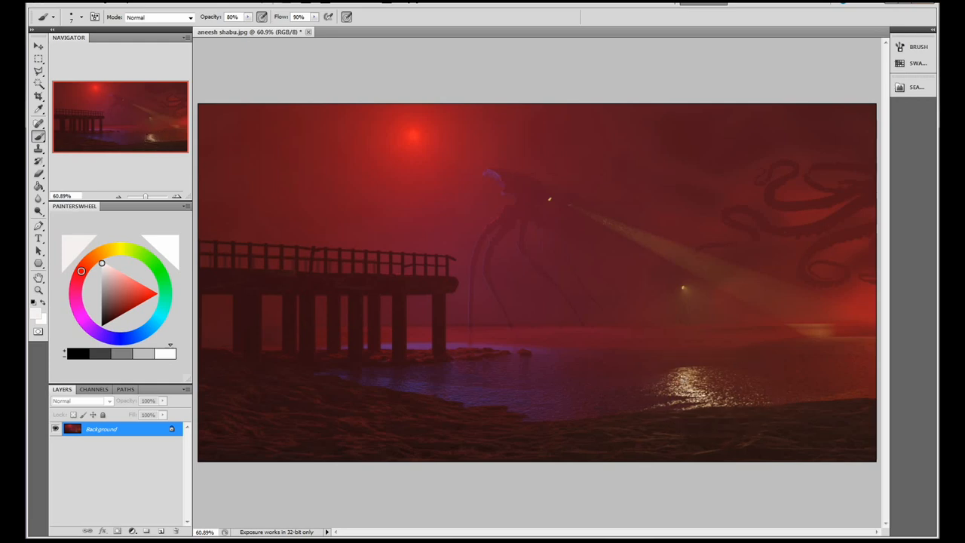
mouse_move(653, 318)
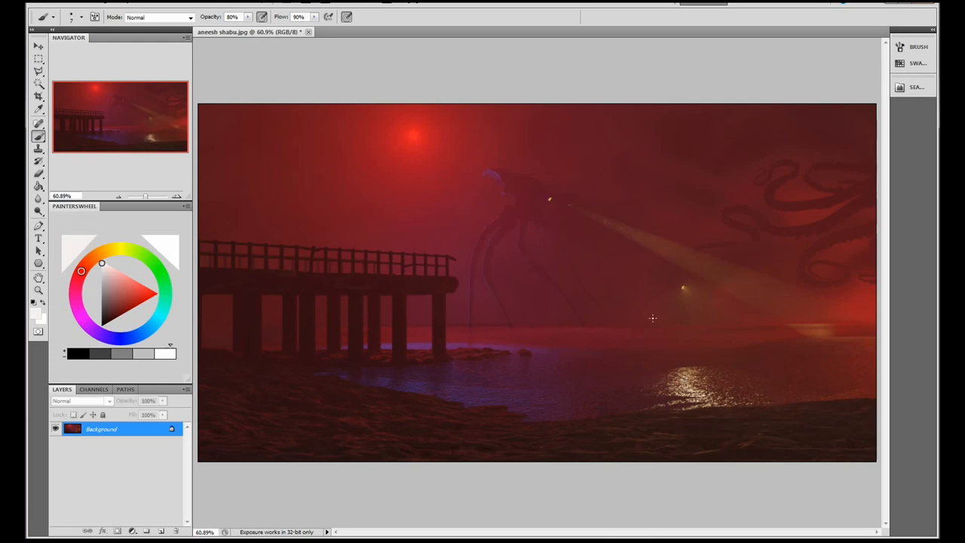
mouse_move(555, 196)
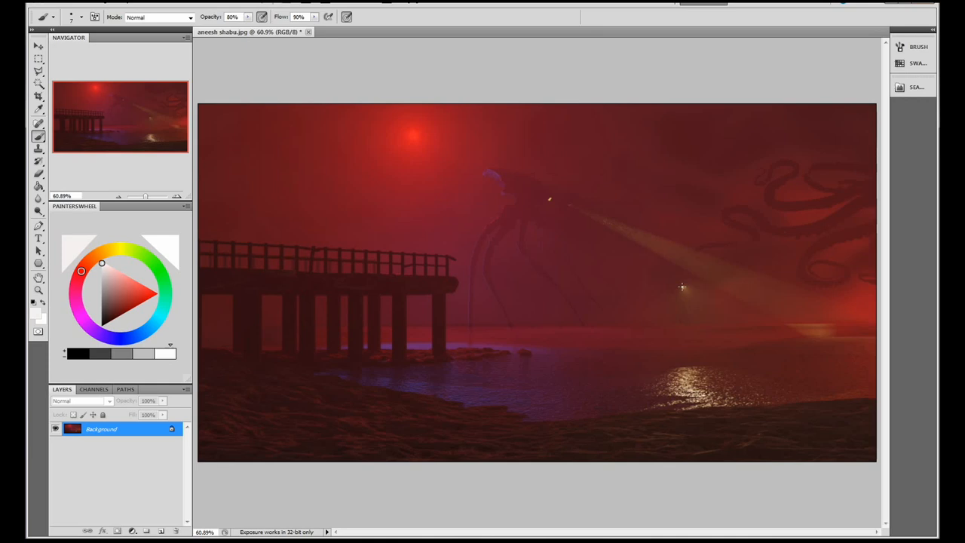
mouse_move(767, 371)
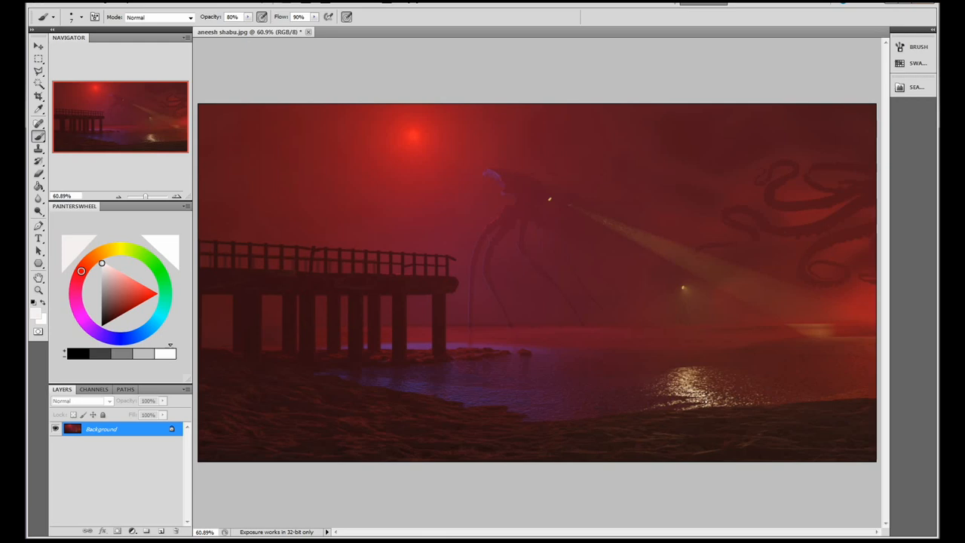
Crop the pier scene to a rectangular selection of its central area
left_click(38, 59)
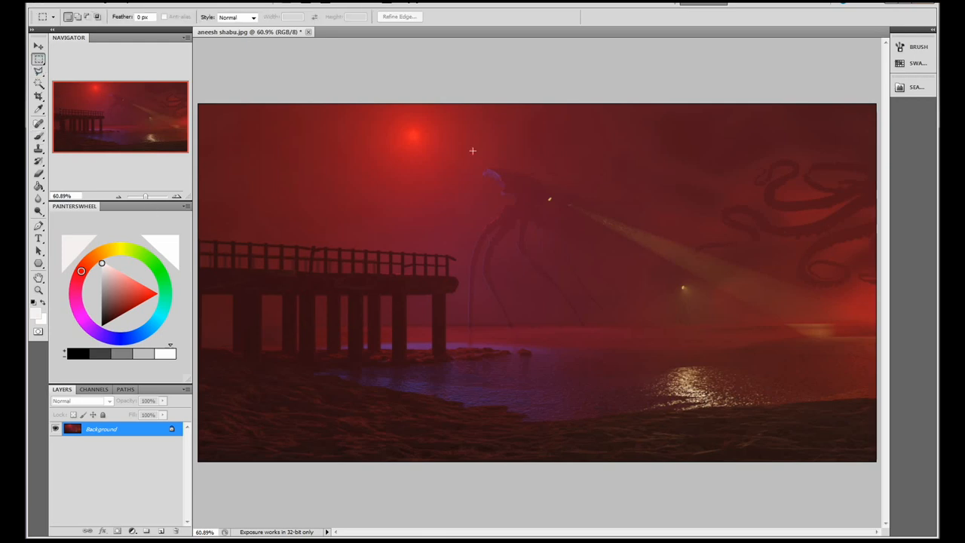
mouse_move(451, 187)
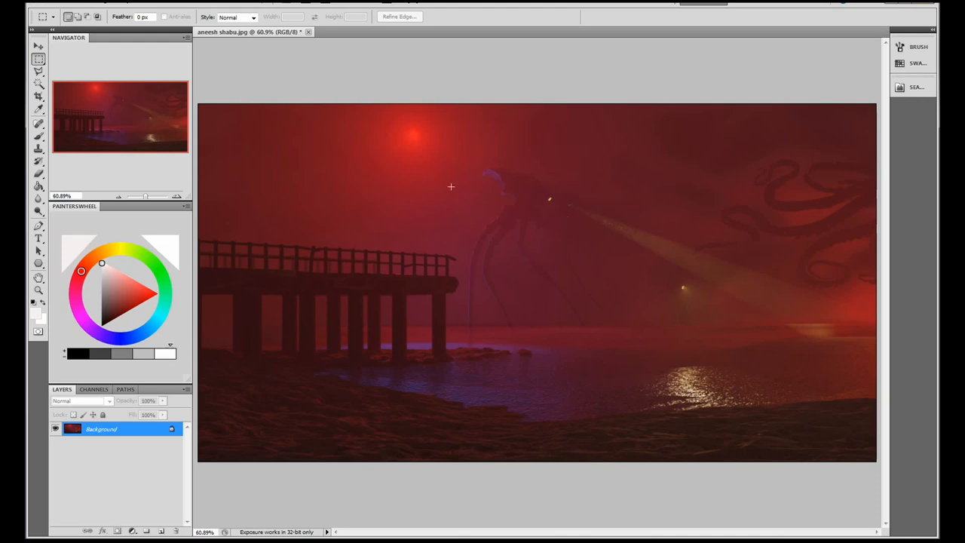
mouse_move(551, 333)
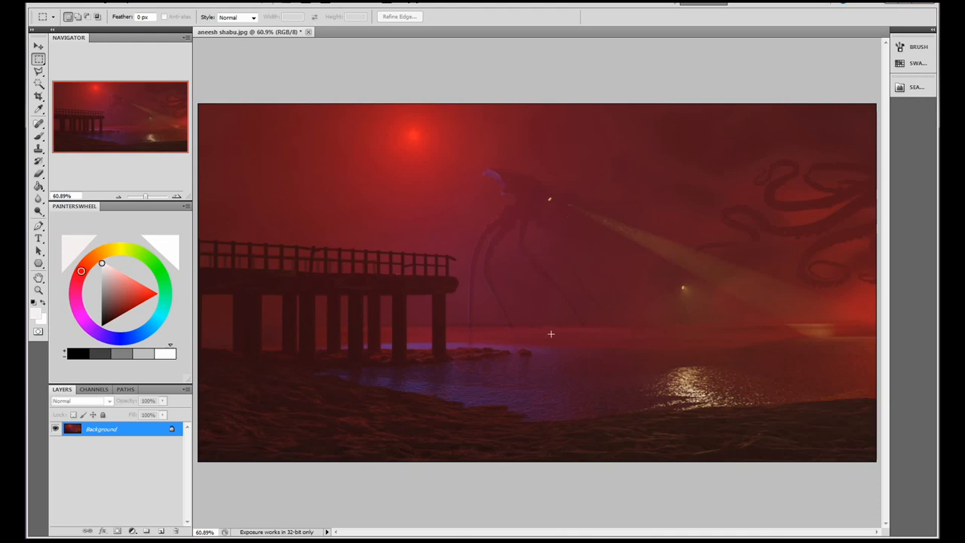
left_click_drag(356, 106, 779, 460)
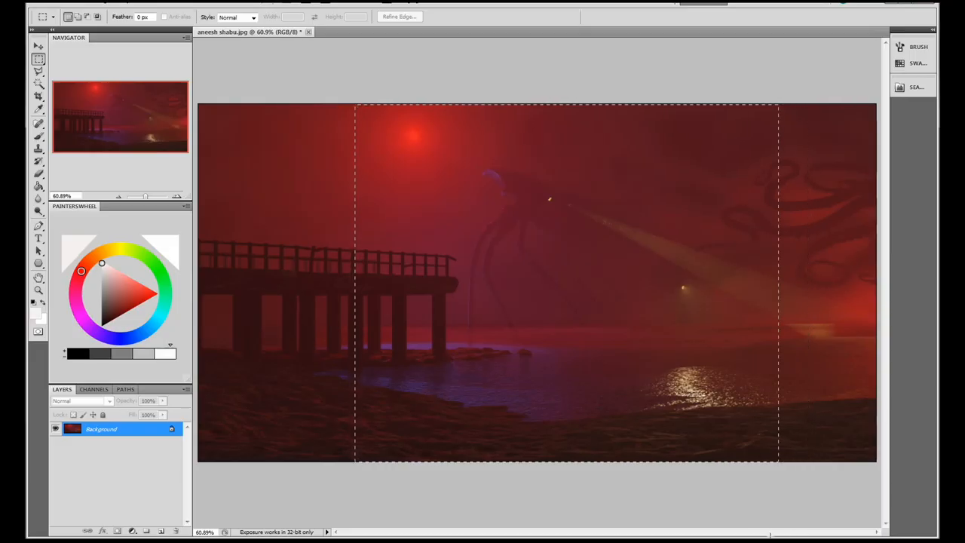
left_click(106, 5)
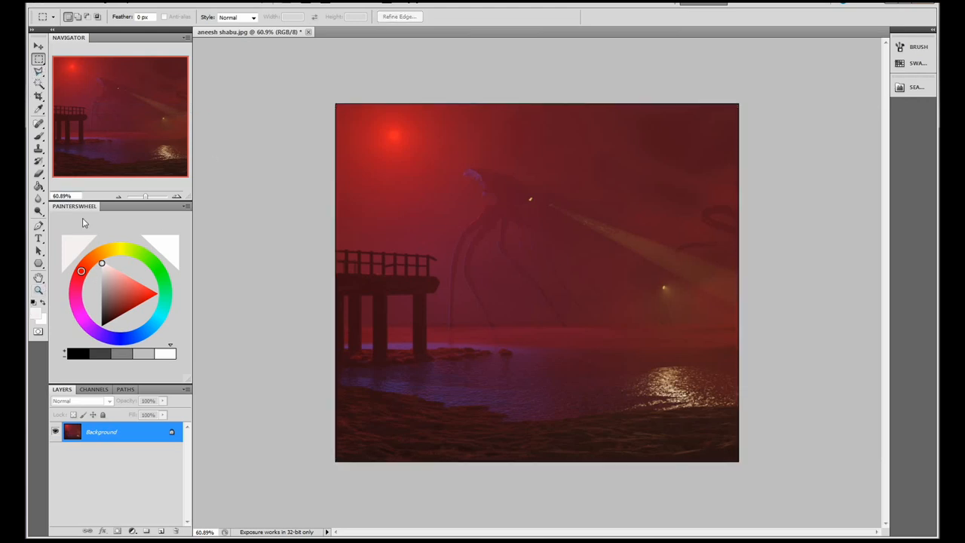
mouse_move(472, 228)
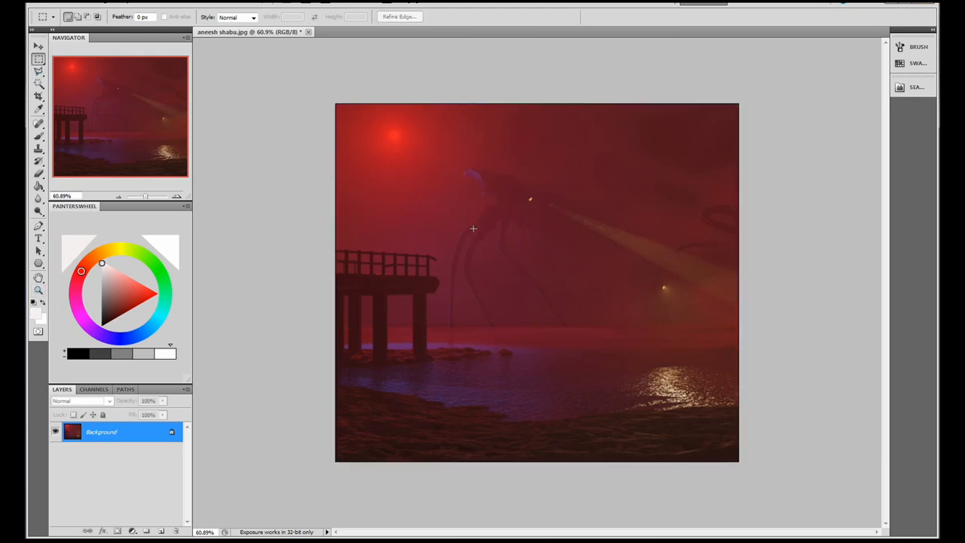
left_click_drag(436, 126, 589, 329)
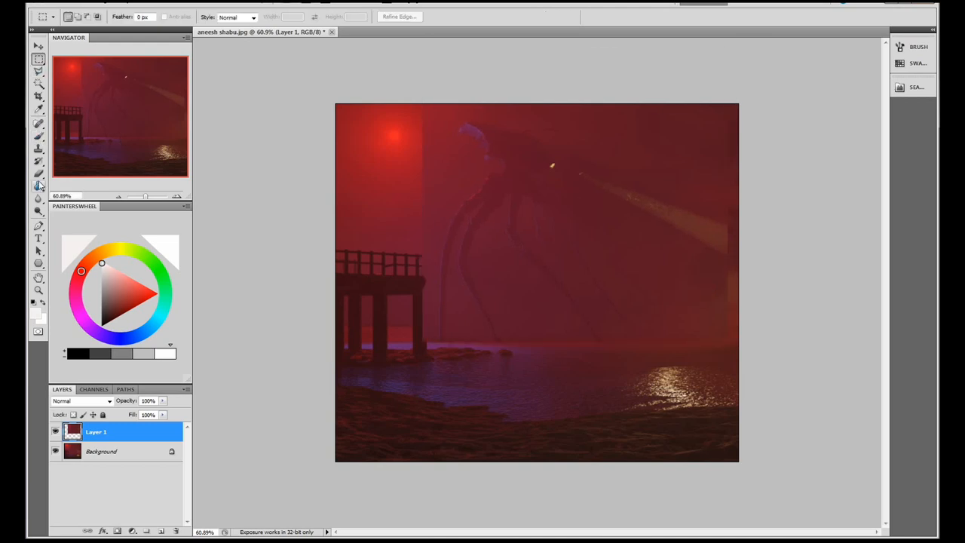
Outline a beam from the creature's lamp to the water and paint a curving tentacle
left_click(38, 173)
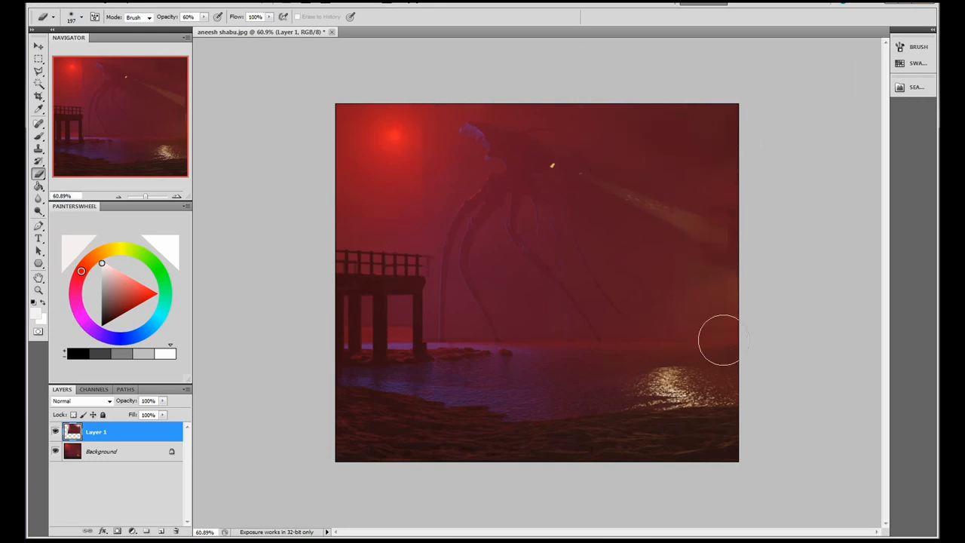
mouse_move(616, 83)
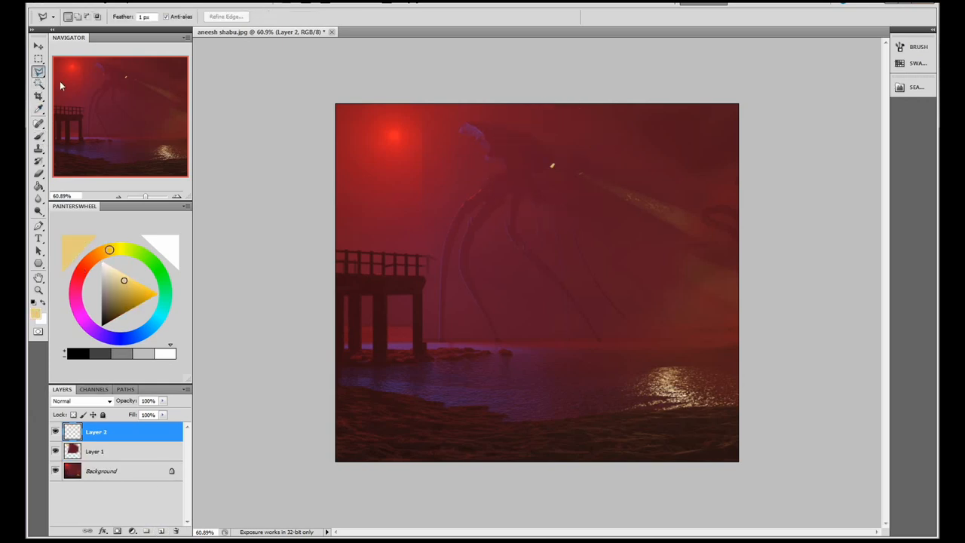
mouse_move(93, 85)
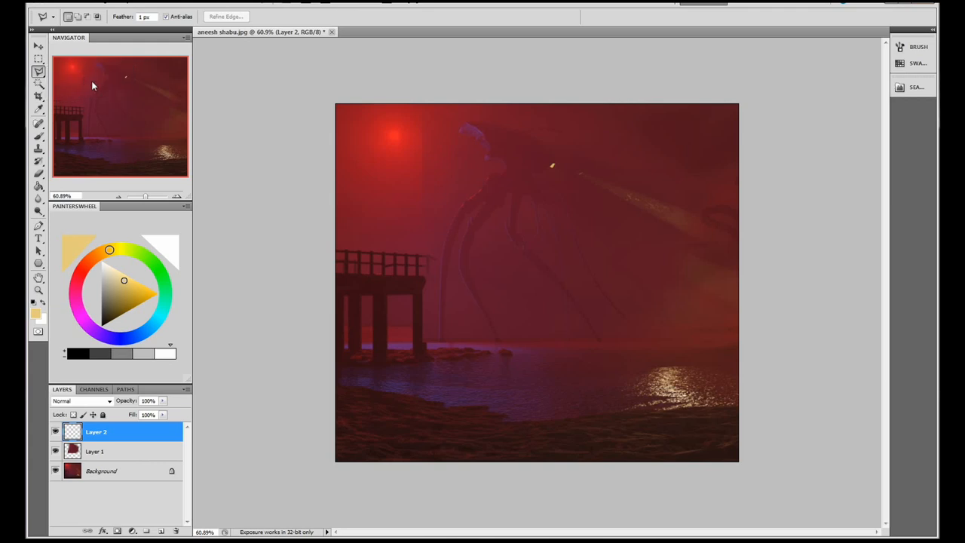
left_click_drag(551, 167, 631, 390)
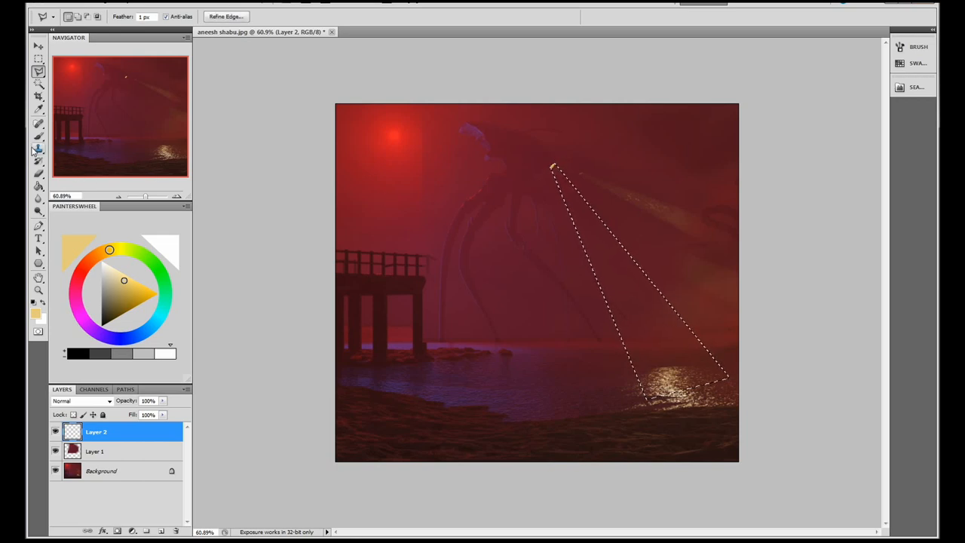
left_click(38, 137)
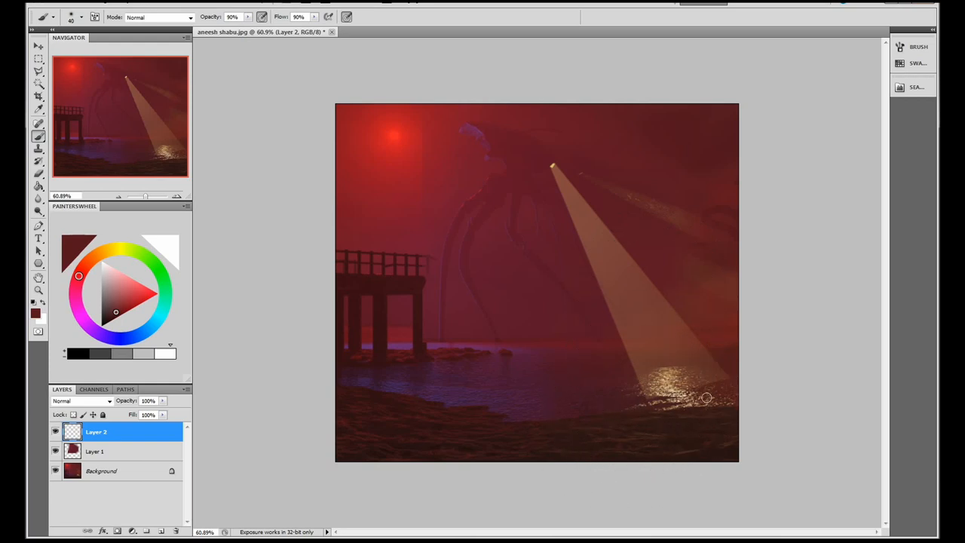
left_click_drag(709, 397, 710, 335)
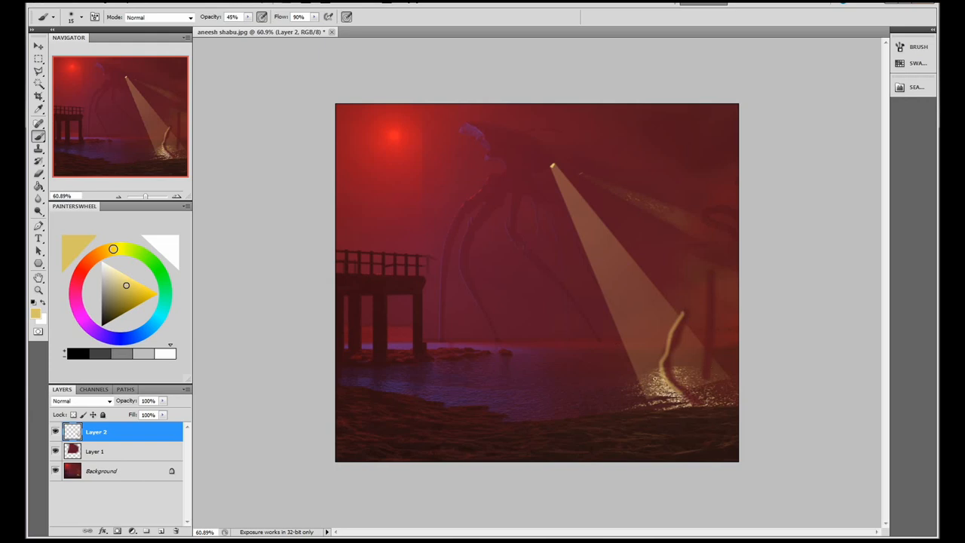
mouse_move(642, 464)
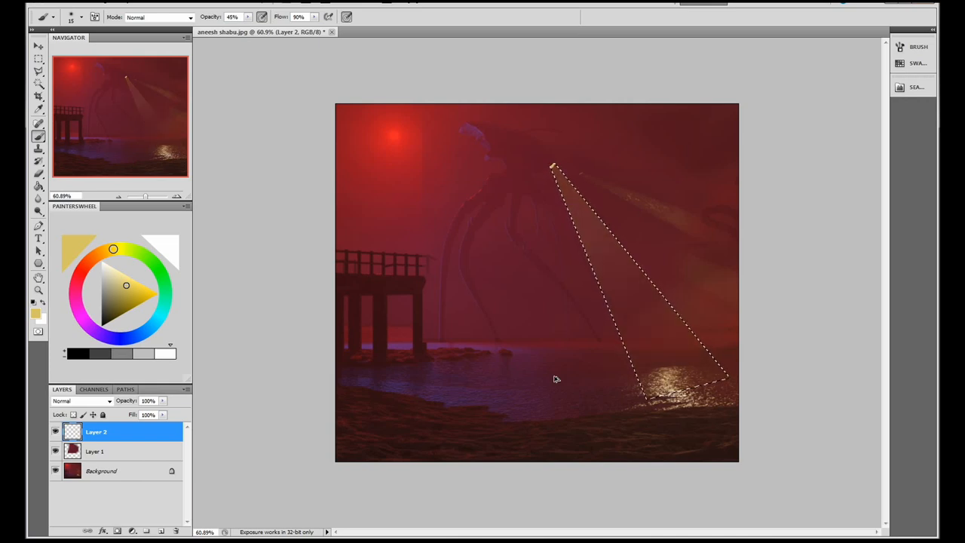
Bring up the wide pier artwork and view it at actual size
left_click(38, 59)
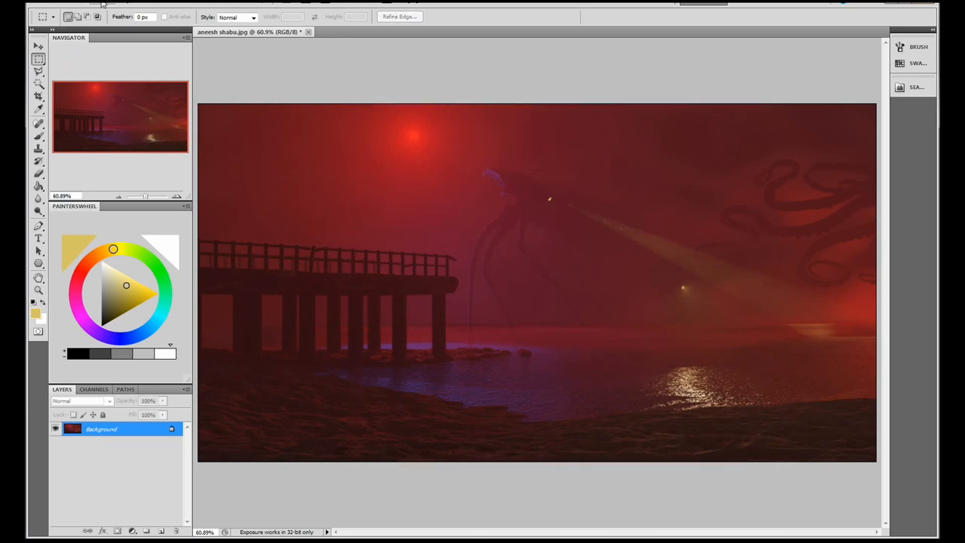
left_click(102, 4)
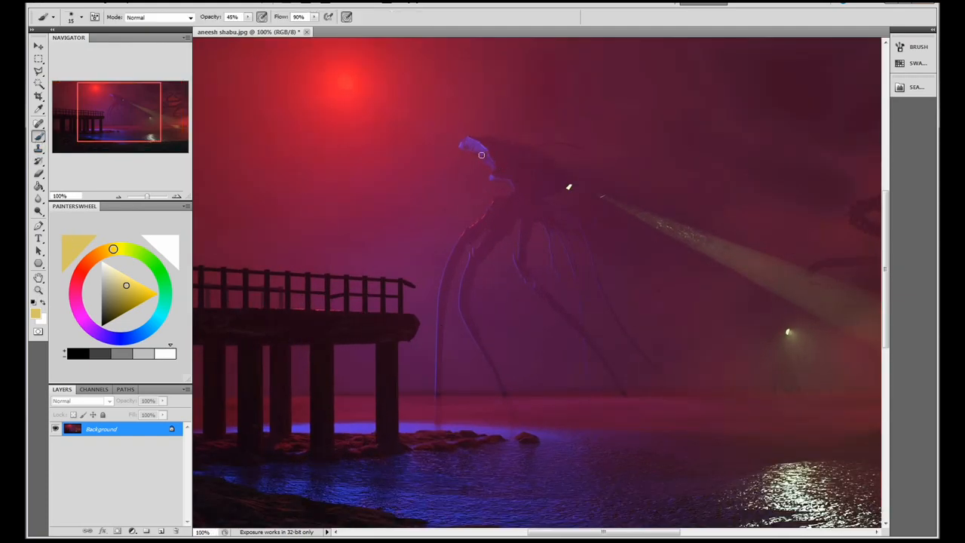
left_click(83, 318)
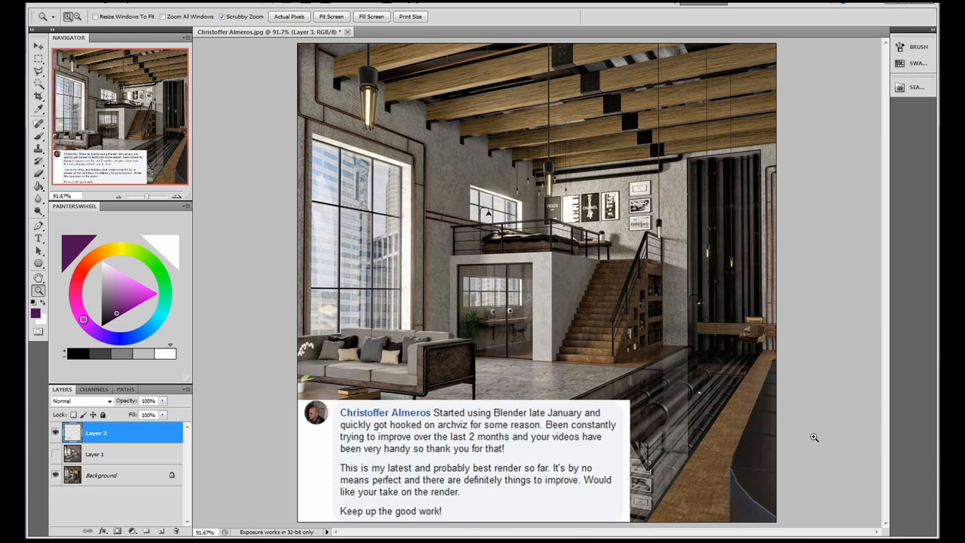
mouse_move(519, 443)
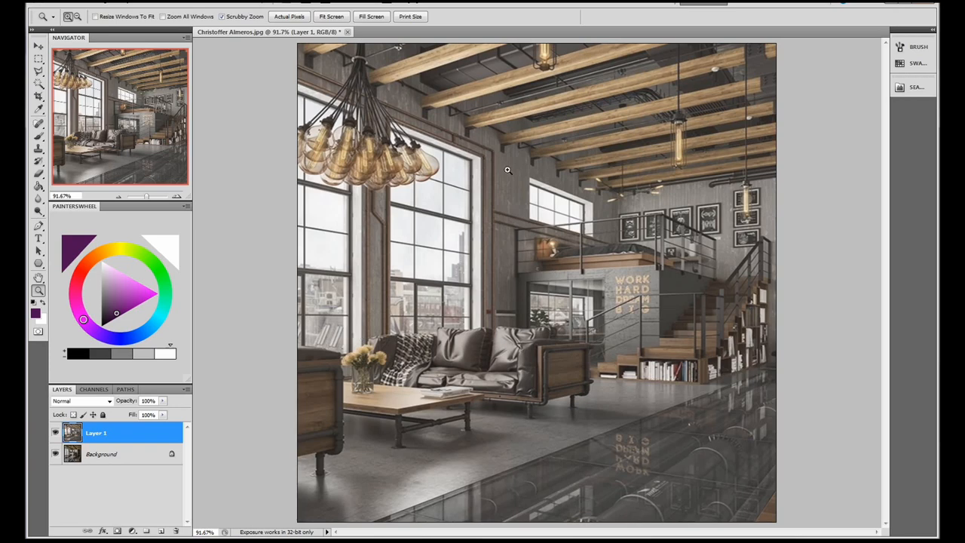
mouse_move(525, 258)
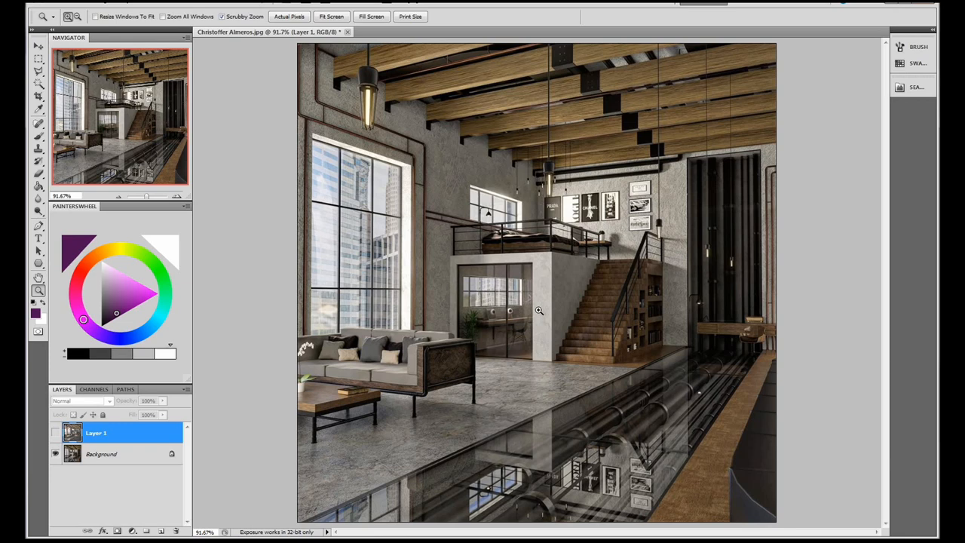
mouse_move(526, 303)
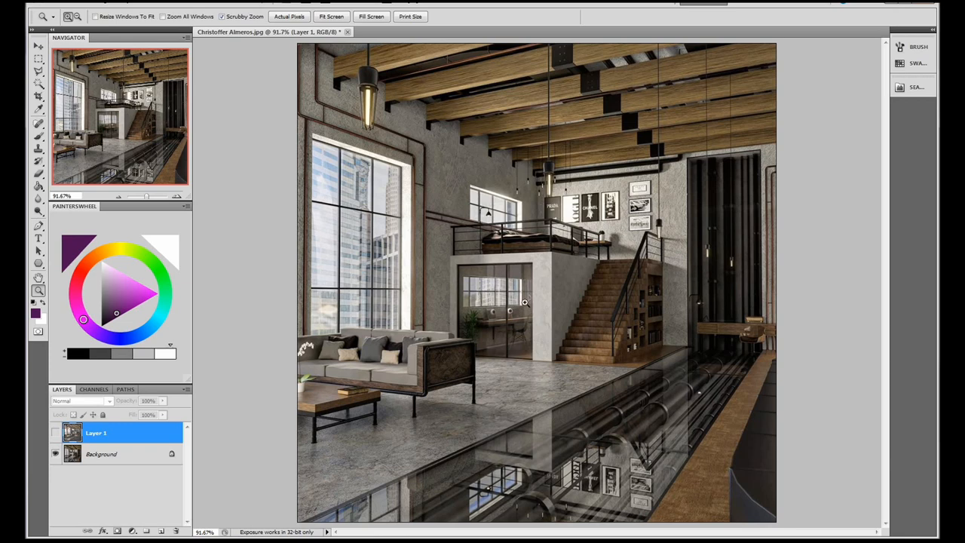
mouse_move(494, 292)
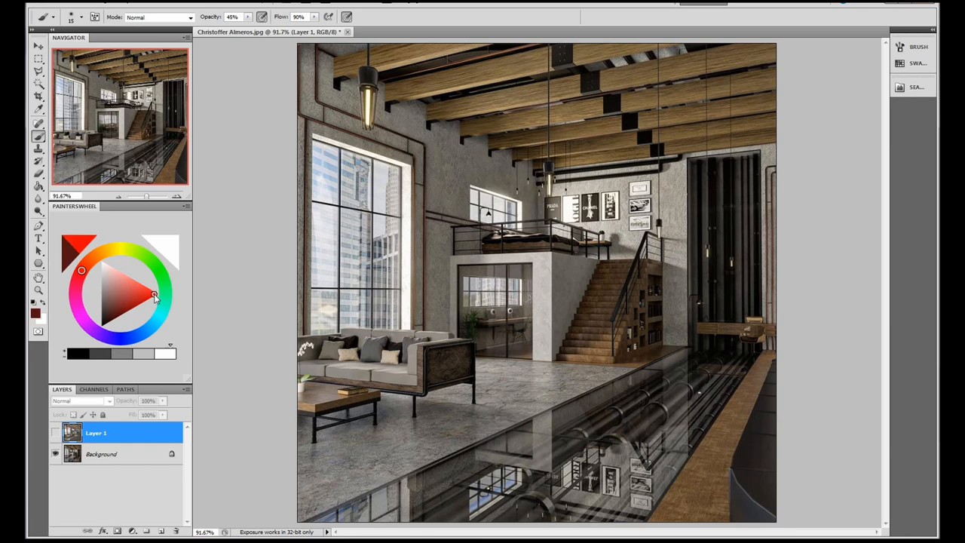
Pick bright red as the paint colour and add empty Layer 2 for notes
left_click(148, 294)
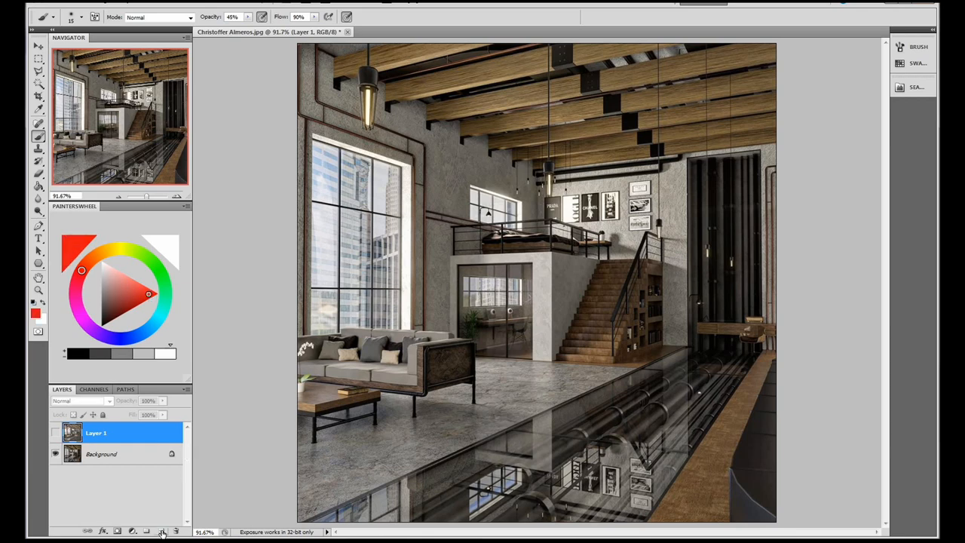
left_click(161, 531)
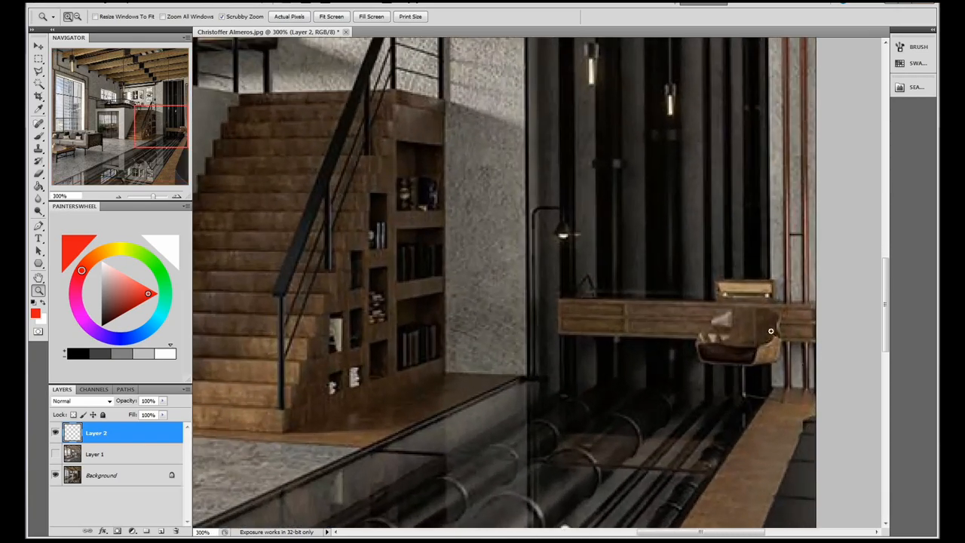
left_click(332, 15)
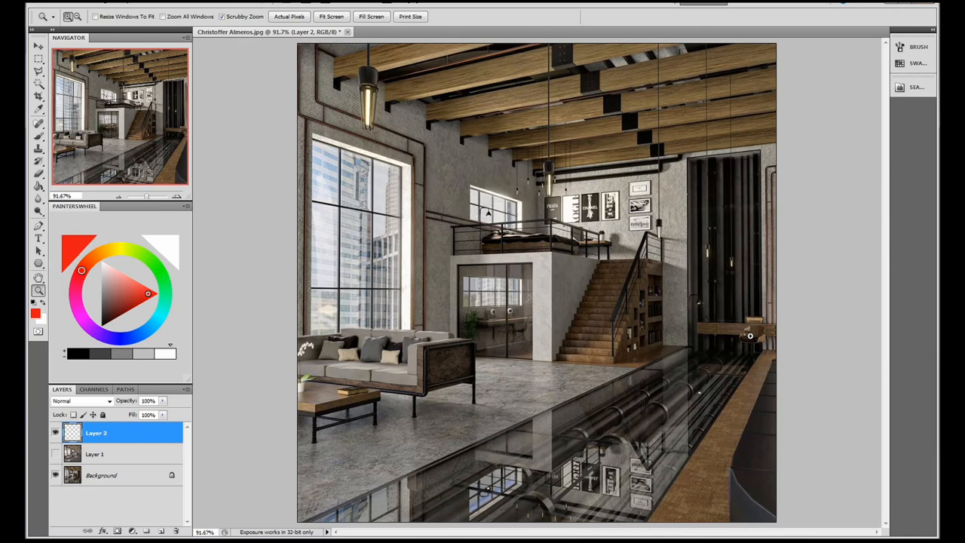
mouse_move(758, 336)
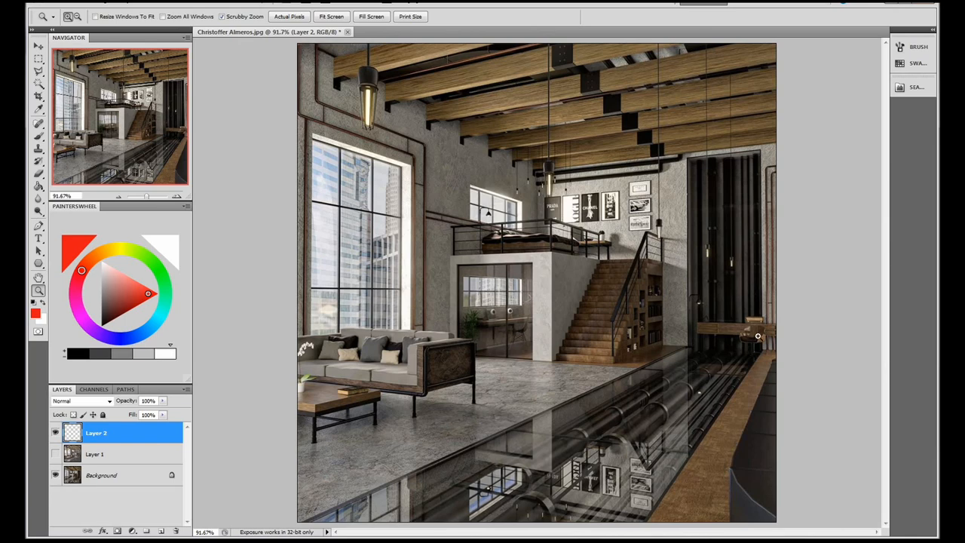
mouse_move(768, 352)
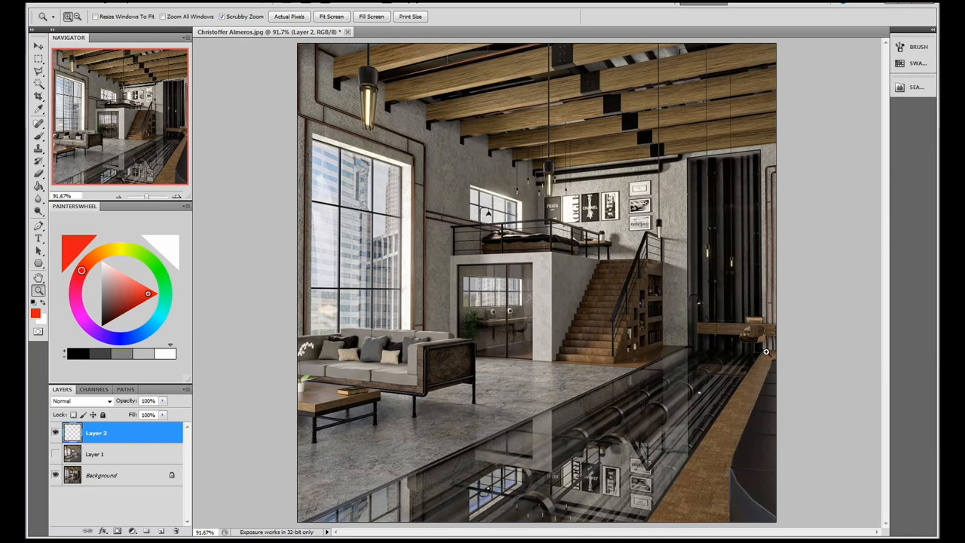
mouse_move(801, 334)
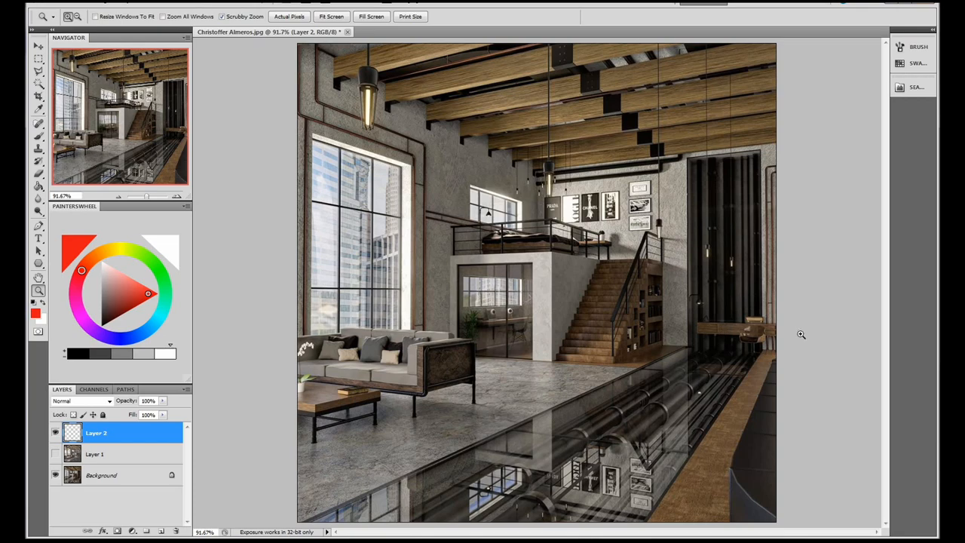
mouse_move(729, 325)
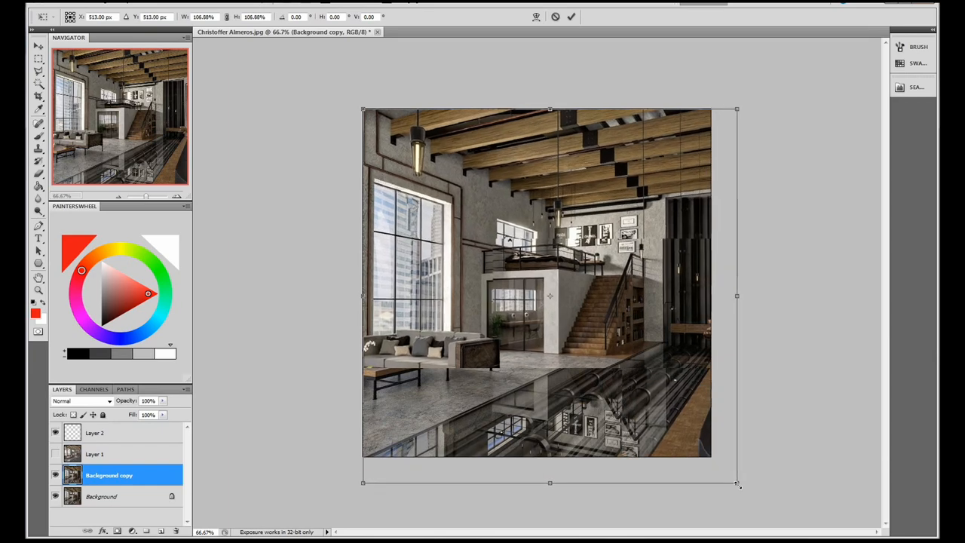
Scale the Background copy up to about 107% and inspect the staircase closely
left_click_drag(737, 484, 749, 495)
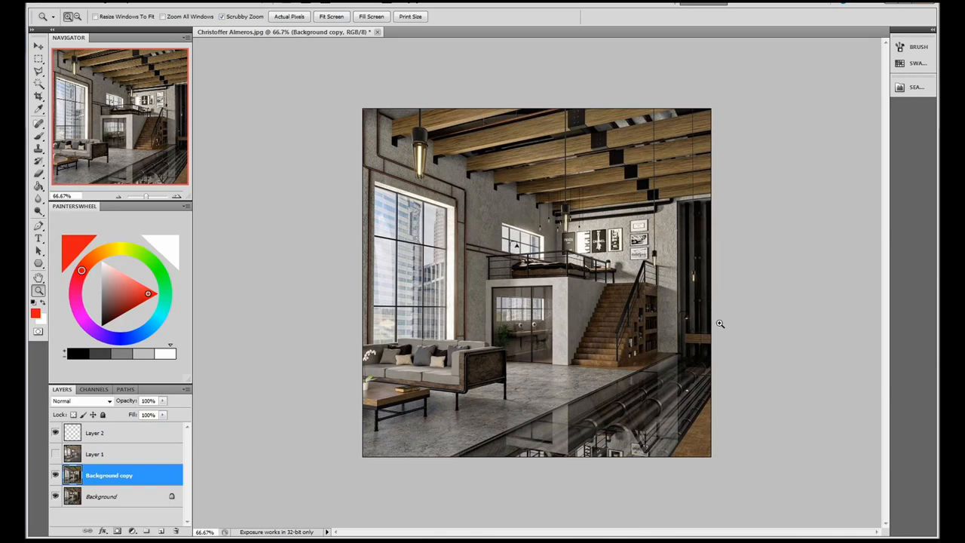
mouse_move(631, 354)
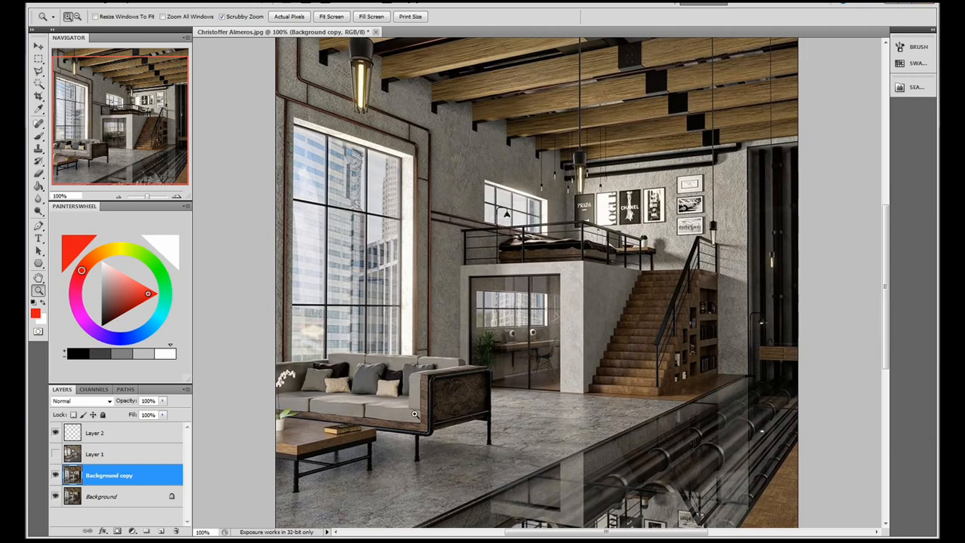
mouse_move(415, 392)
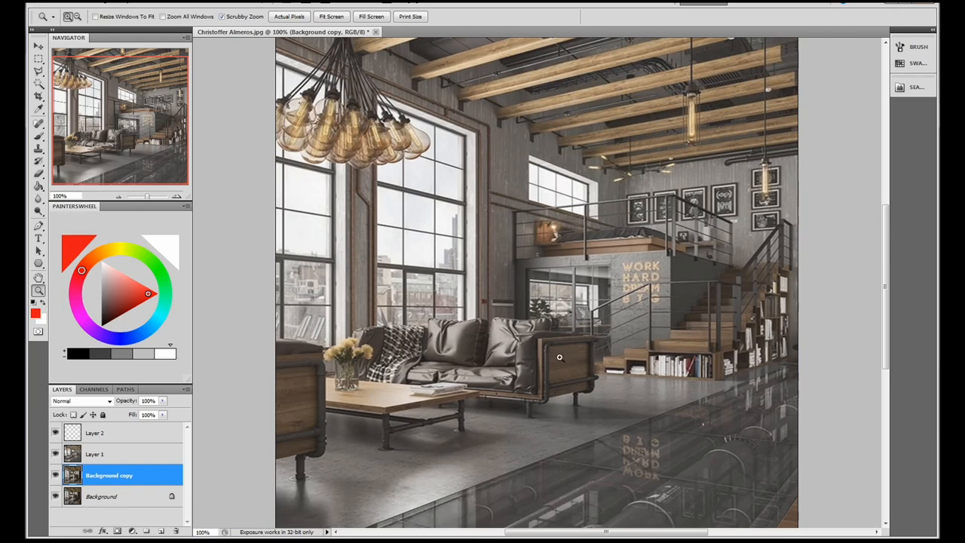
mouse_move(511, 357)
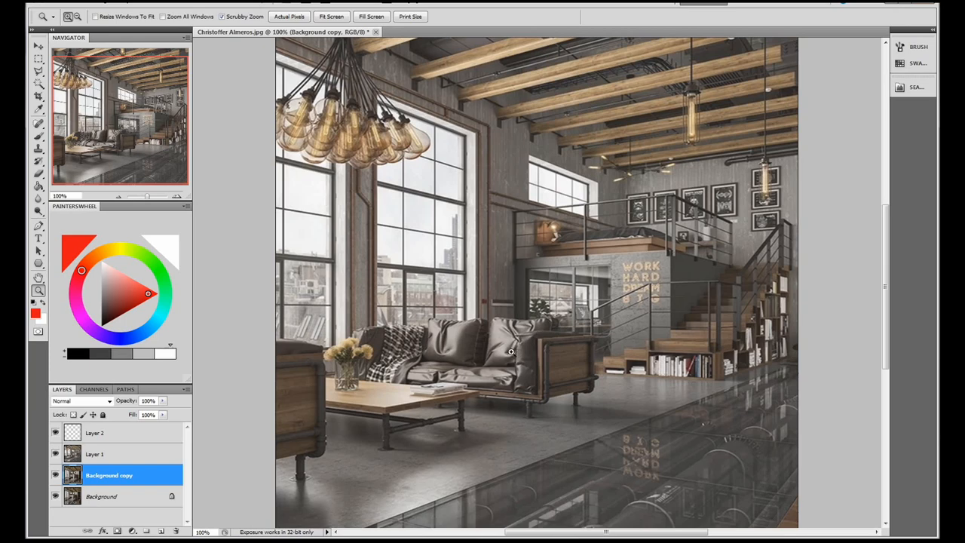
left_click(55, 454)
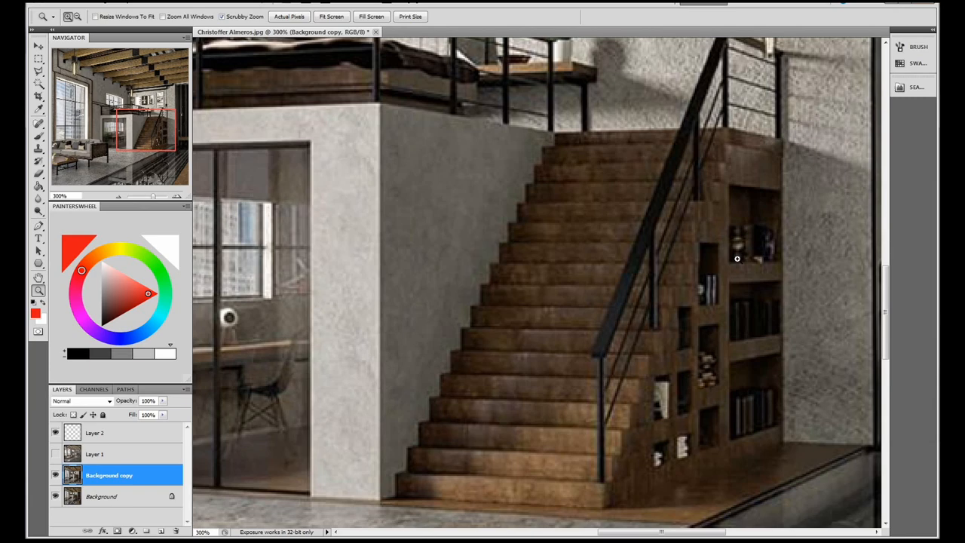
mouse_move(497, 295)
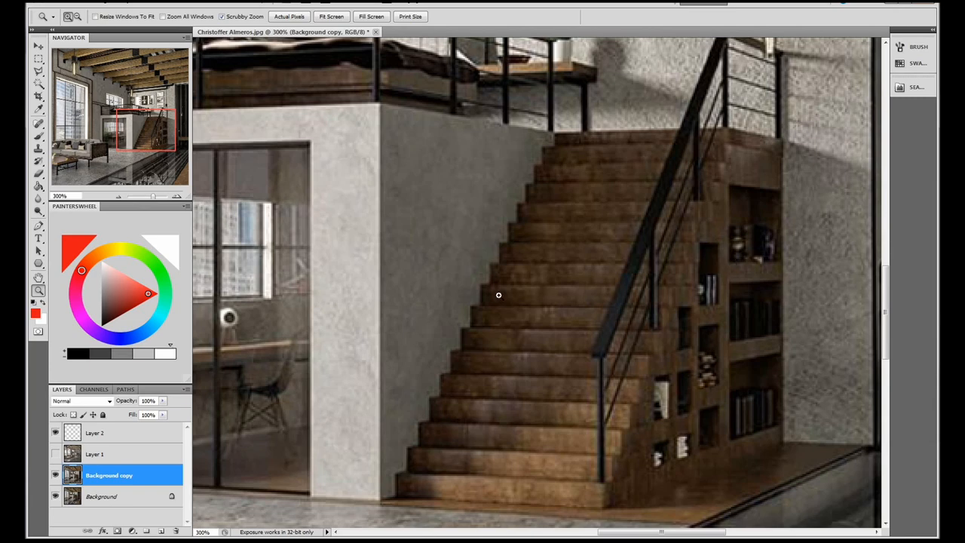
Fit the whole loft render on screen after inspecting the staircase and bookshelves
left_click(331, 16)
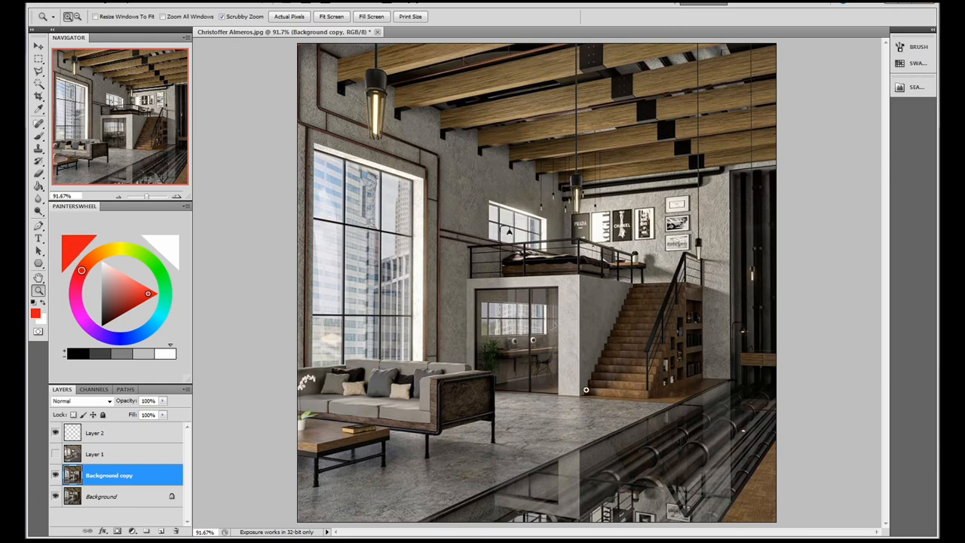
mouse_move(686, 409)
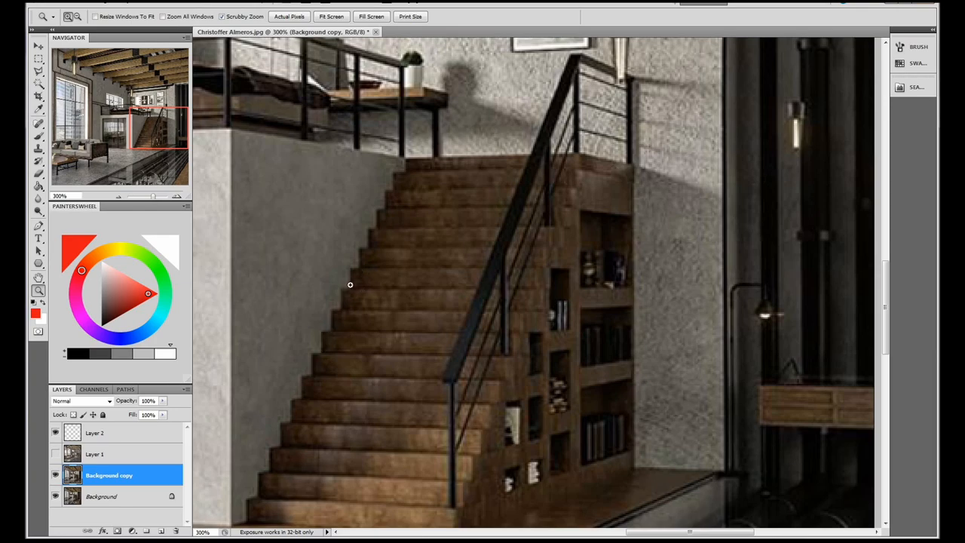
left_click(331, 16)
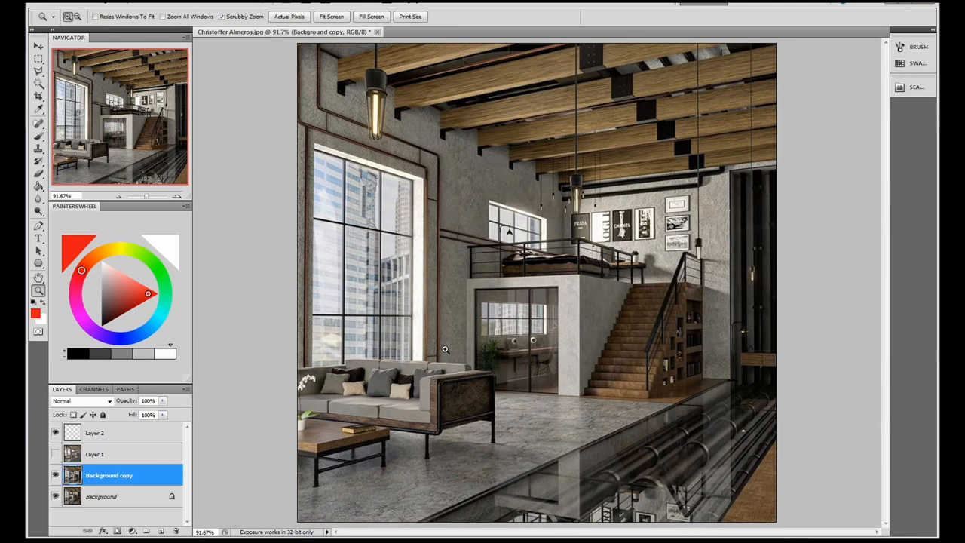
mouse_move(478, 332)
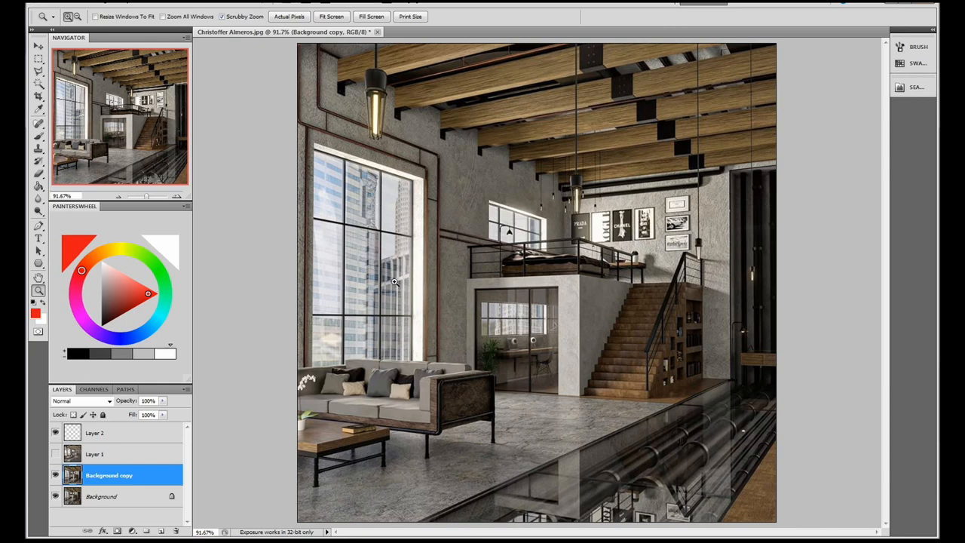
mouse_move(345, 343)
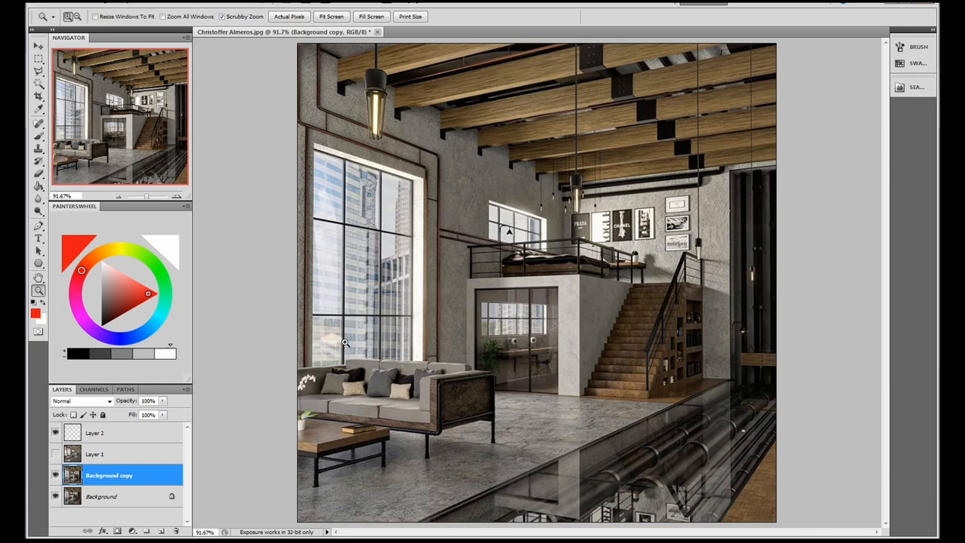
mouse_move(524, 273)
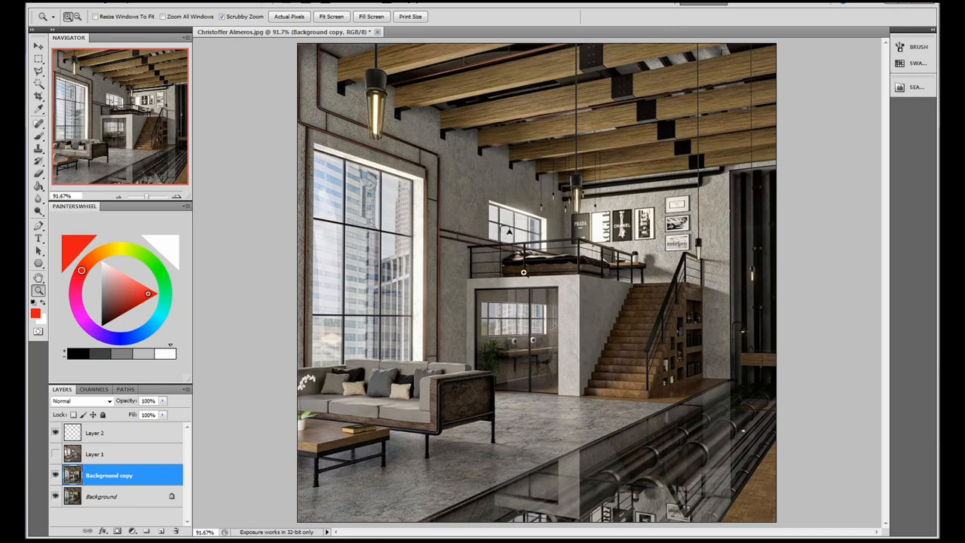
mouse_move(392, 263)
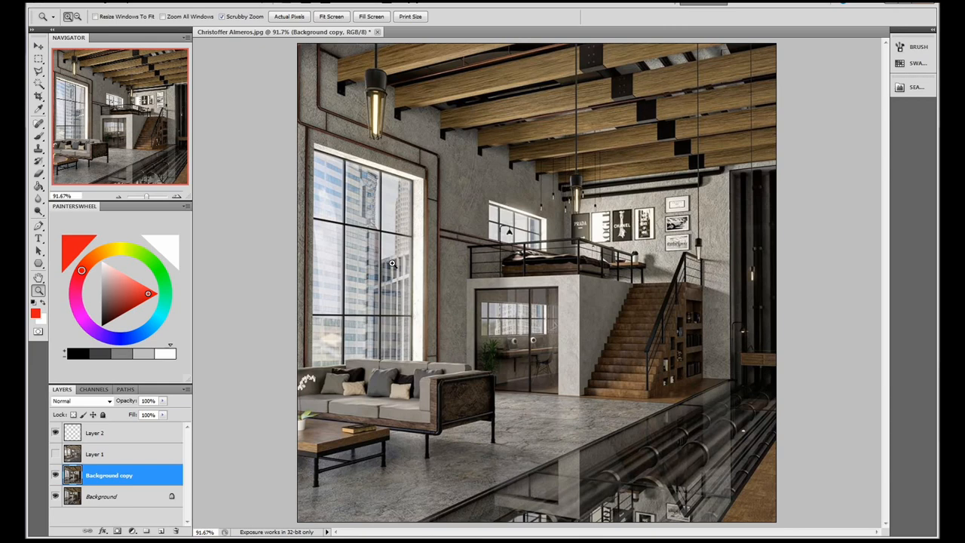
mouse_move(342, 270)
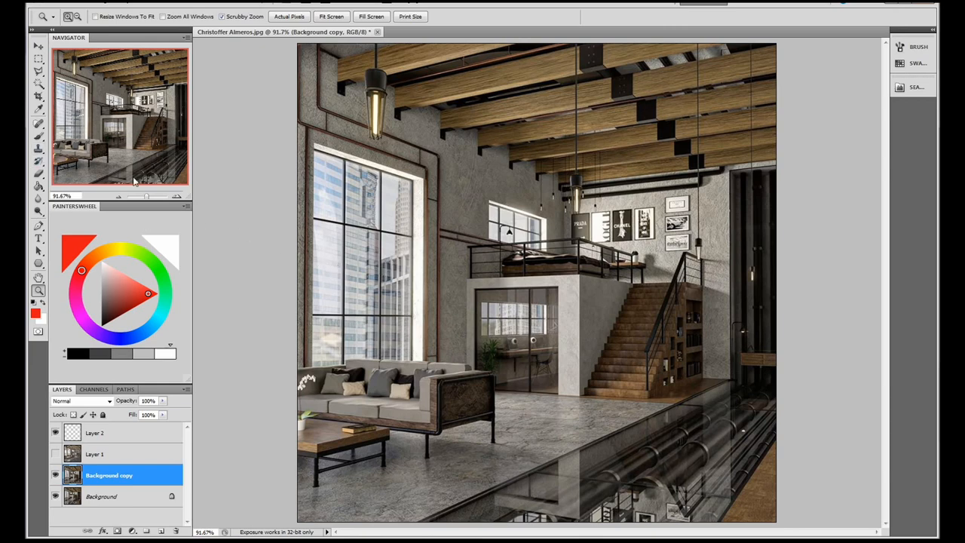
mouse_move(395, 199)
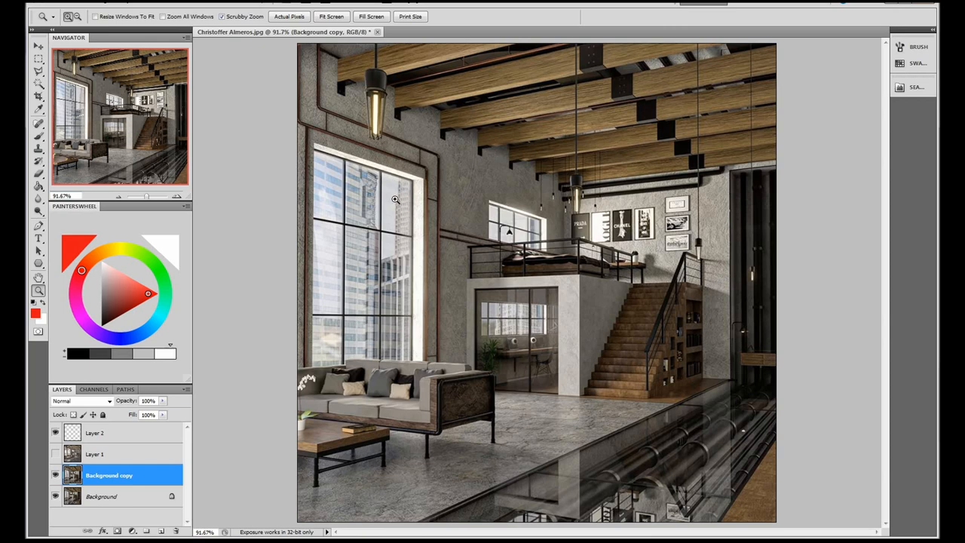
mouse_move(401, 279)
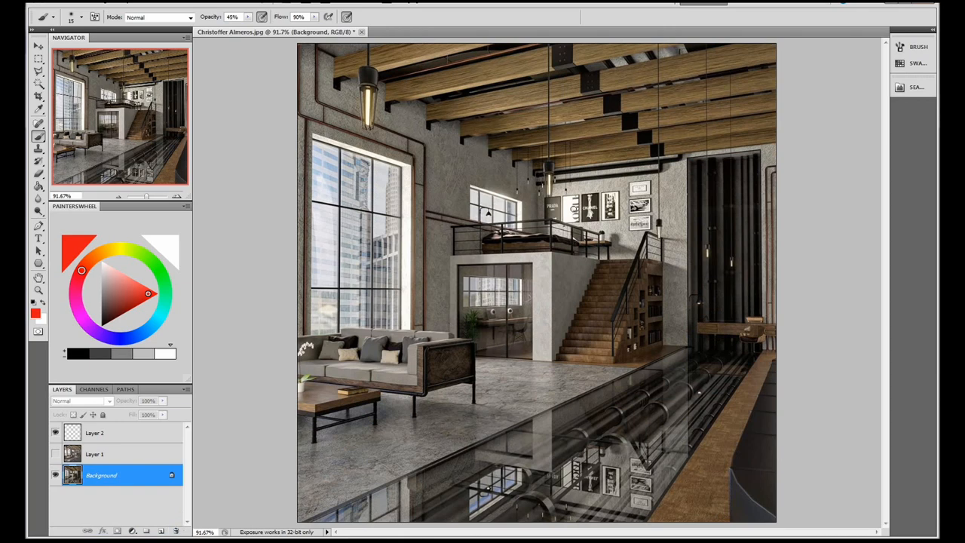
Set brush Opacity to 100% and choose a near-white pale yellow foreground colour
left_click(110, 249)
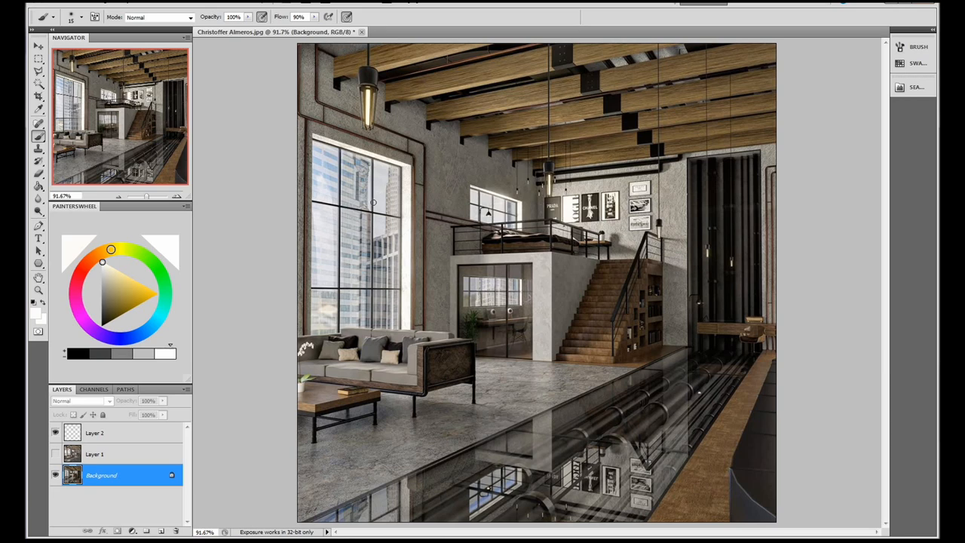
mouse_move(72, 325)
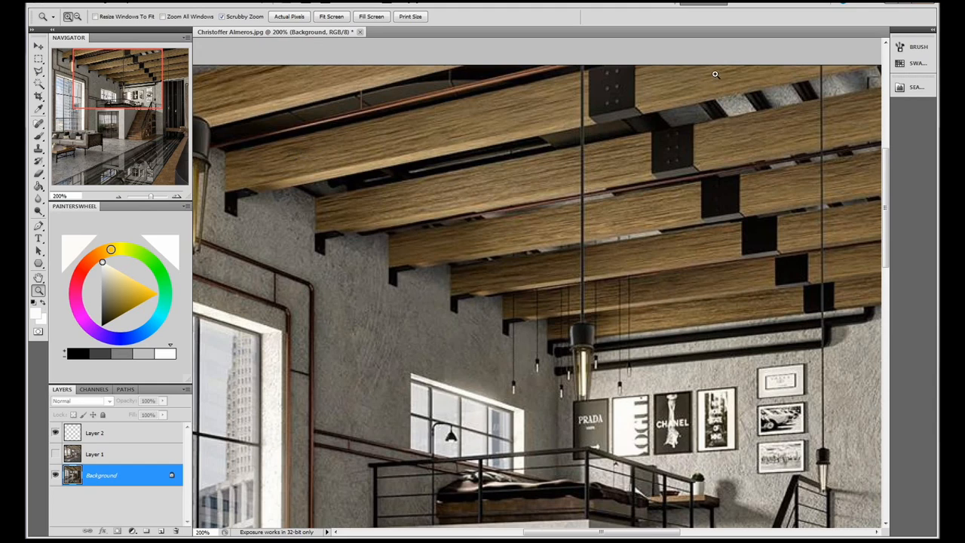
mouse_move(673, 91)
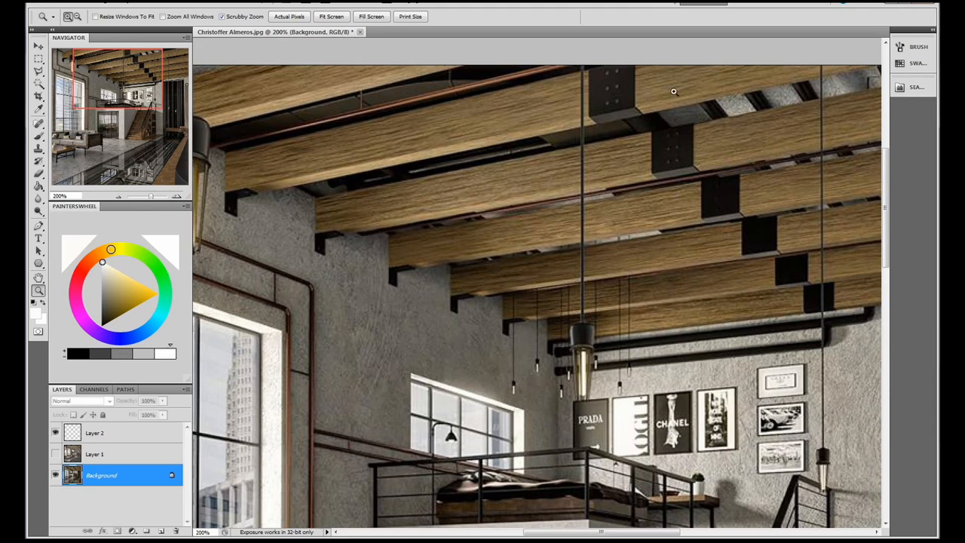
mouse_move(596, 276)
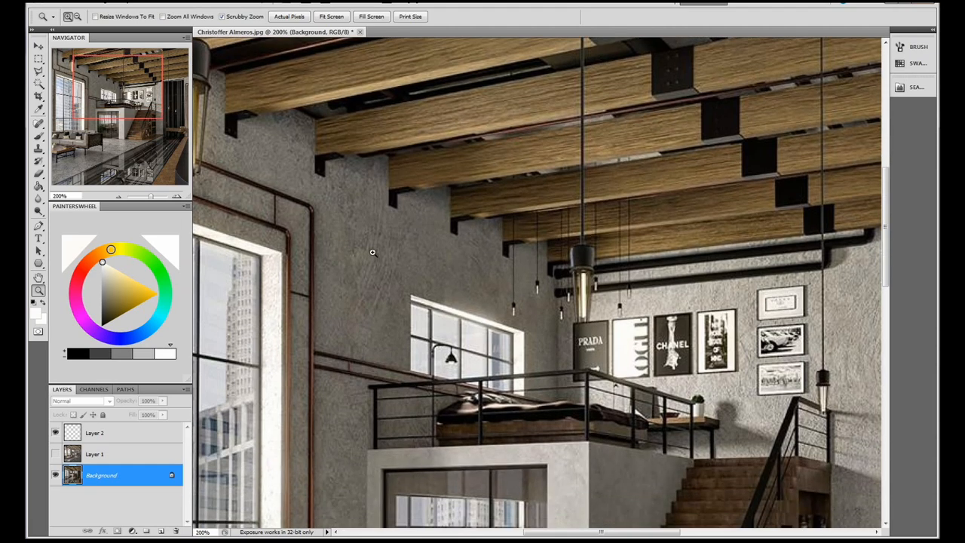
mouse_move(376, 223)
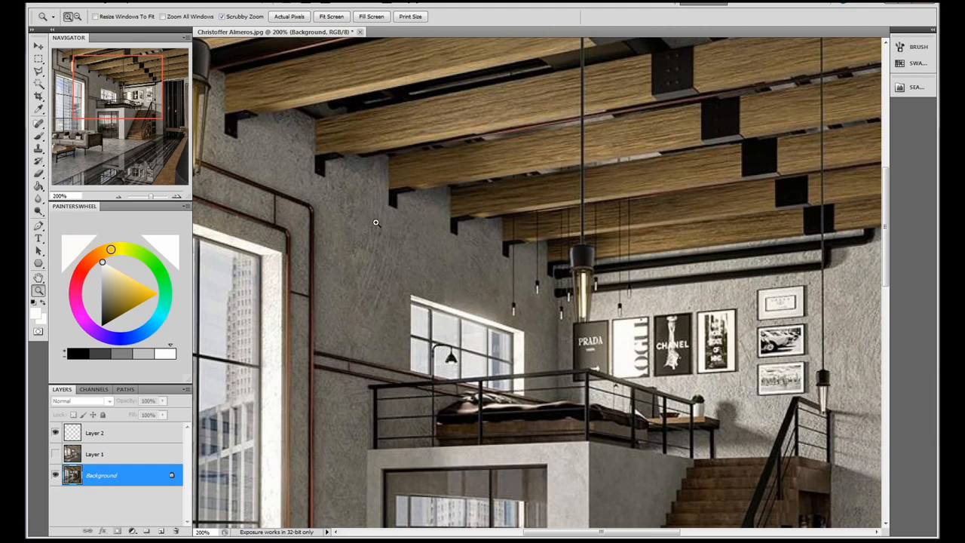
scroll("down", 3)
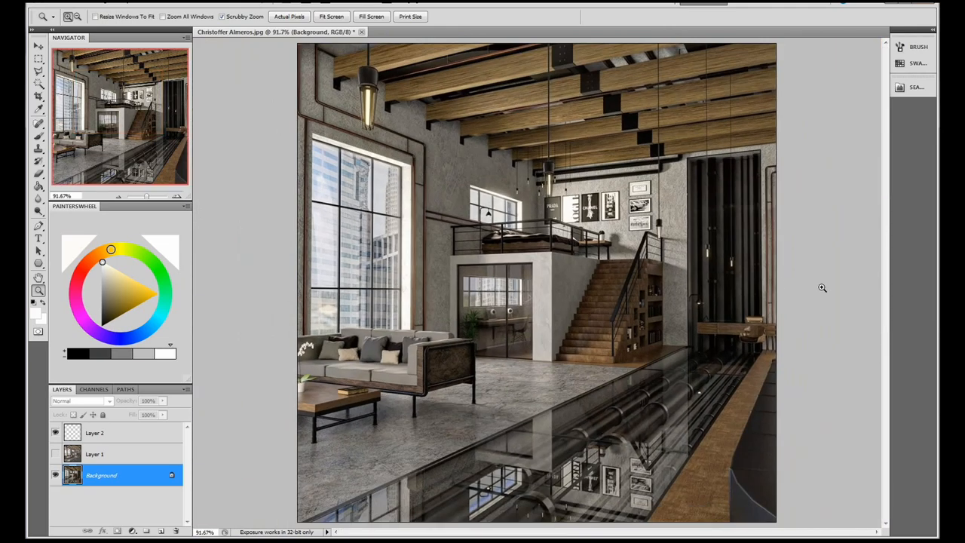
mouse_move(824, 288)
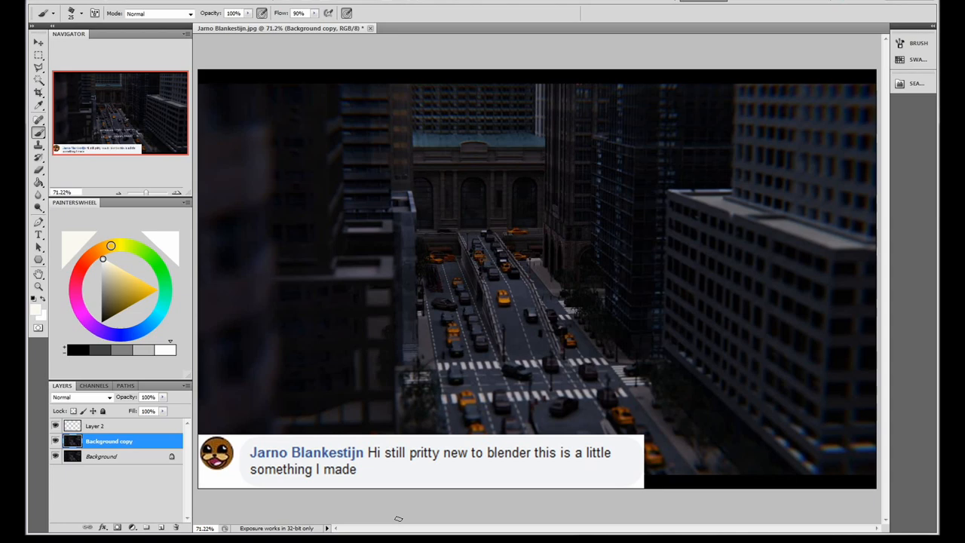
mouse_move(148, 430)
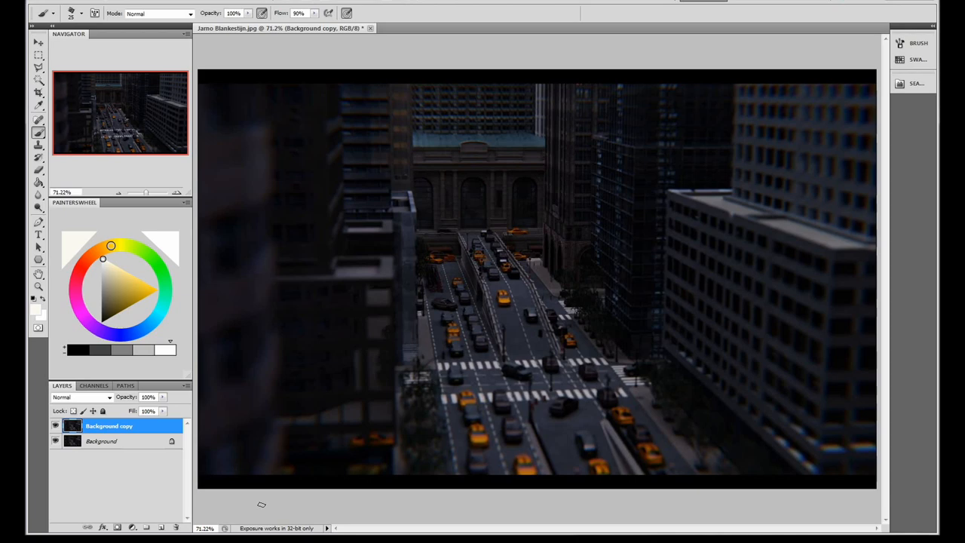
mouse_move(803, 459)
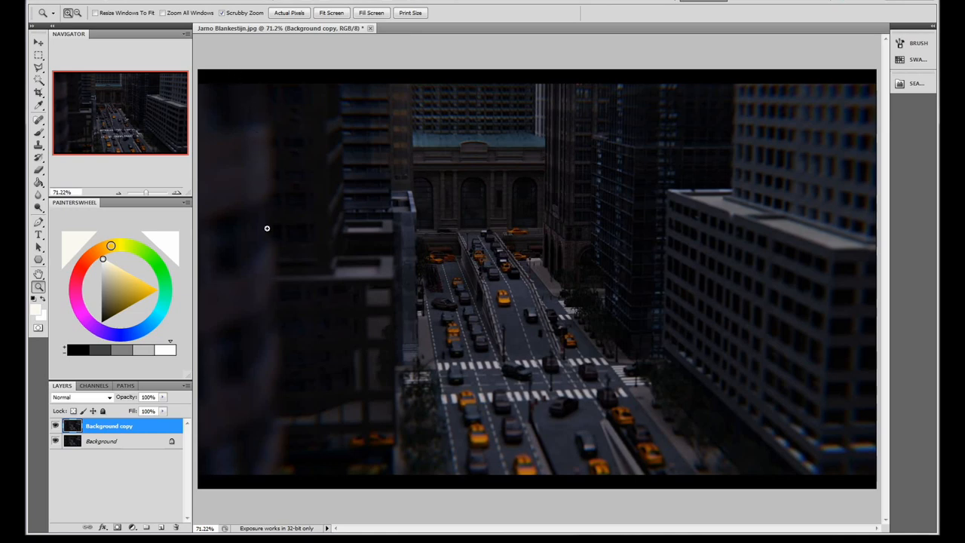
mouse_move(252, 466)
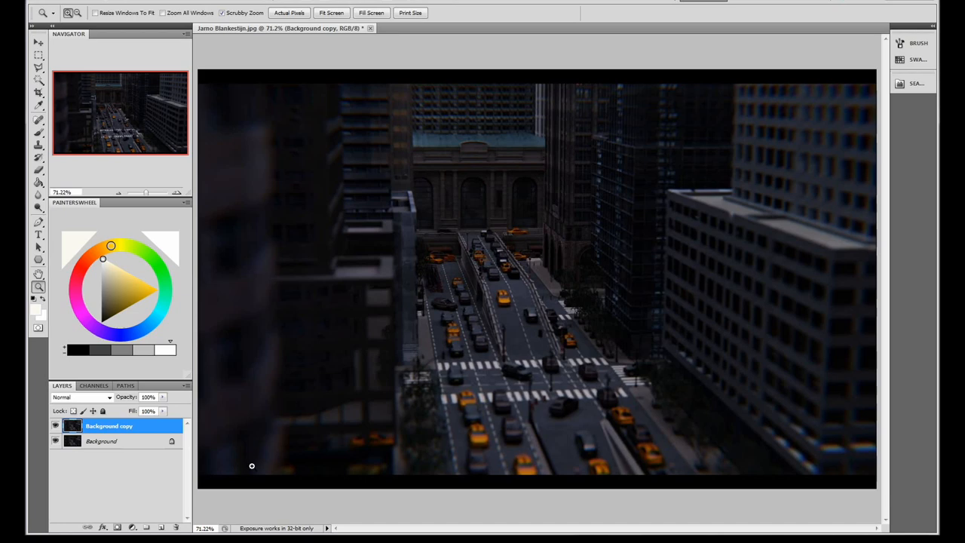
mouse_move(255, 468)
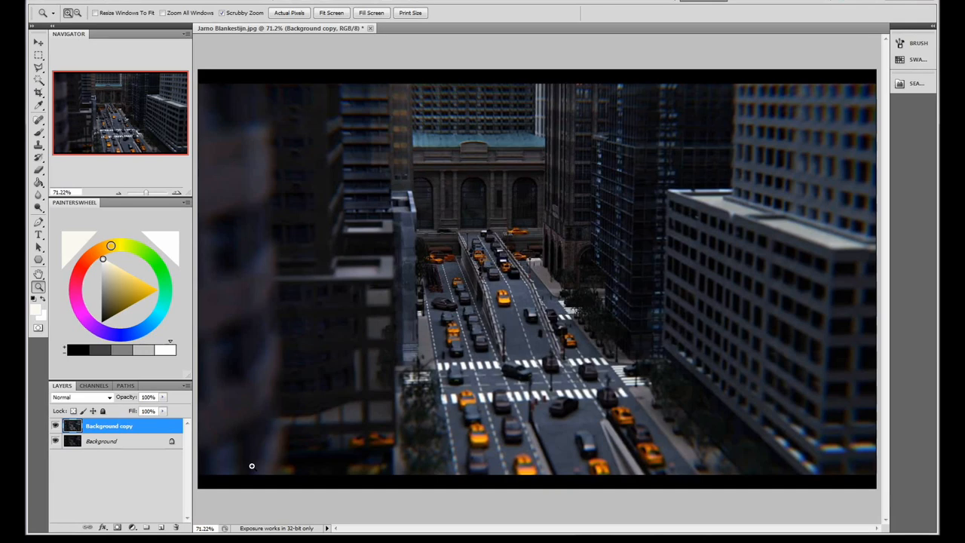
mouse_move(128, 182)
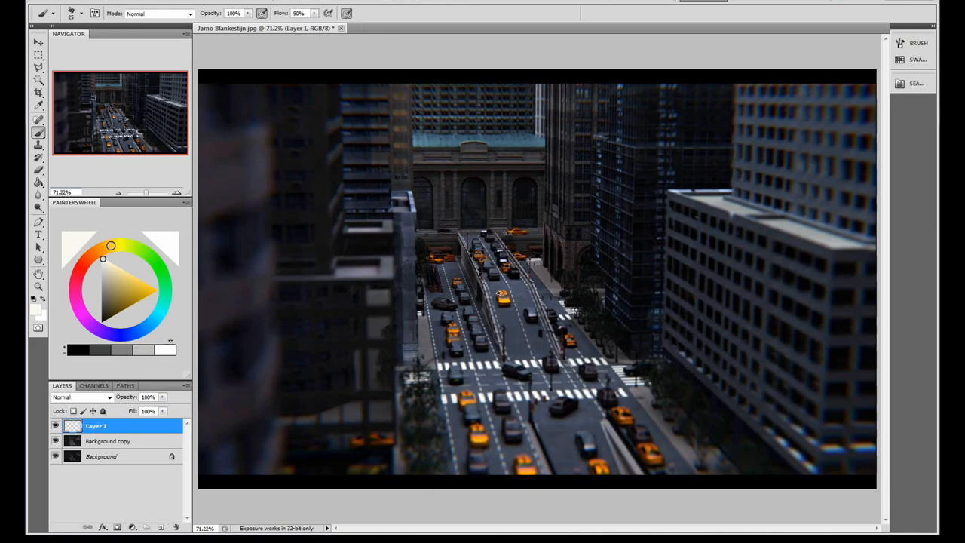
mouse_move(581, 236)
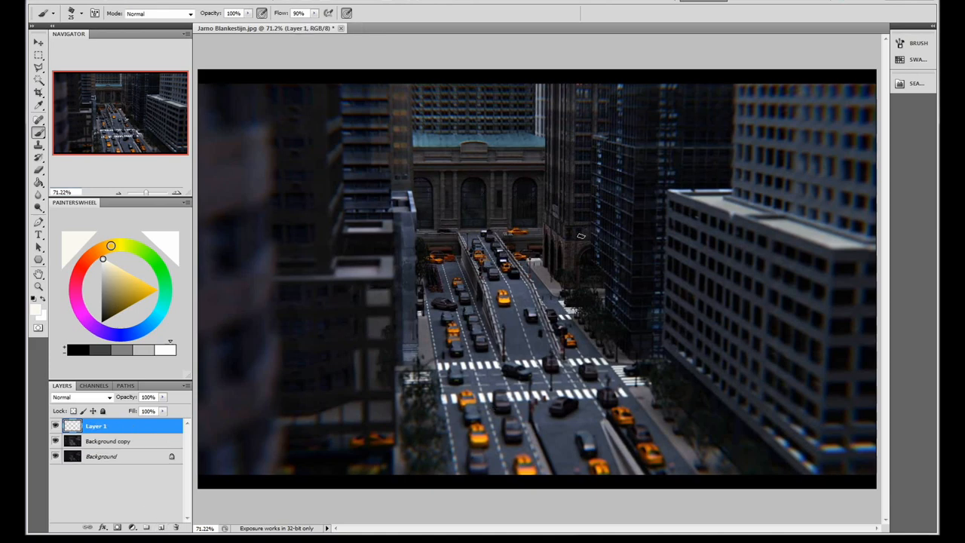
mouse_move(789, 277)
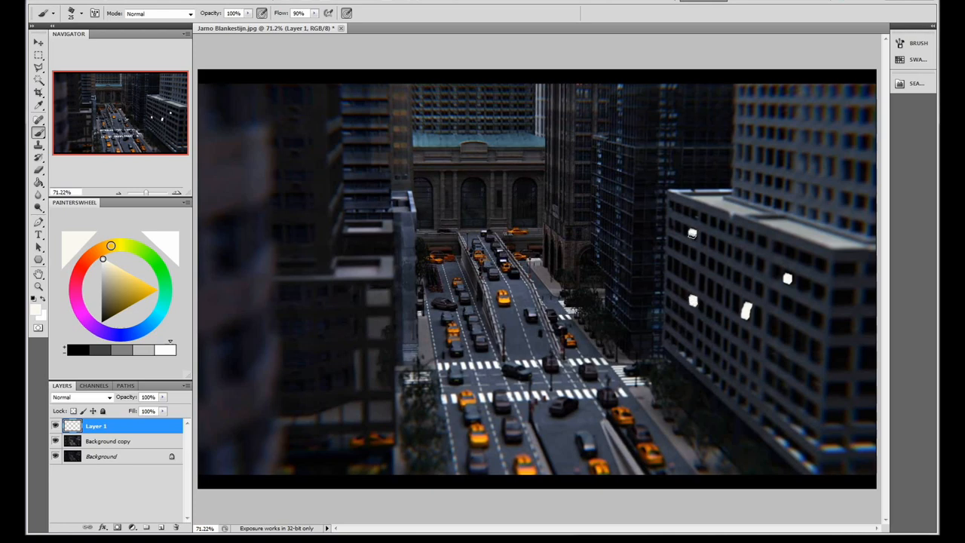
mouse_move(780, 132)
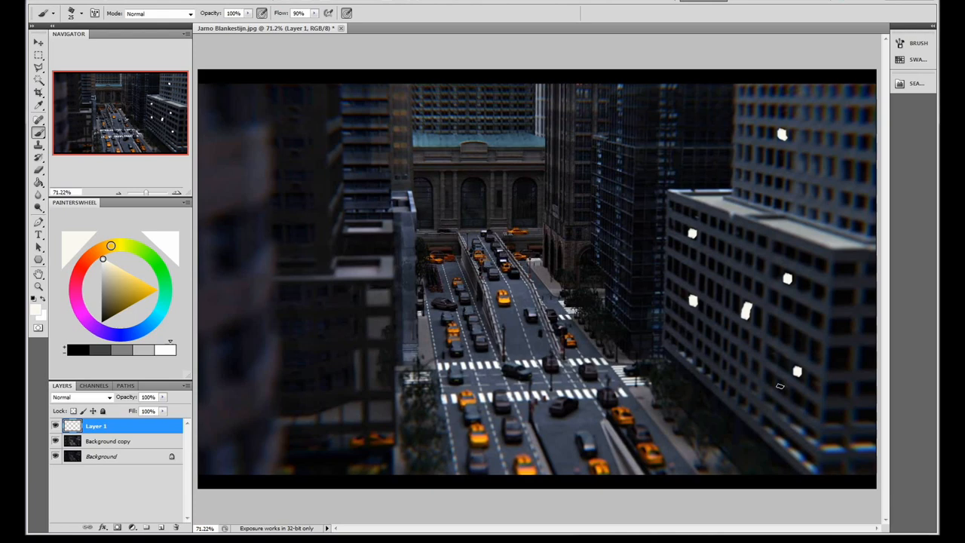
mouse_move(775, 395)
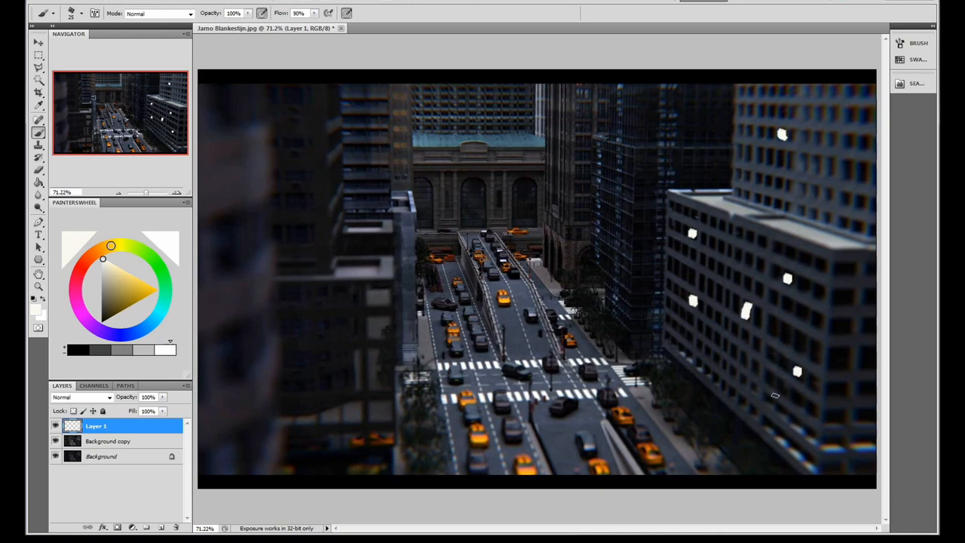
mouse_move(143, 264)
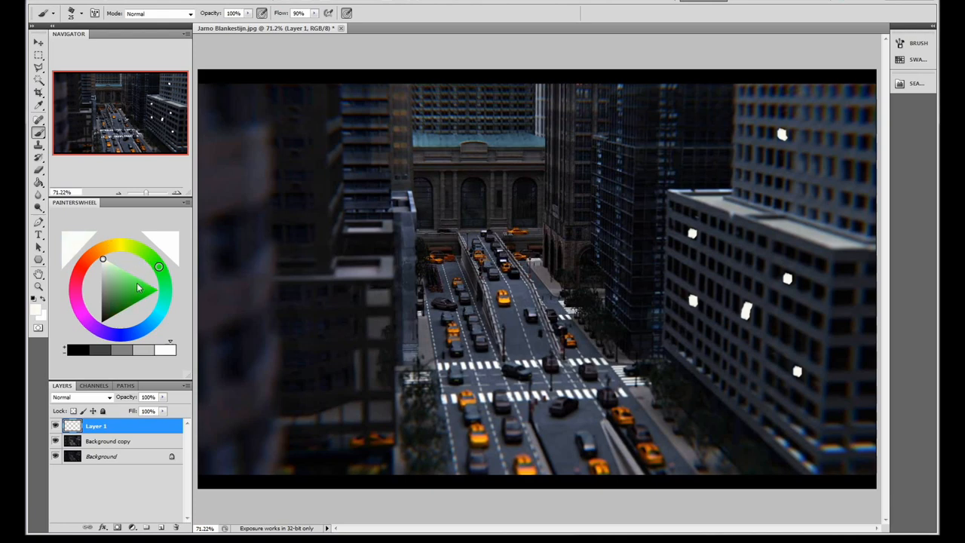
Pick green and brush a small sign onto the street pole by the crosswalk
left_click(139, 282)
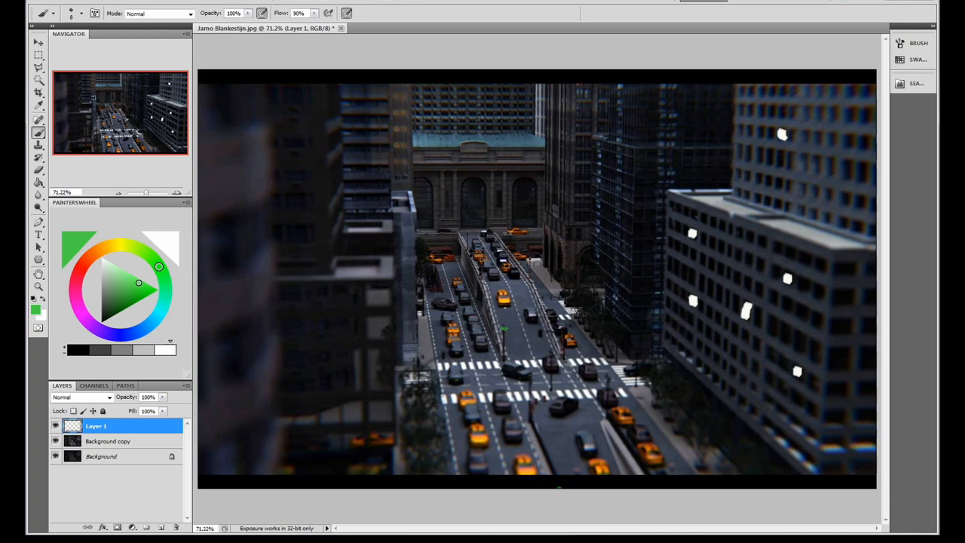
mouse_move(160, 247)
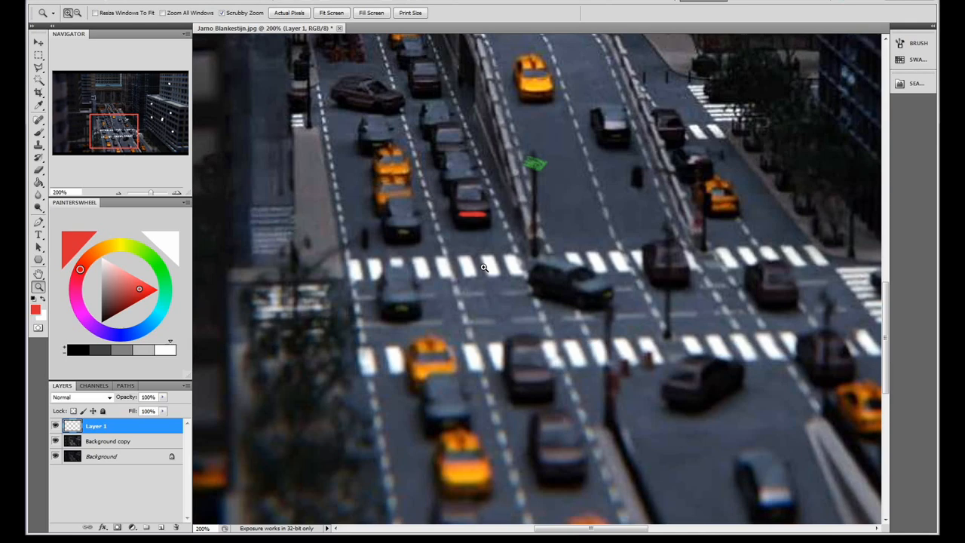
mouse_move(484, 267)
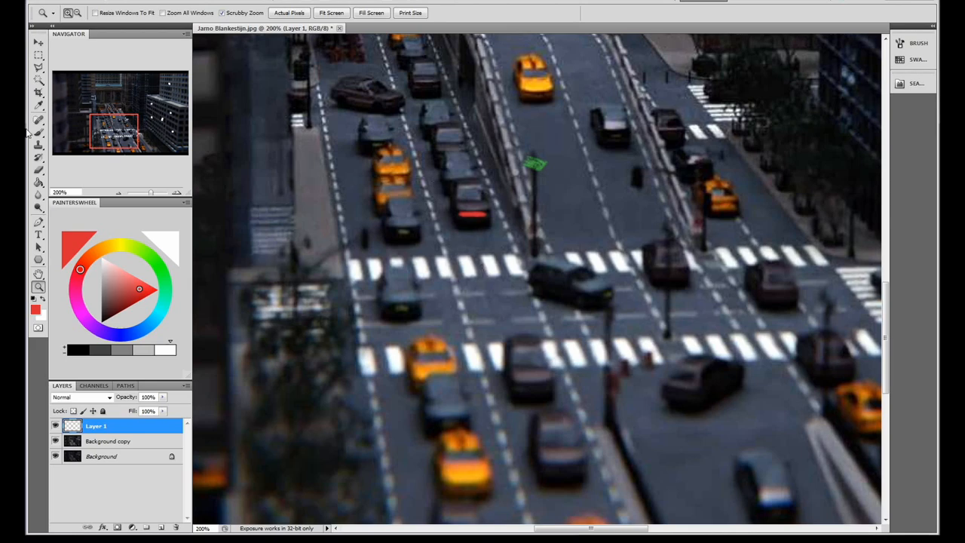
left_click_drag(468, 358, 460, 437)
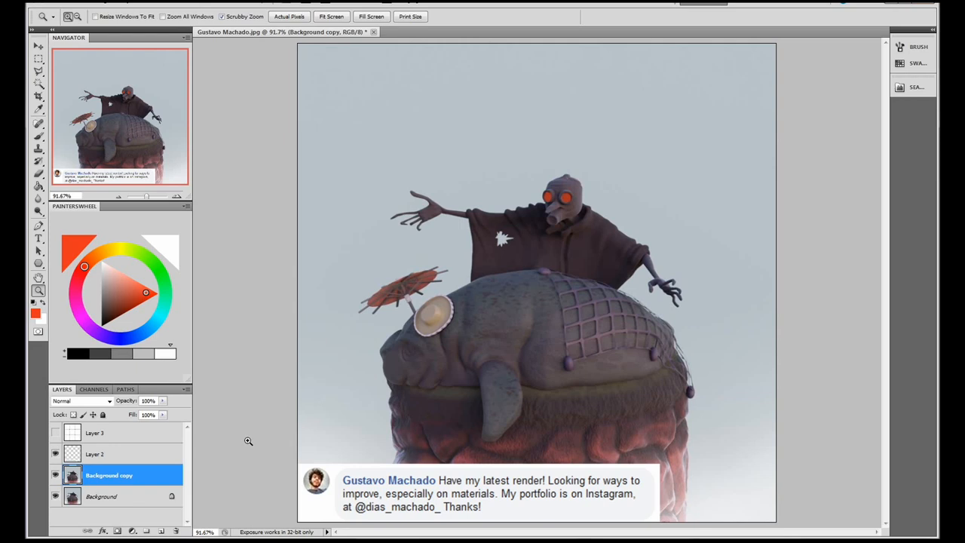
mouse_move(284, 441)
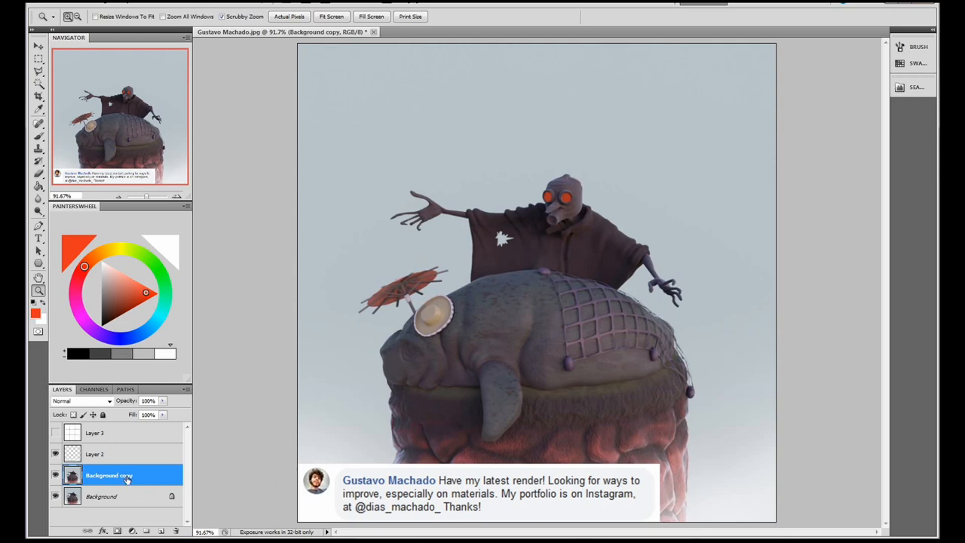
left_click(95, 454)
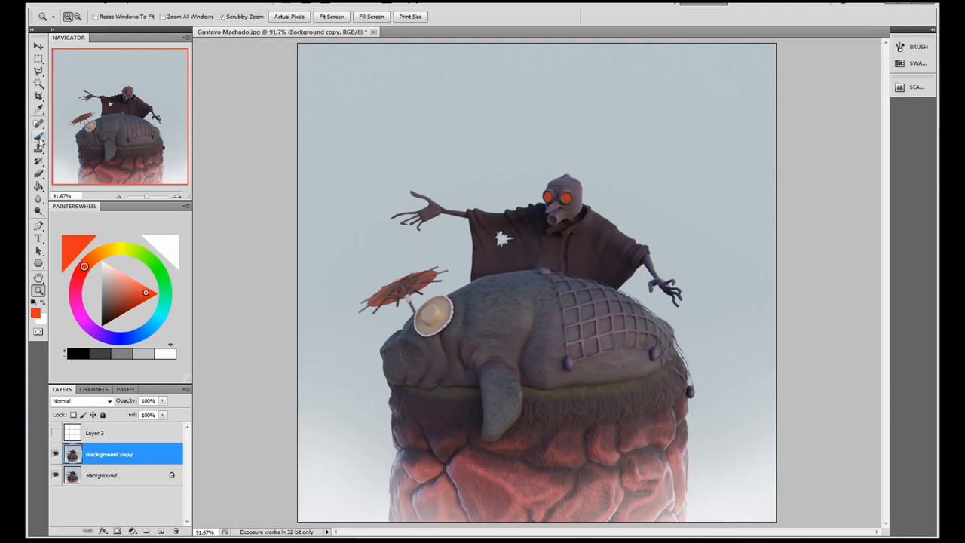
left_click(39, 136)
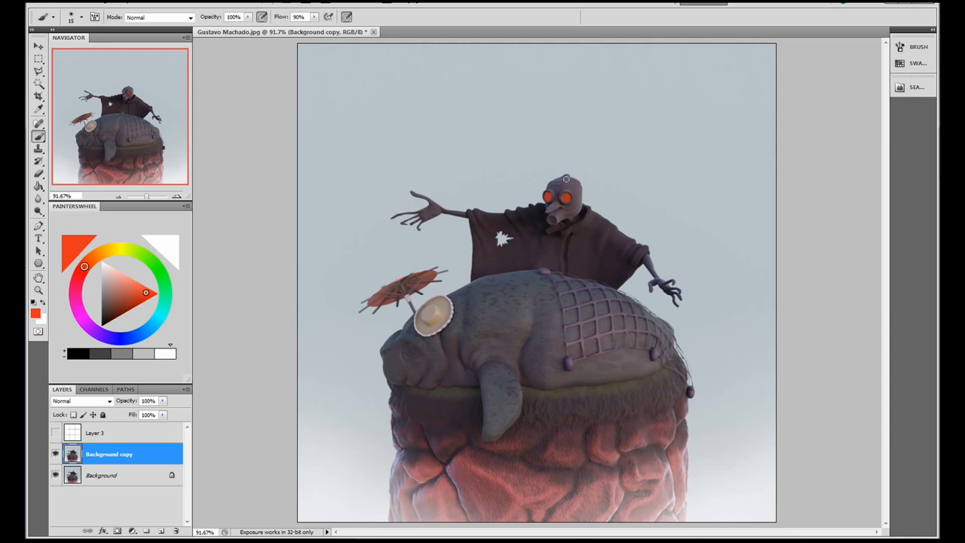
mouse_move(580, 247)
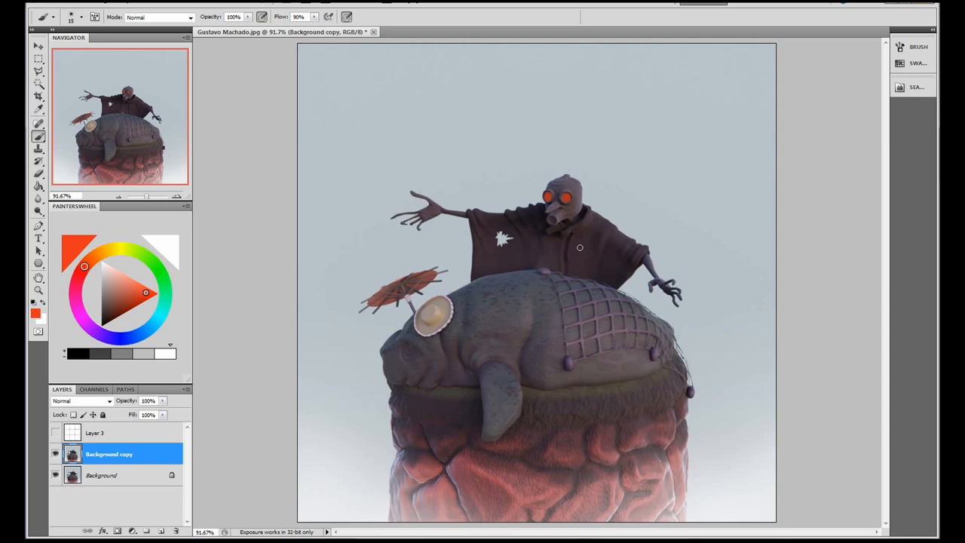
mouse_move(467, 359)
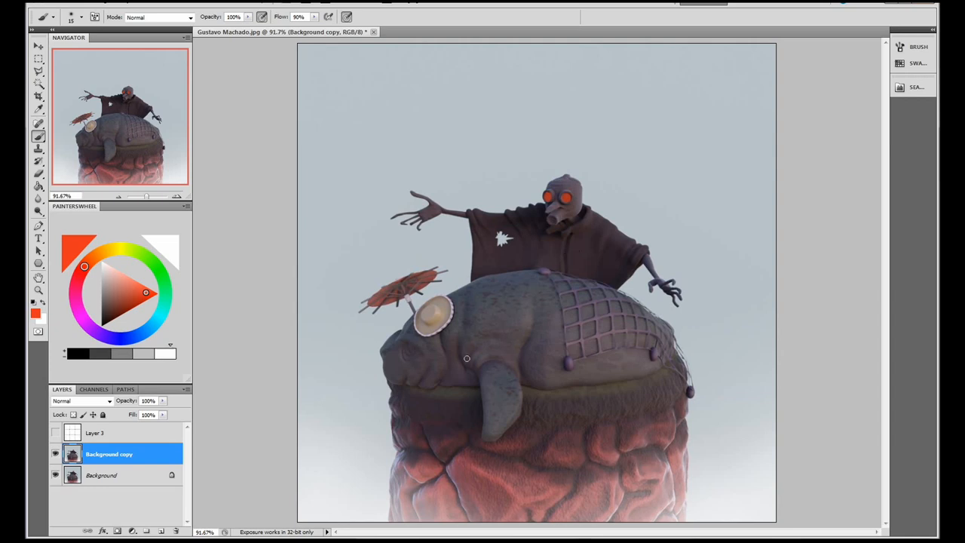
left_click_drag(419, 325, 739, 376)
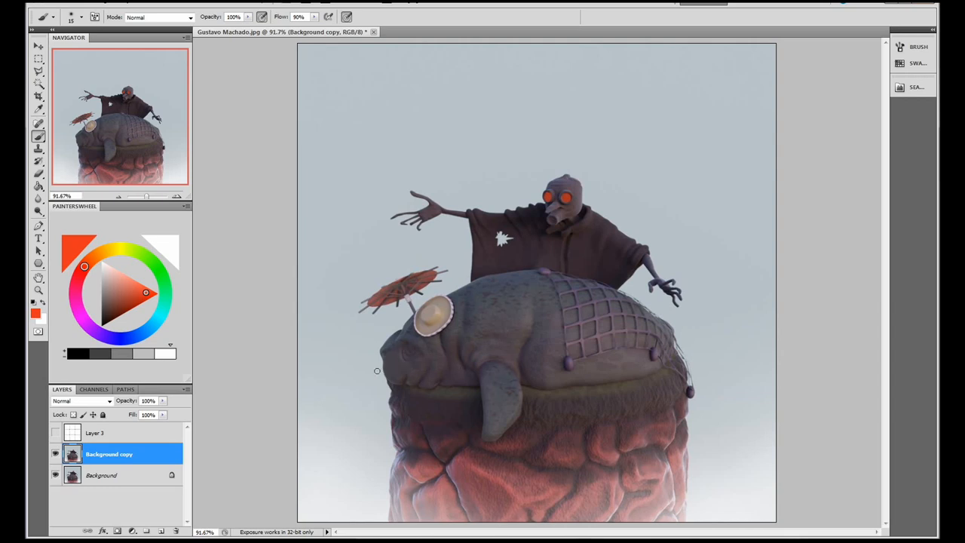
mouse_move(618, 347)
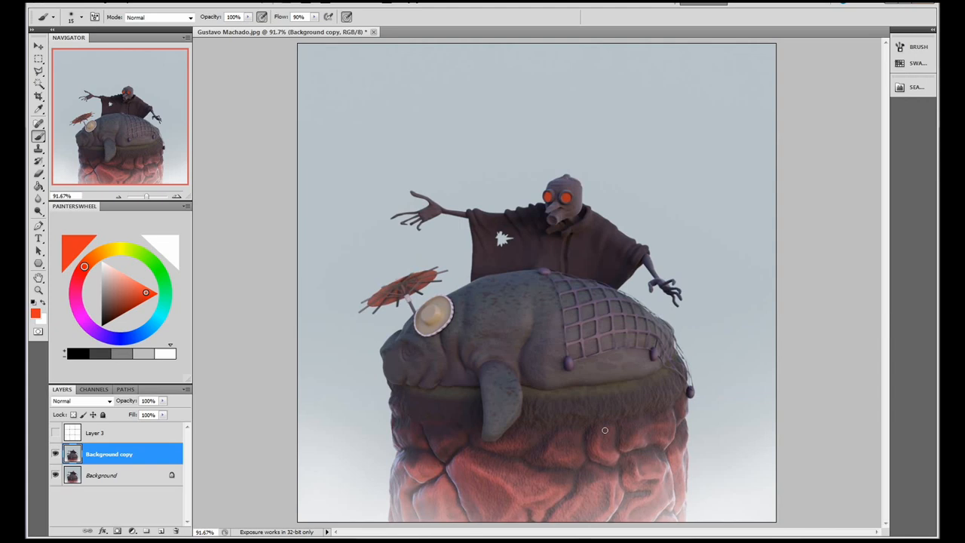
mouse_move(591, 331)
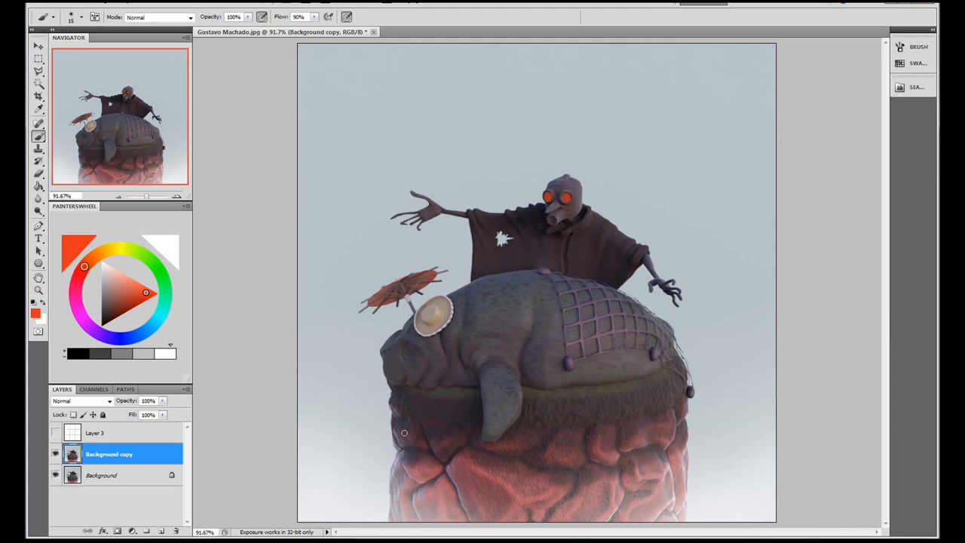
mouse_move(388, 425)
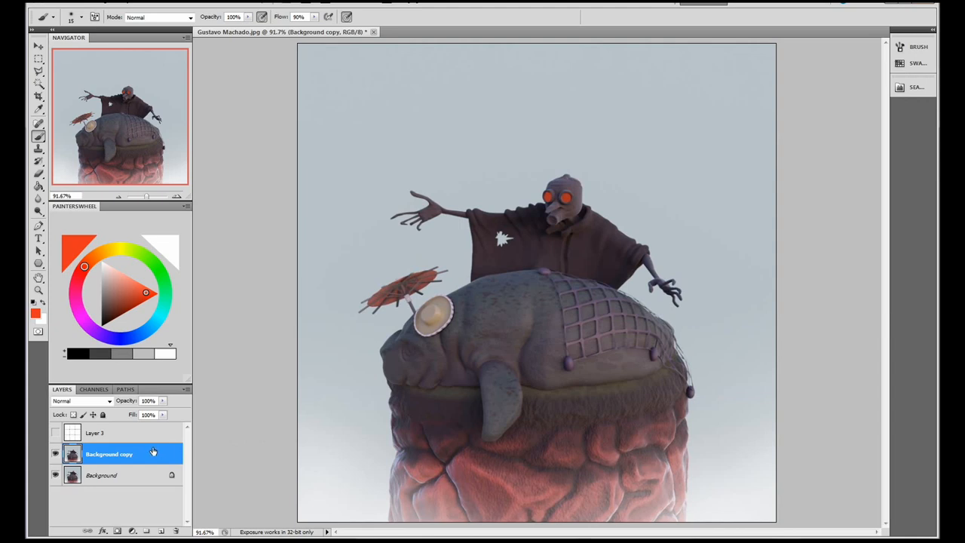
mouse_move(169, 445)
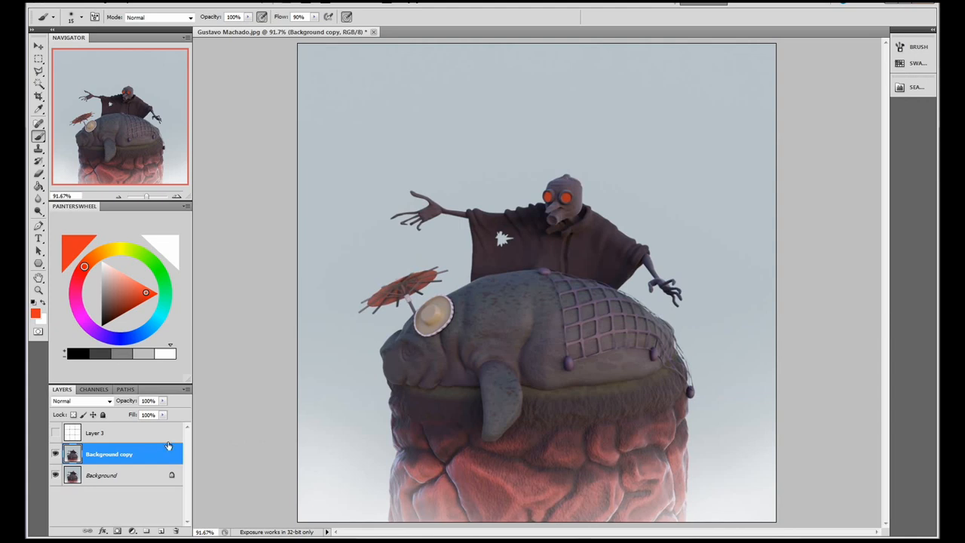
mouse_move(286, 292)
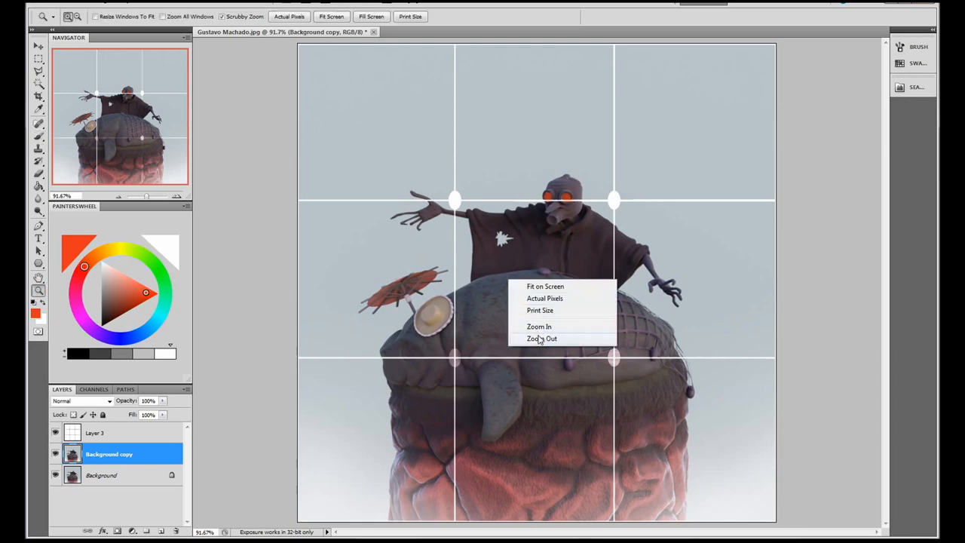
Scale Background copy to about 110%, shift it to reframe the character, and select Layer 3
left_click(543, 338)
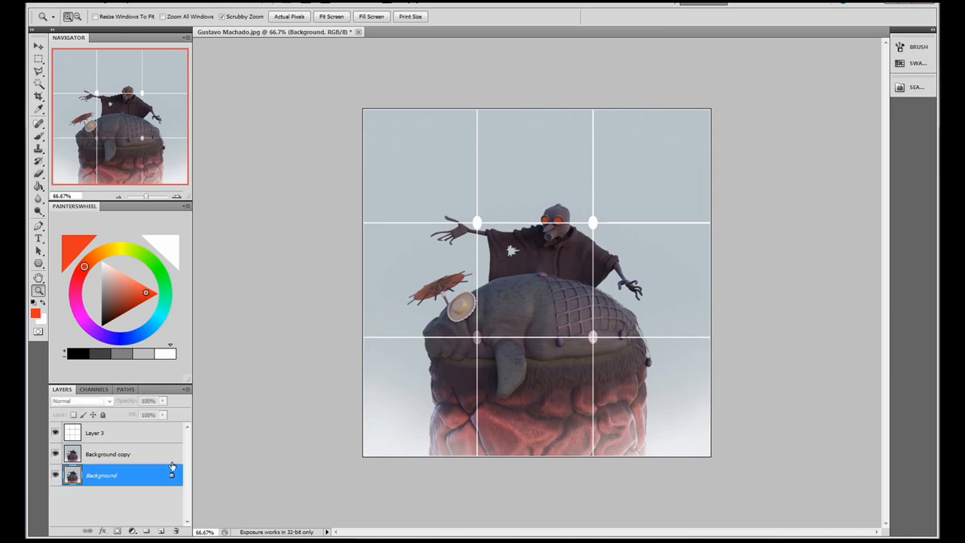
left_click(108, 454)
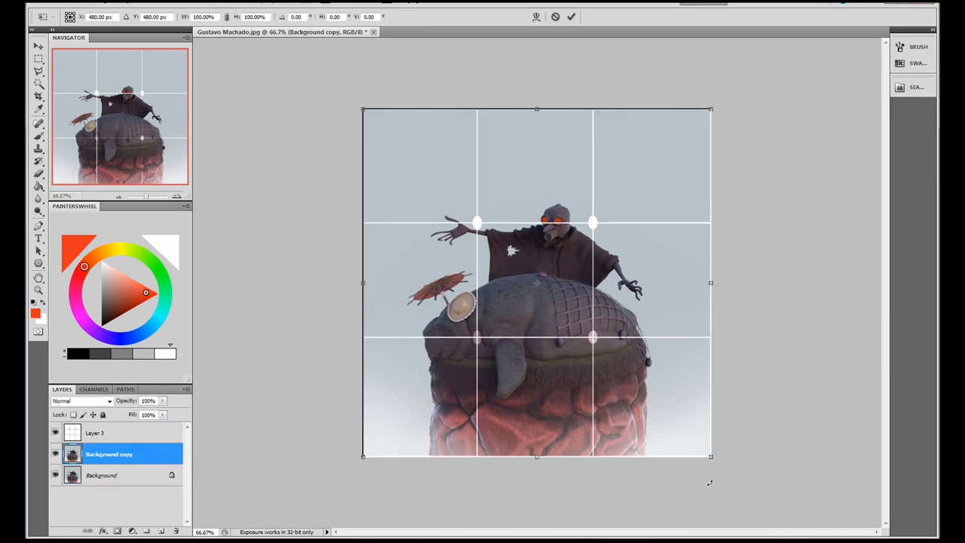
left_click_drag(711, 455, 745, 490)
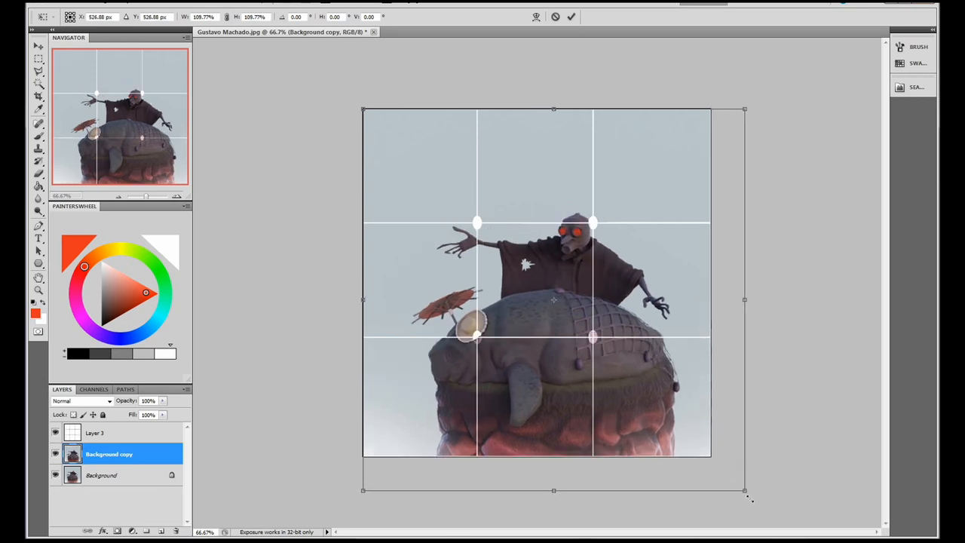
left_click_drag(745, 490, 767, 488)
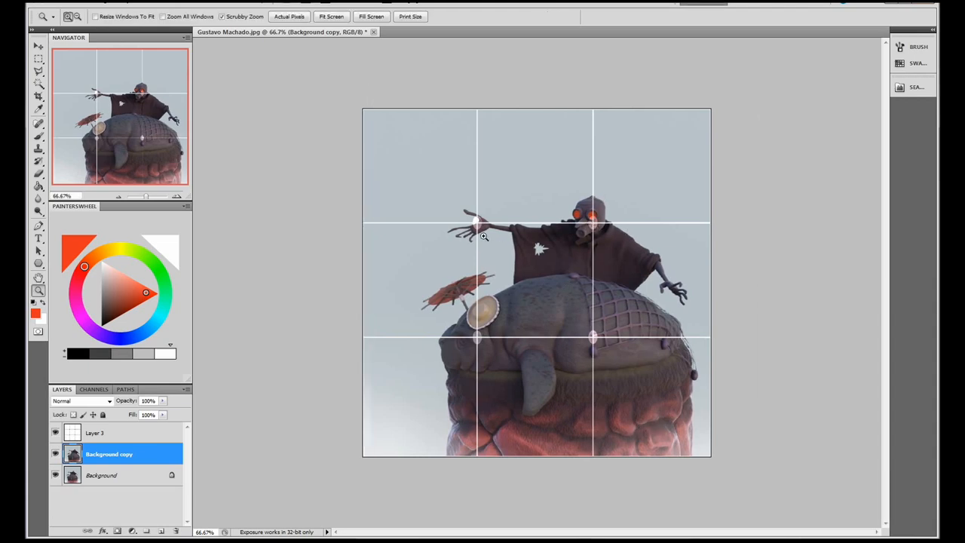
mouse_move(462, 341)
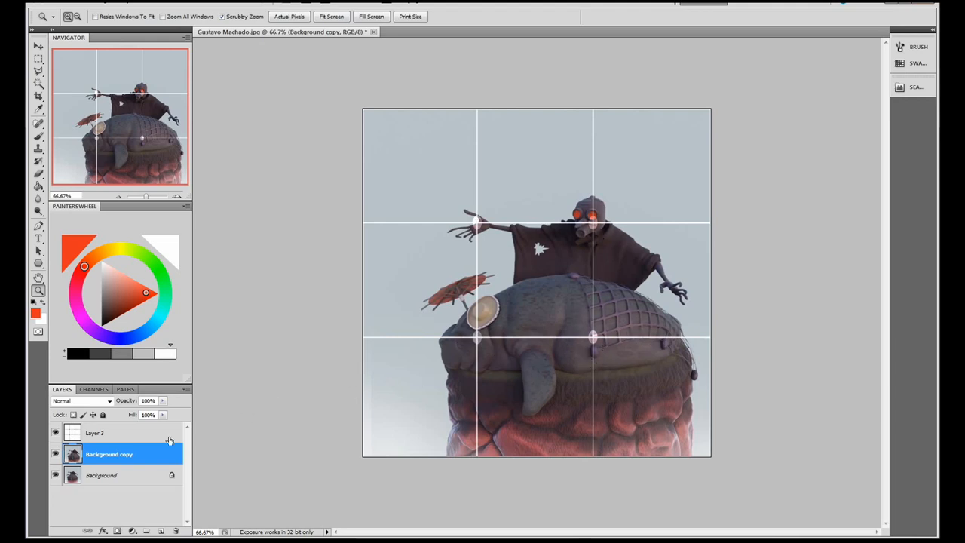
left_click(96, 432)
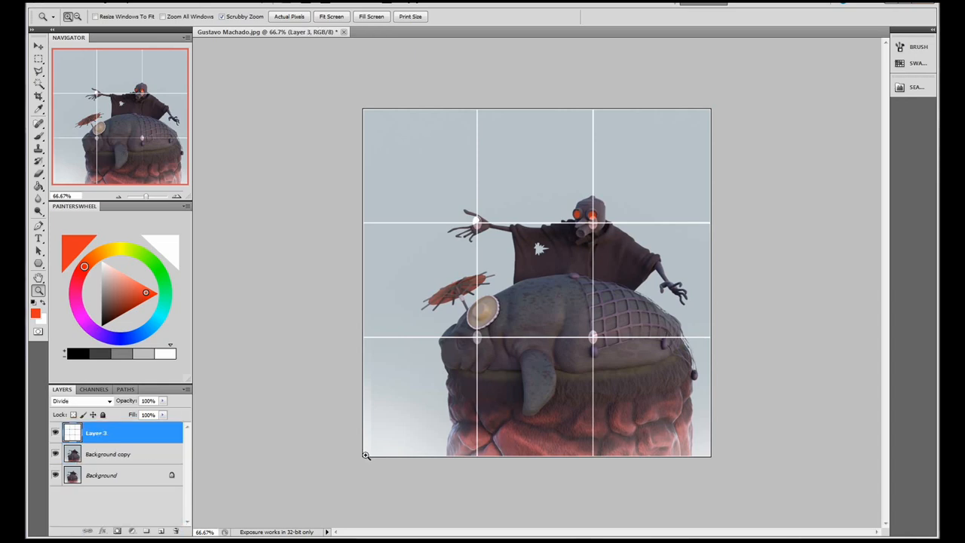
mouse_move(570, 252)
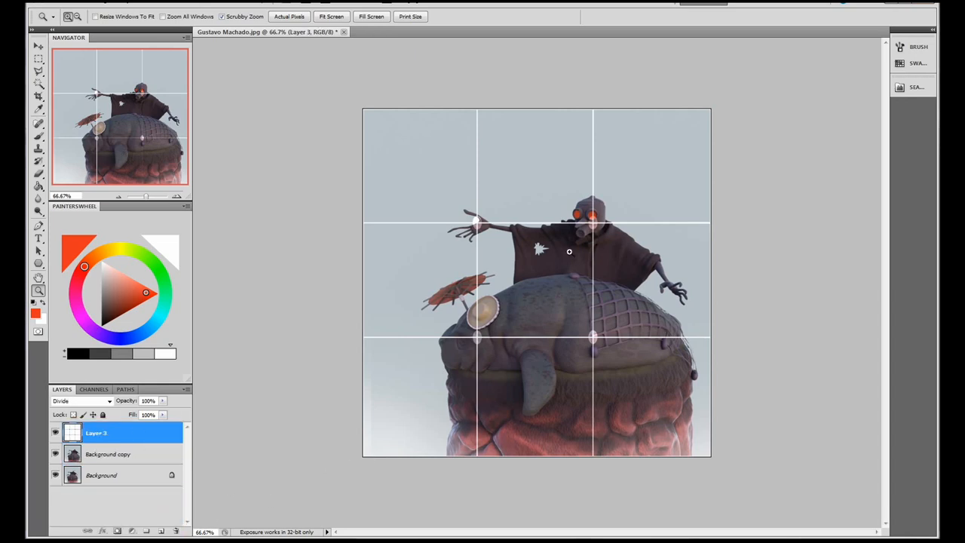
mouse_move(559, 307)
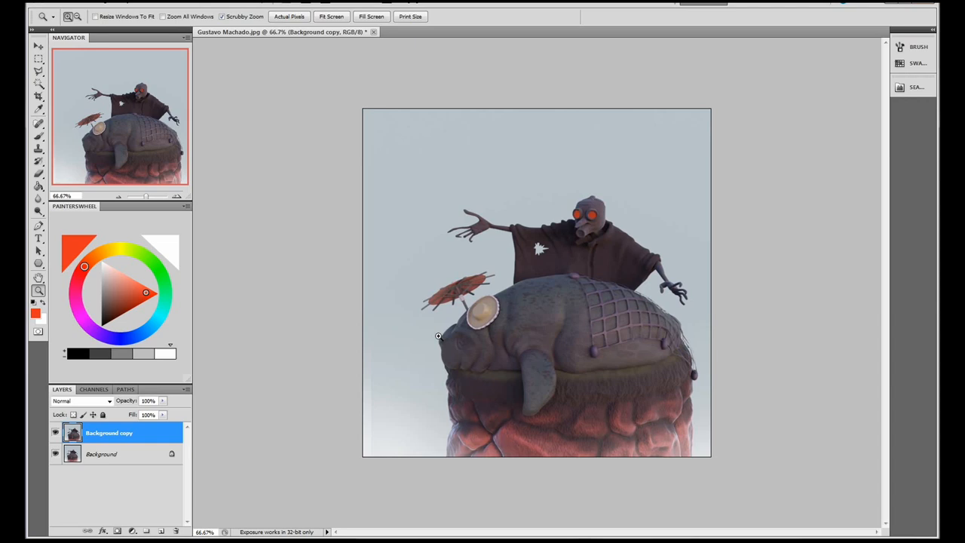
mouse_move(441, 340)
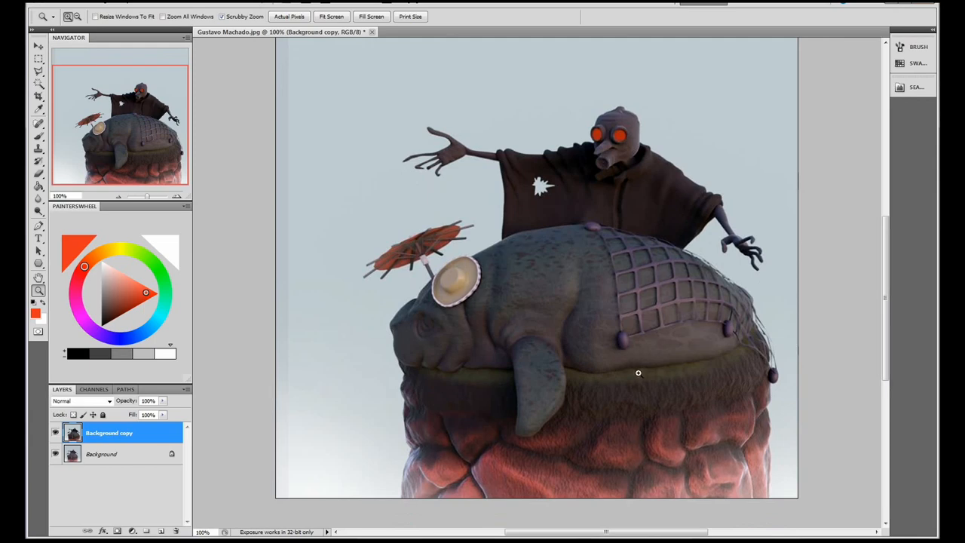
right_click(638, 372)
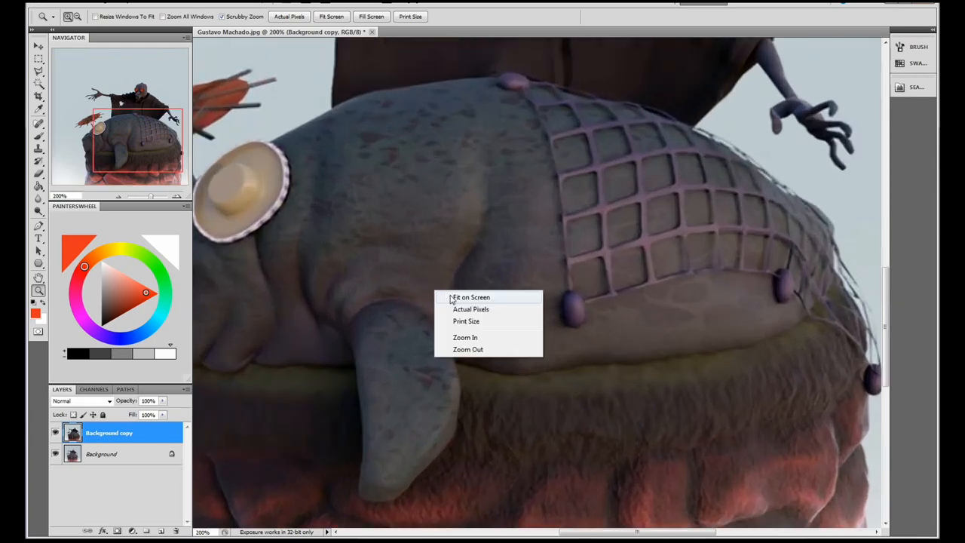
left_click(470, 297)
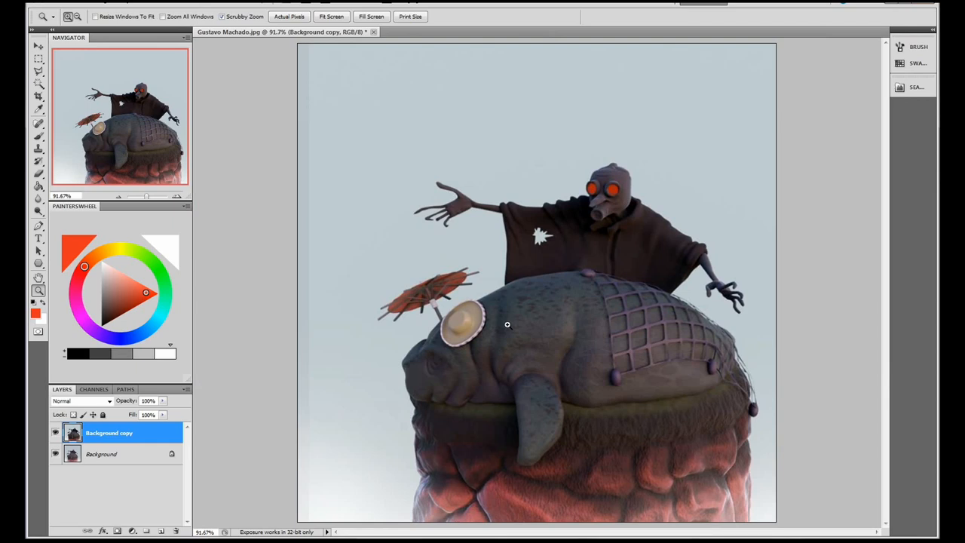
mouse_move(664, 346)
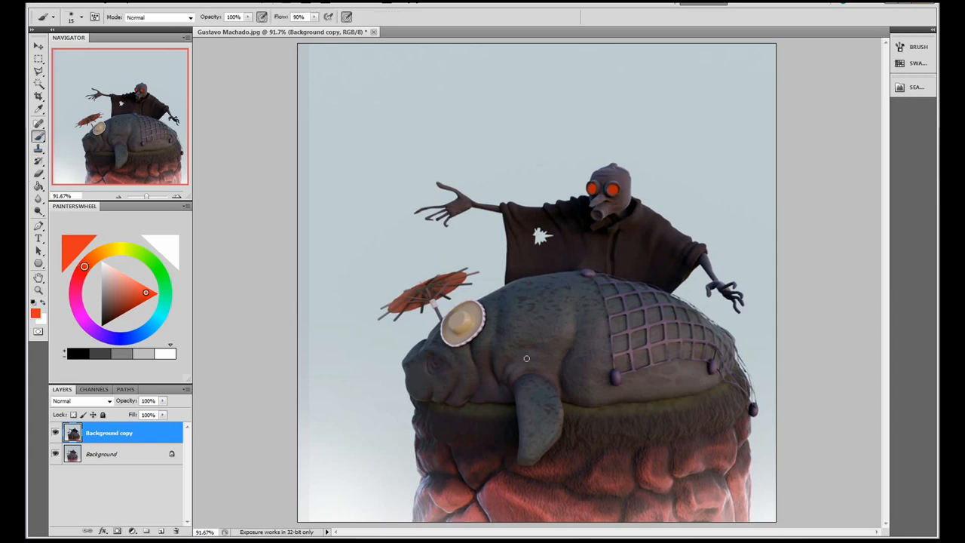
mouse_move(518, 301)
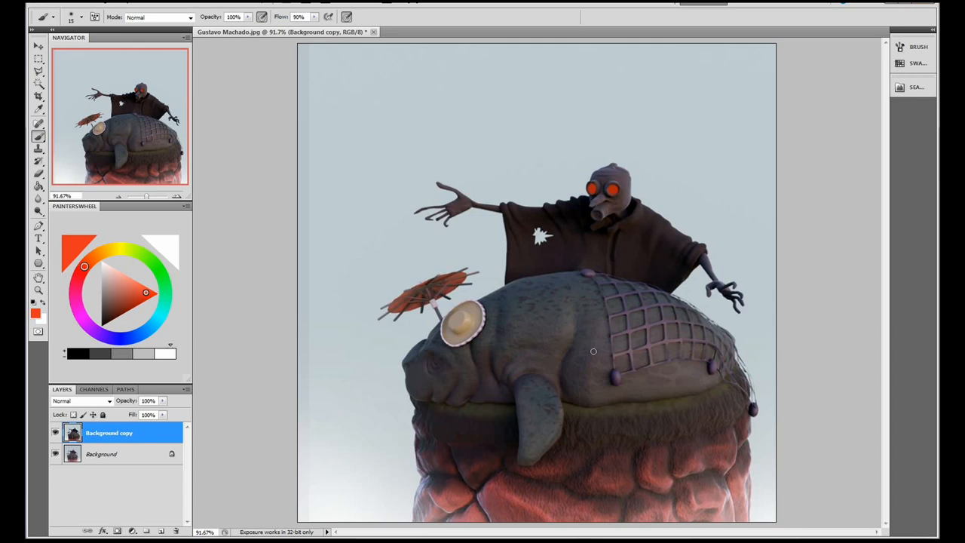
mouse_move(606, 459)
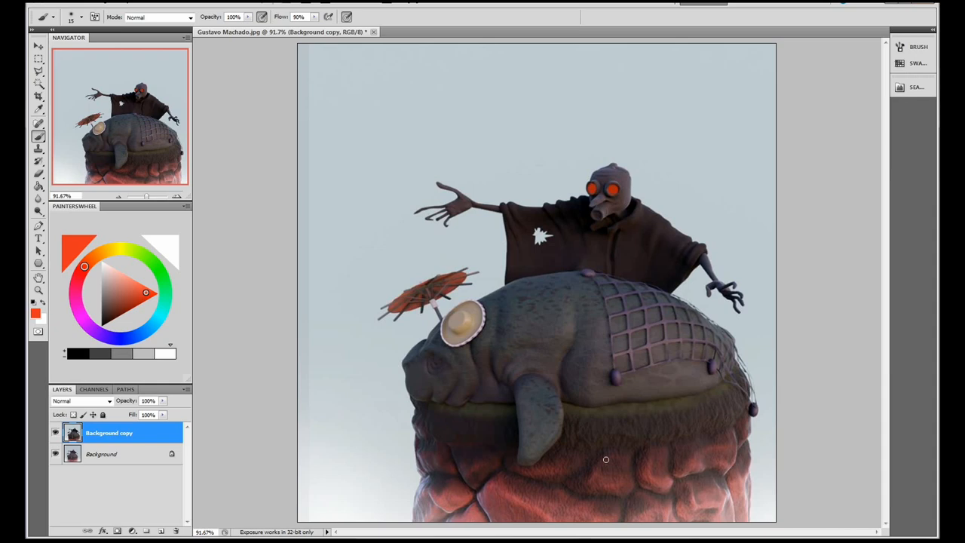
mouse_move(599, 452)
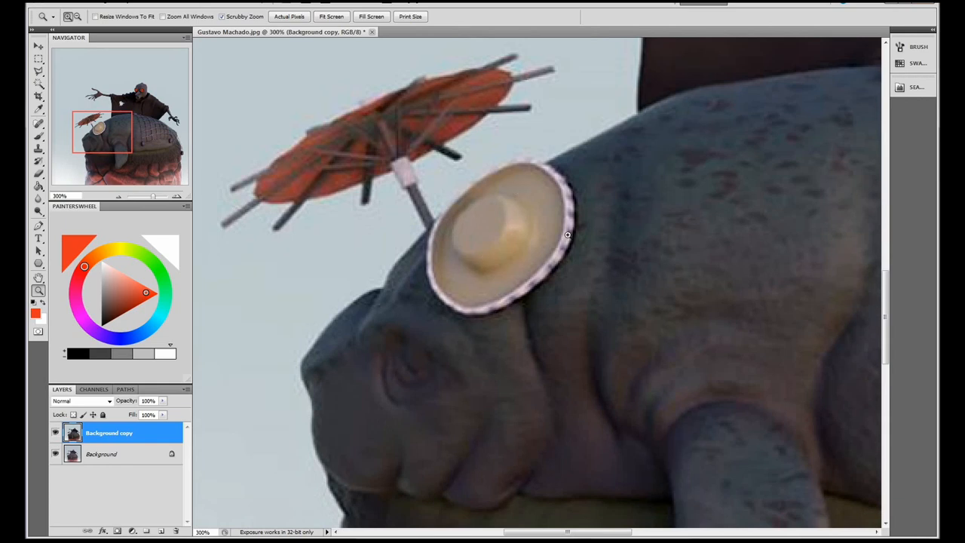
mouse_move(496, 289)
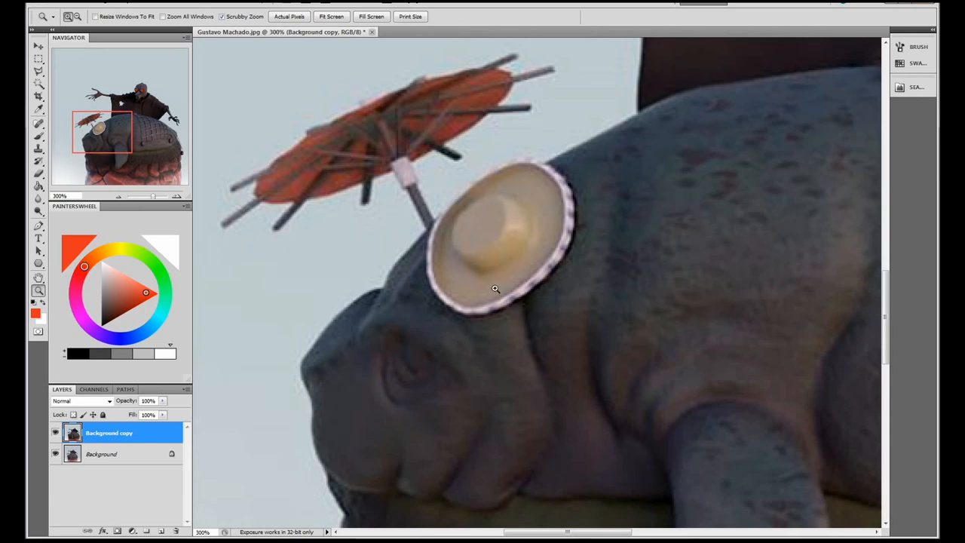
right_click(495, 288)
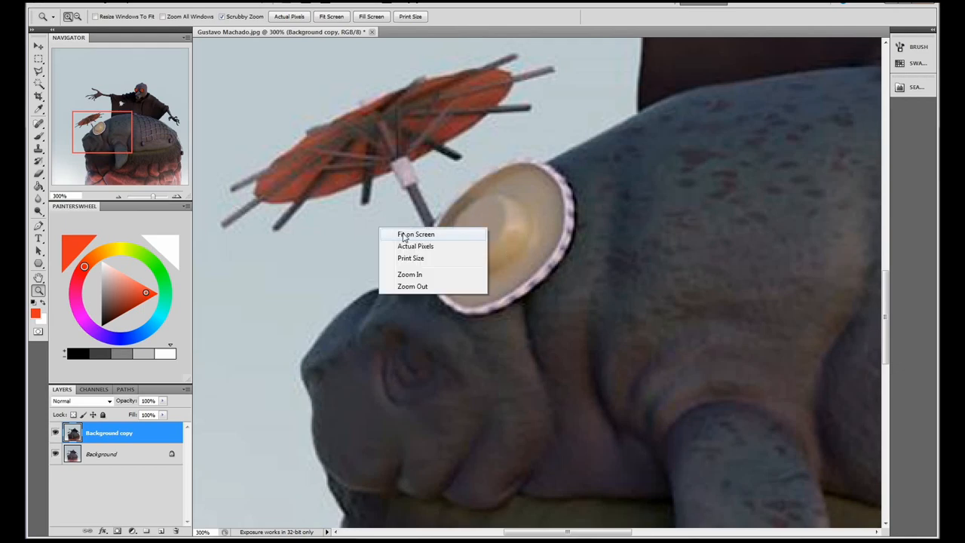
left_click(415, 234)
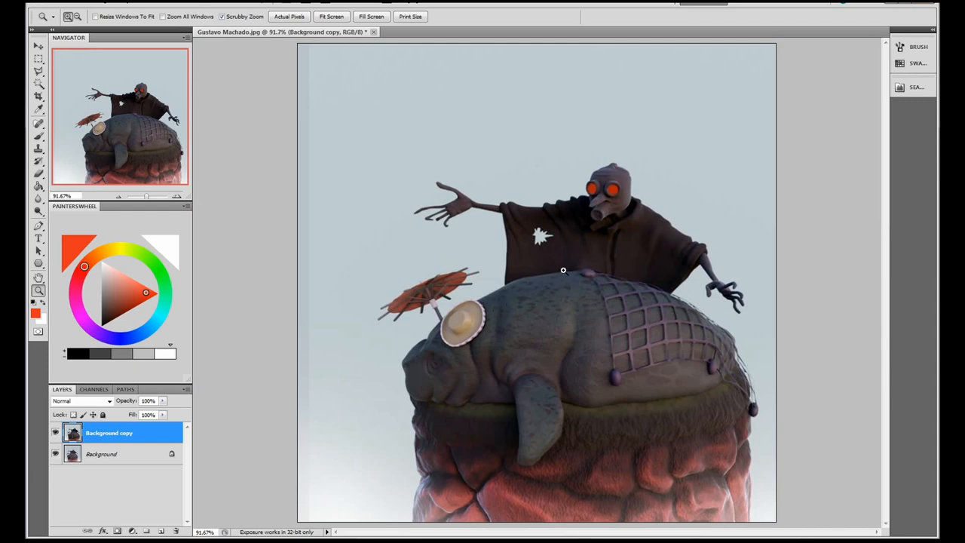
left_click(563, 270)
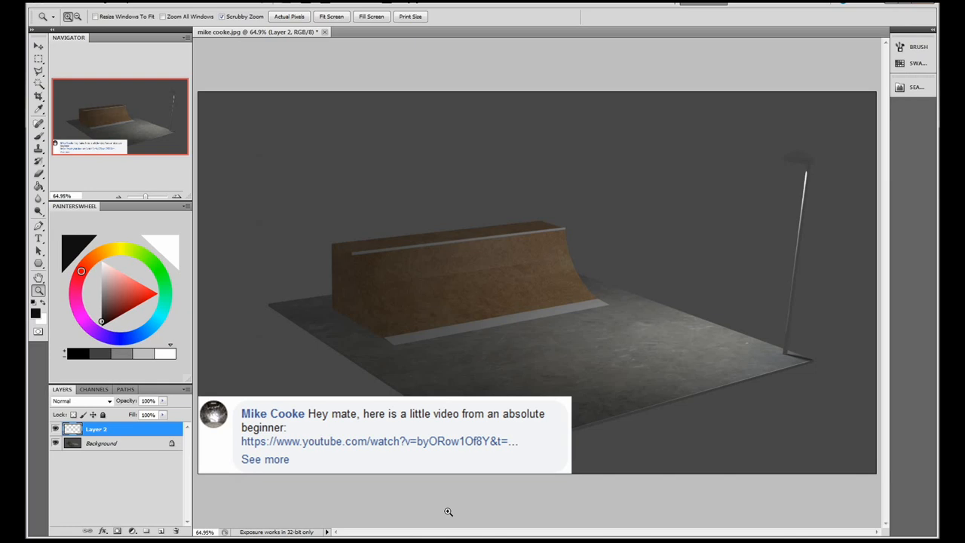
mouse_move(443, 424)
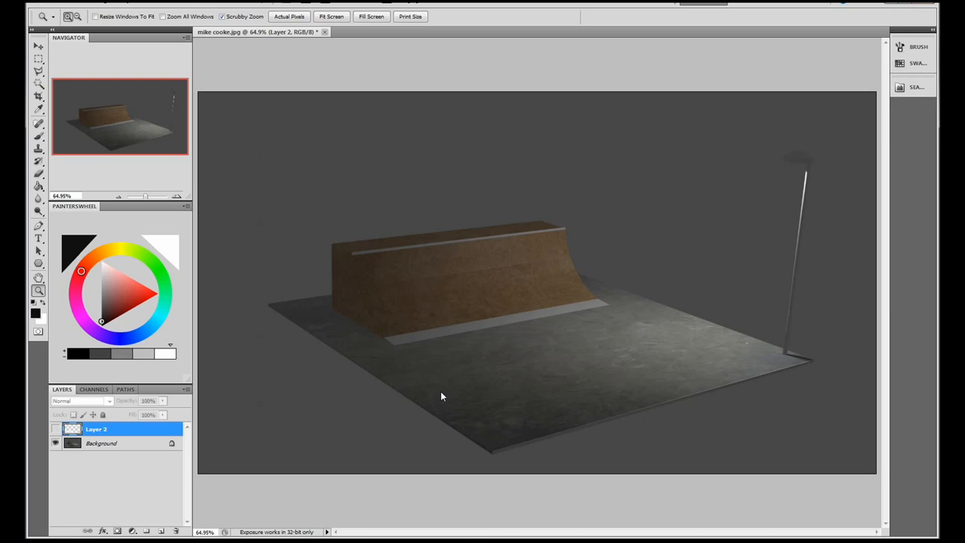
mouse_move(490, 283)
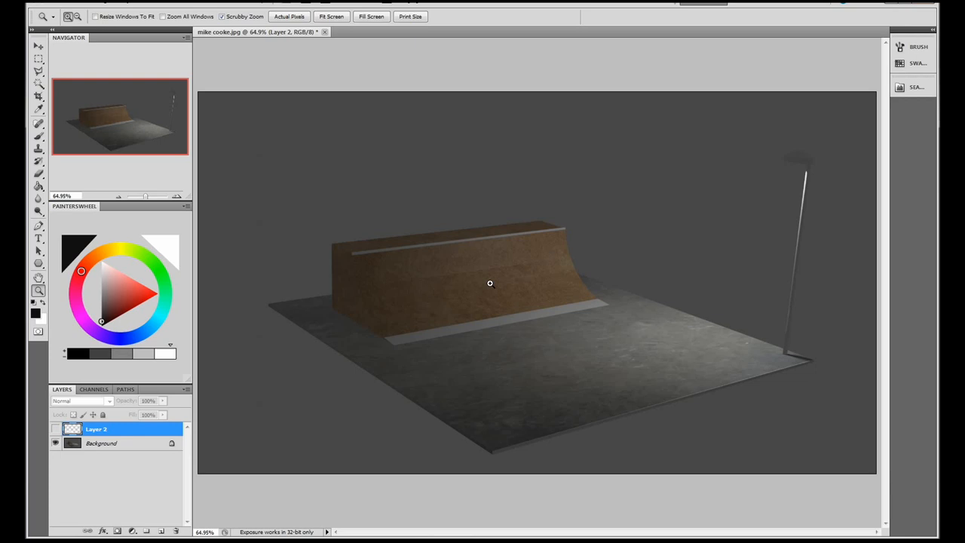
mouse_move(845, 185)
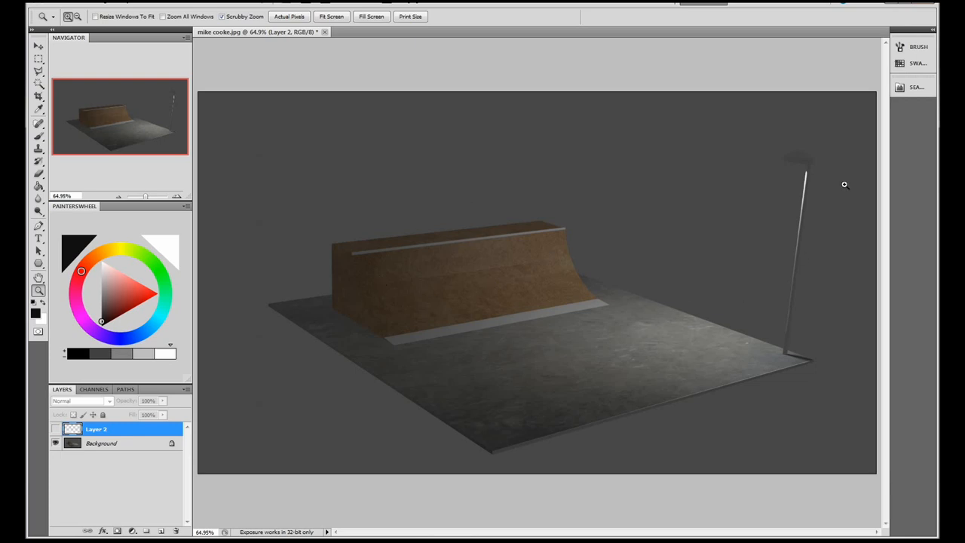
mouse_move(515, 307)
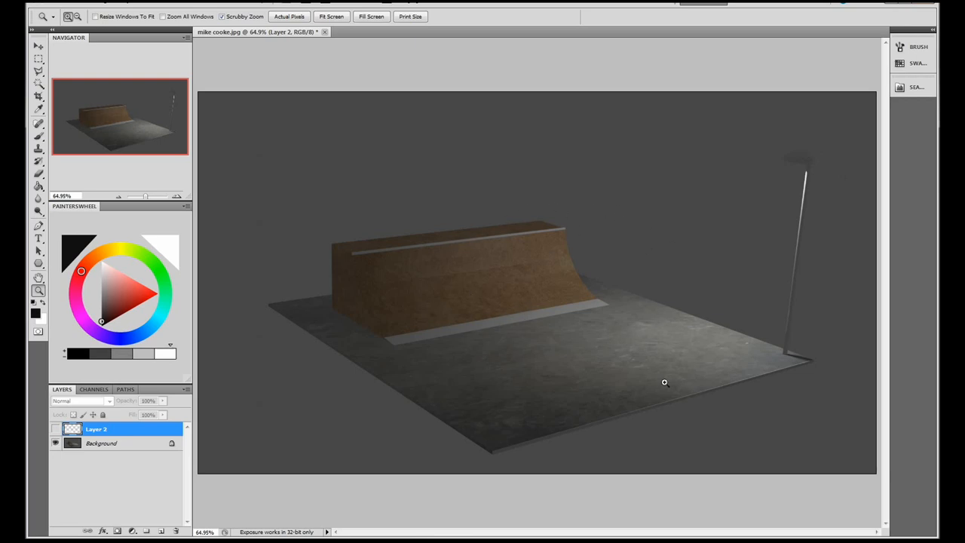
mouse_move(363, 305)
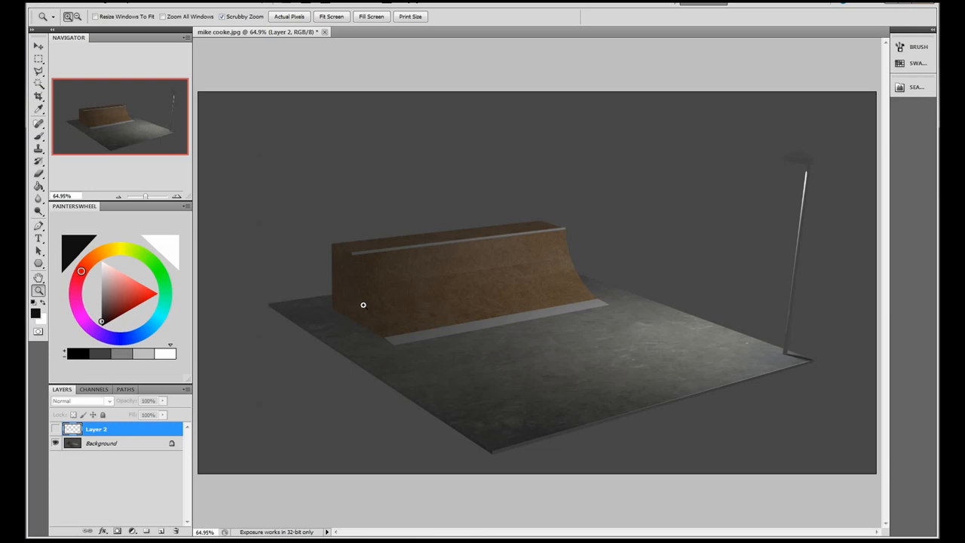
mouse_move(796, 360)
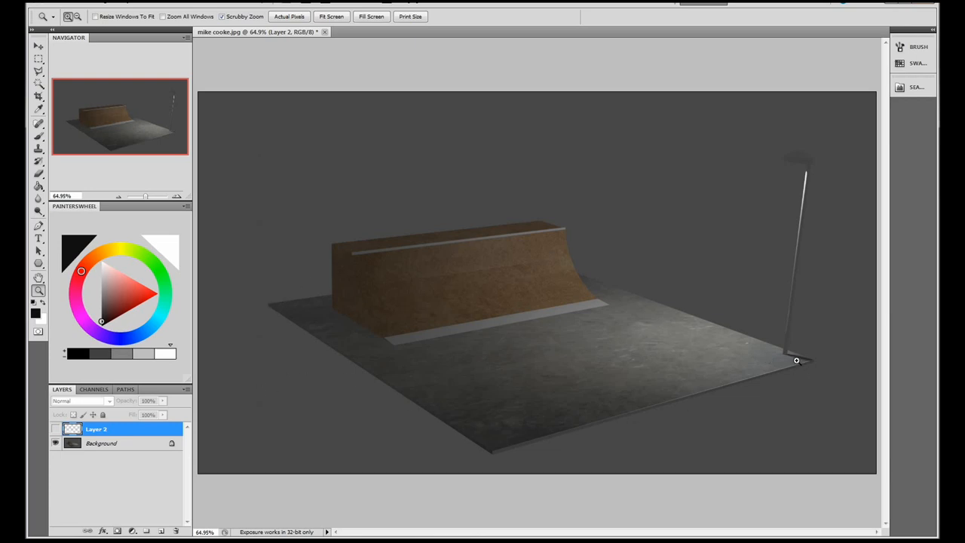
mouse_move(801, 131)
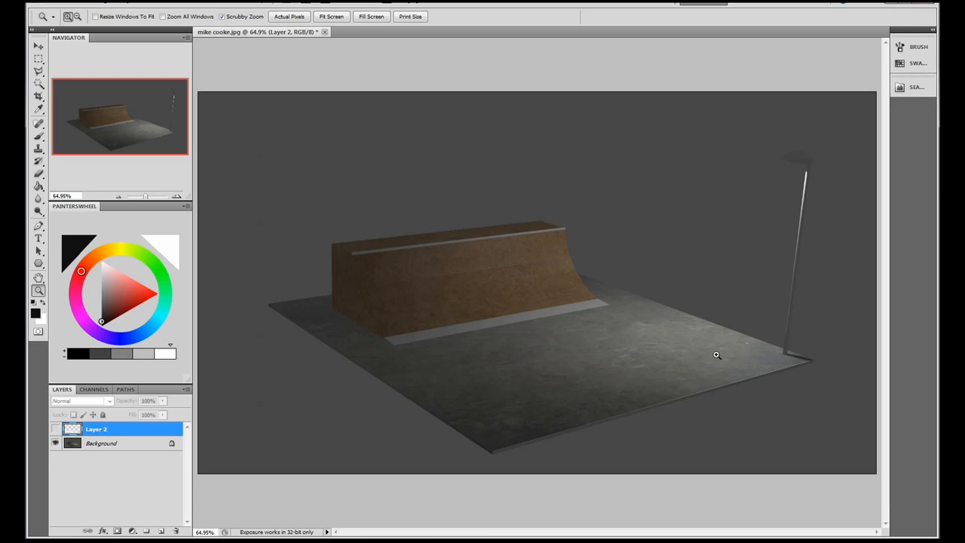
mouse_move(832, 364)
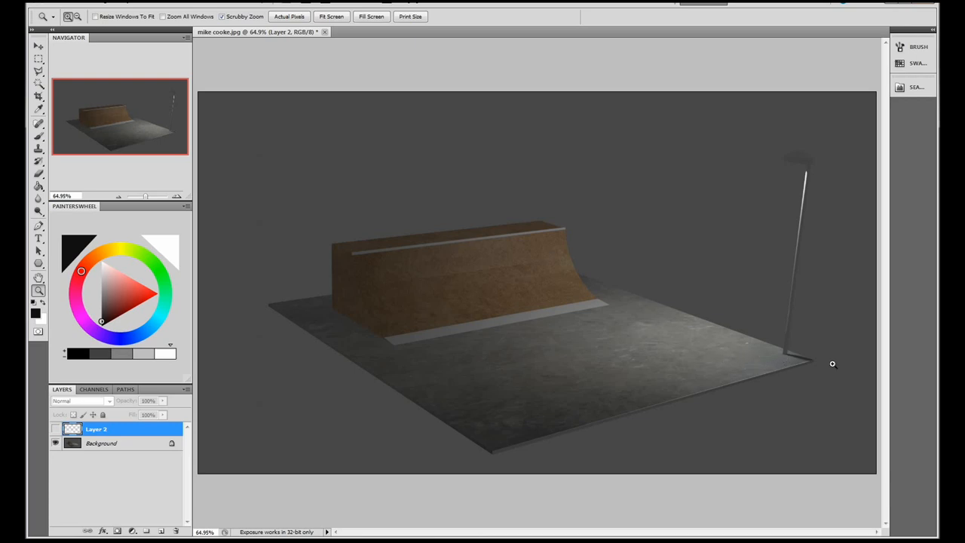
mouse_move(836, 366)
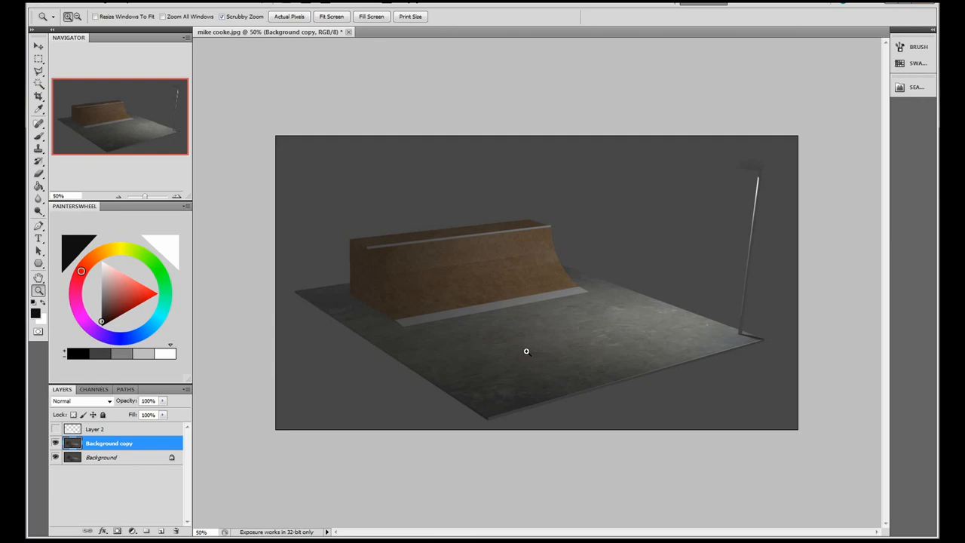
mouse_move(575, 324)
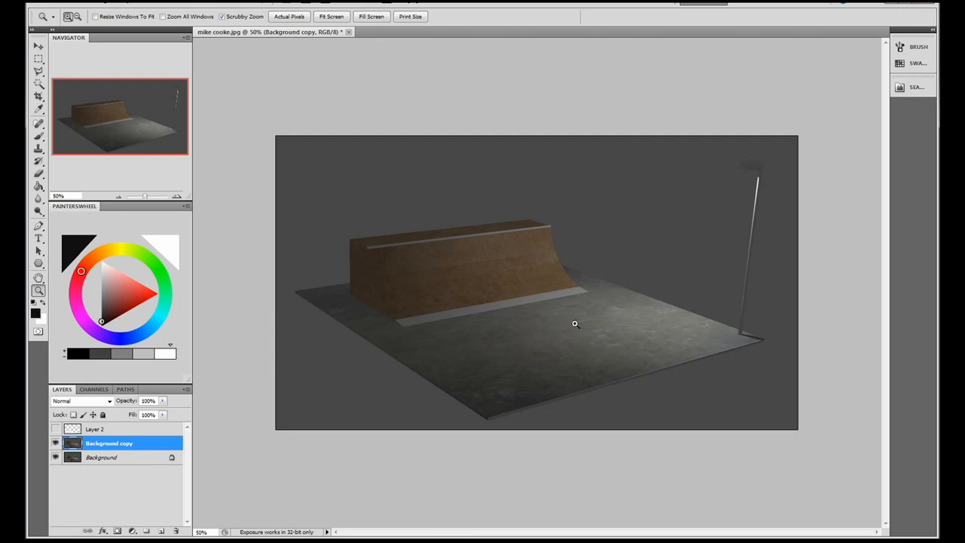
mouse_move(534, 296)
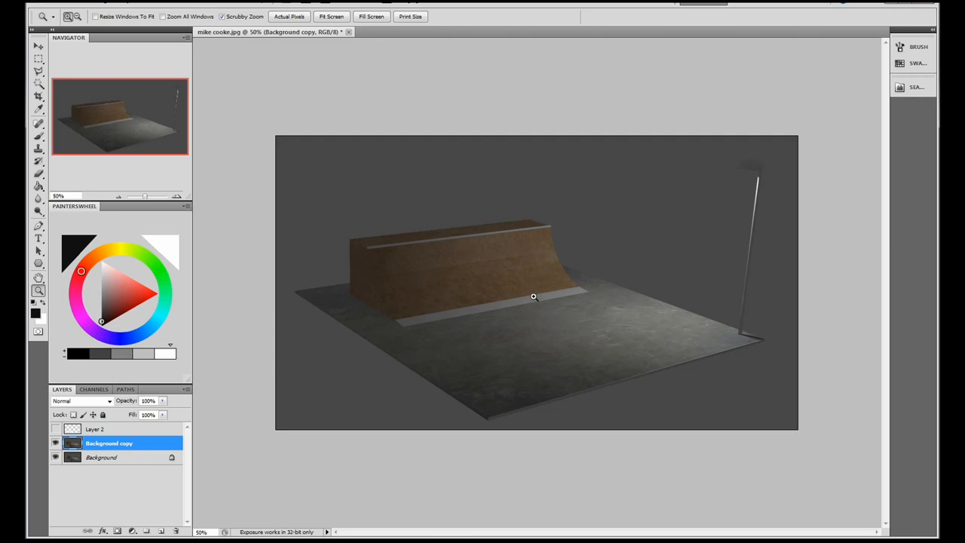
mouse_move(557, 213)
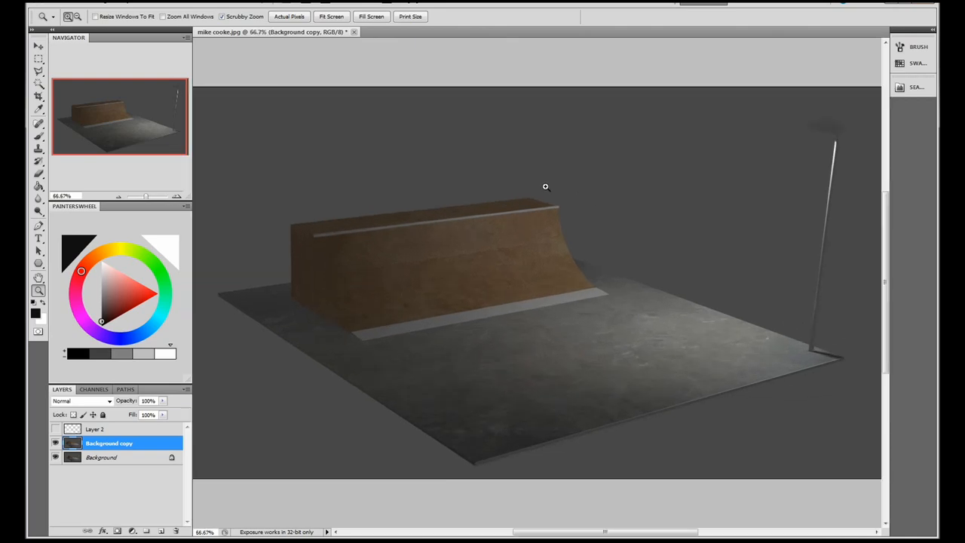
mouse_move(562, 301)
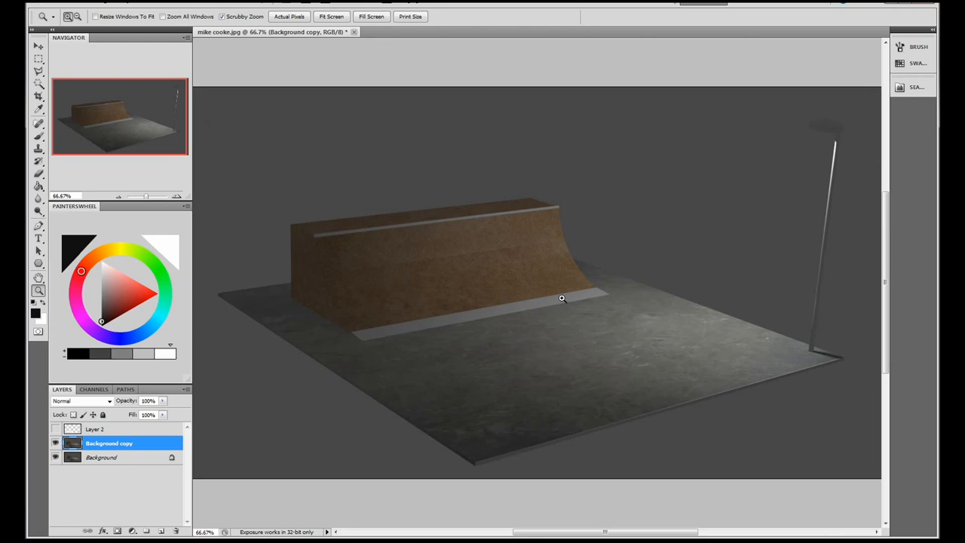
mouse_move(351, 375)
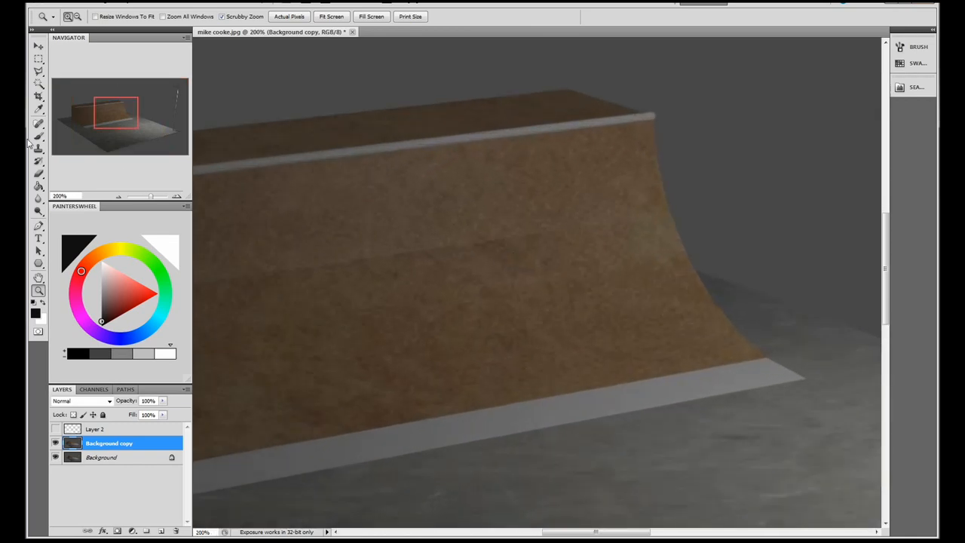
Select the Brush tool with Background copy active to mark up the ramp curve
left_click(38, 136)
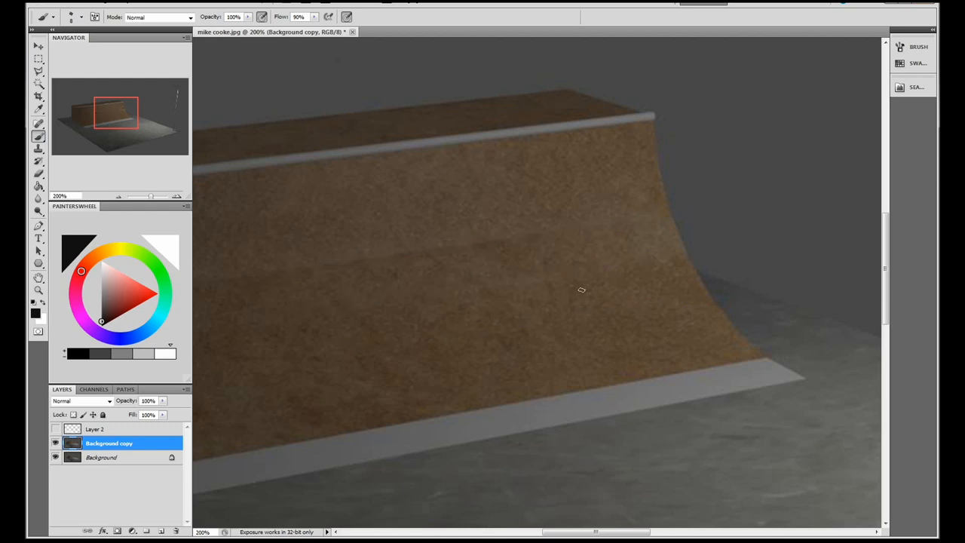
mouse_move(677, 107)
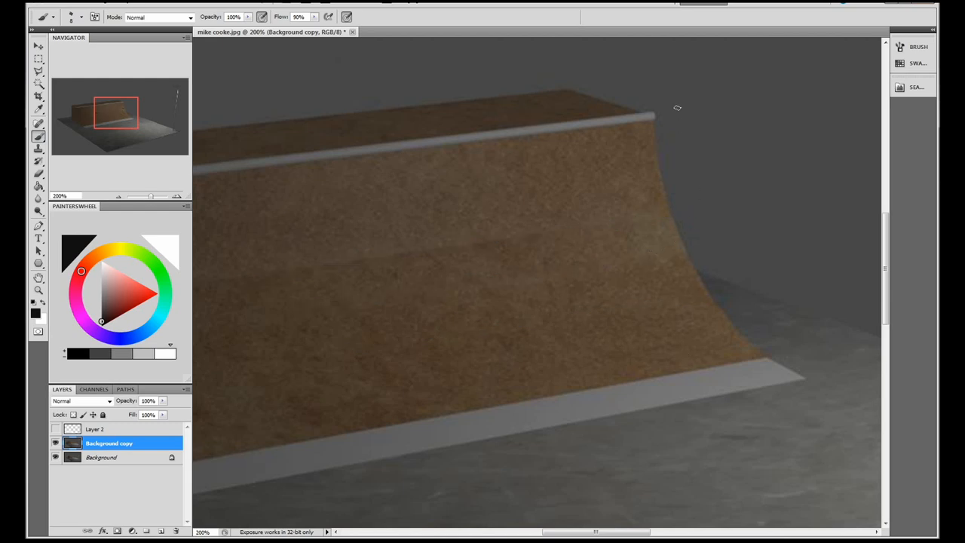
mouse_move(676, 73)
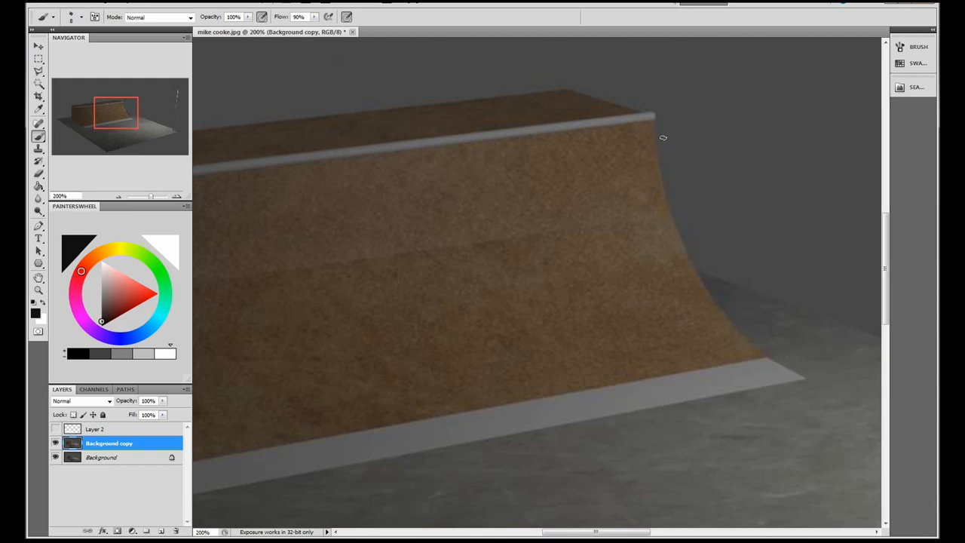
mouse_move(588, 202)
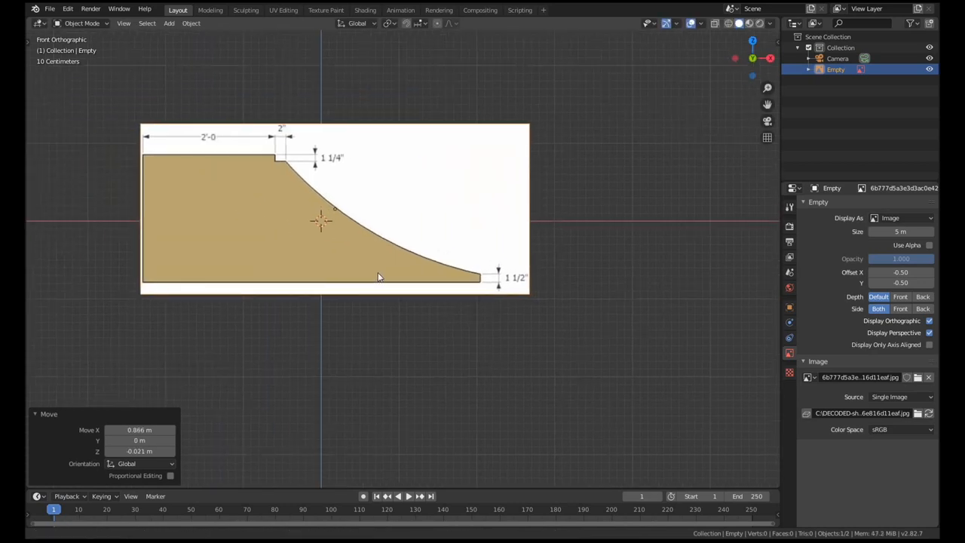
Add a cube and move its vertices in Edit Mode to fit the ramp reference outline
left_click(169, 23)
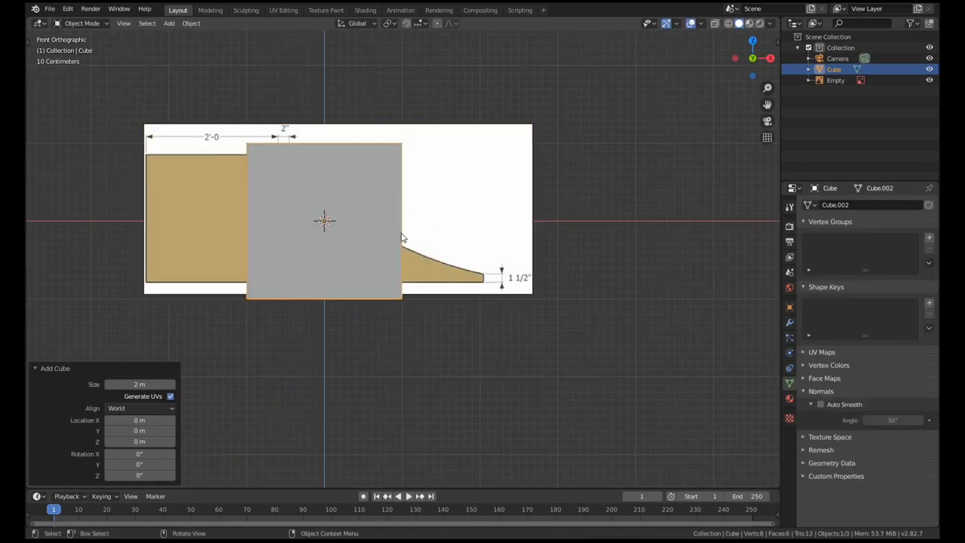
key("Tab")
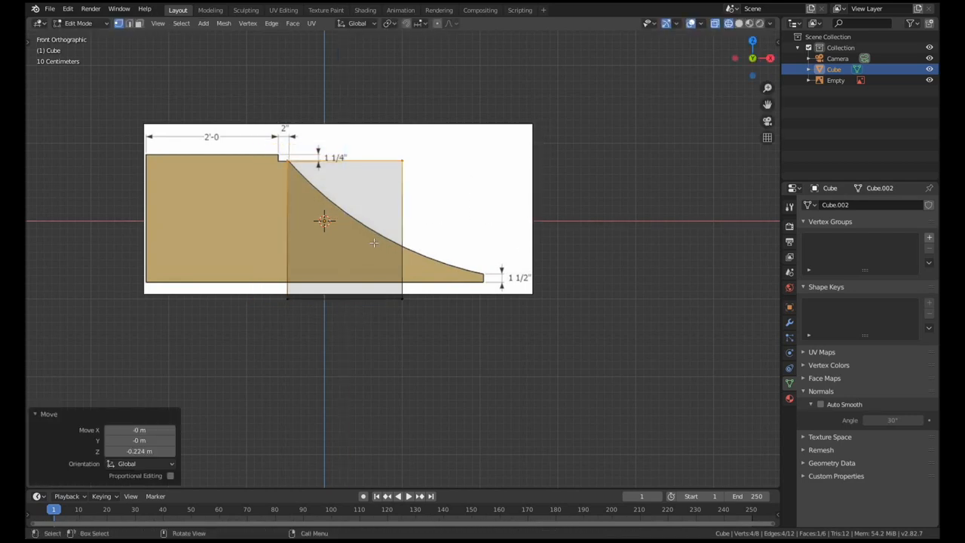
key("g")
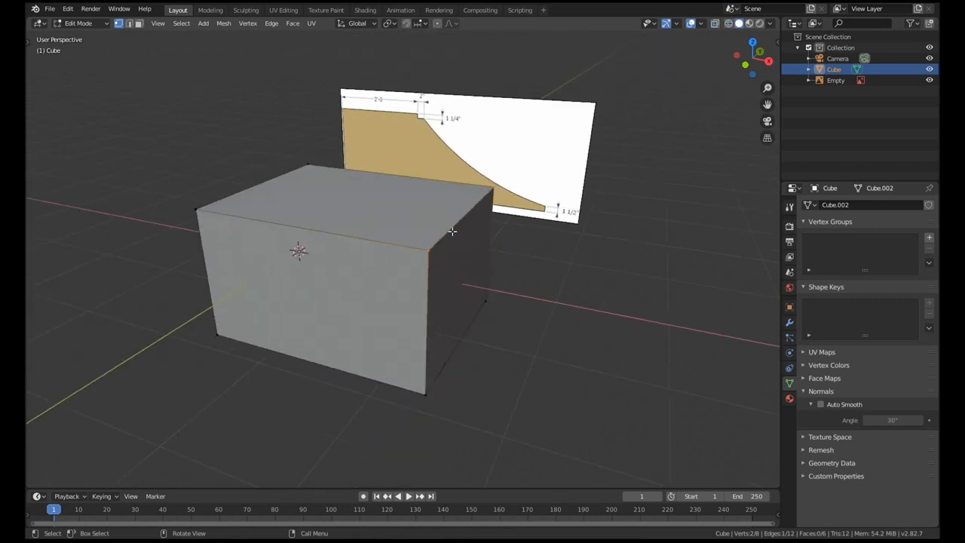
Bevel the top edge in front view with 25 segments, tuning the profile to the drawing
key("KP_1")
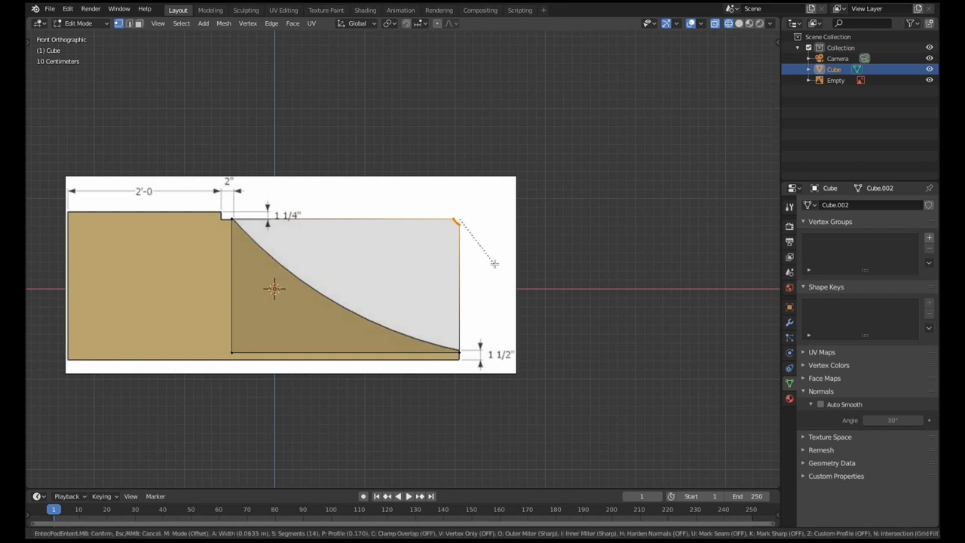
mouse_move(525, 293)
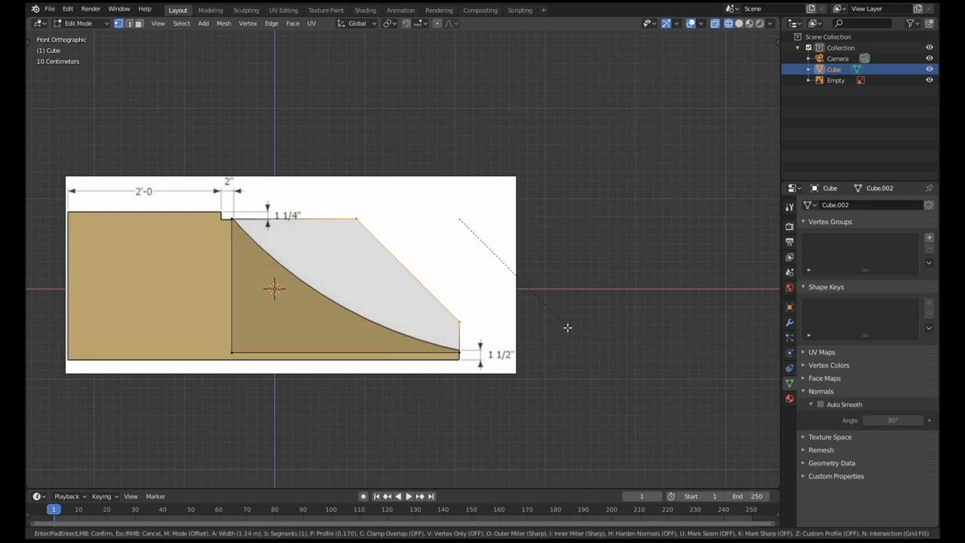
mouse_move(488, 327)
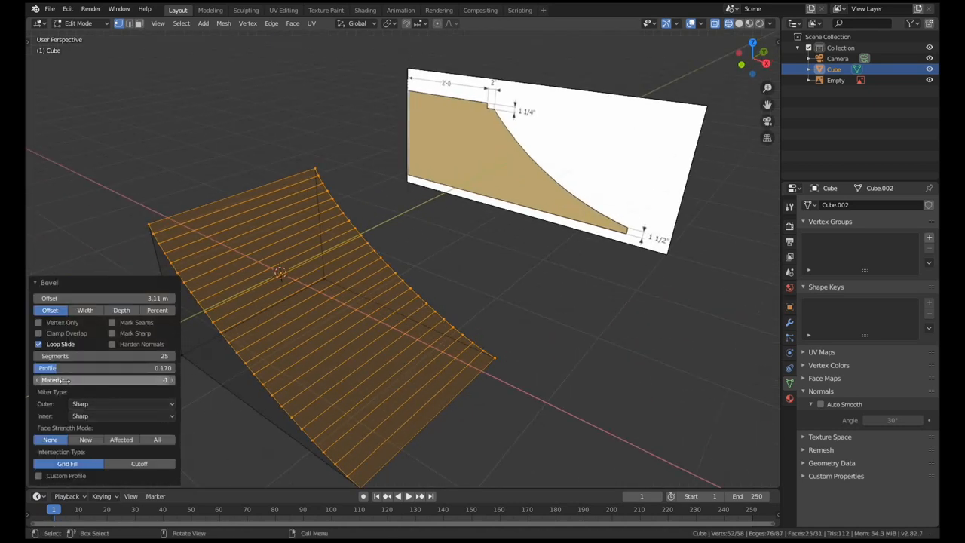
left_click_drag(67, 367, 162, 367)
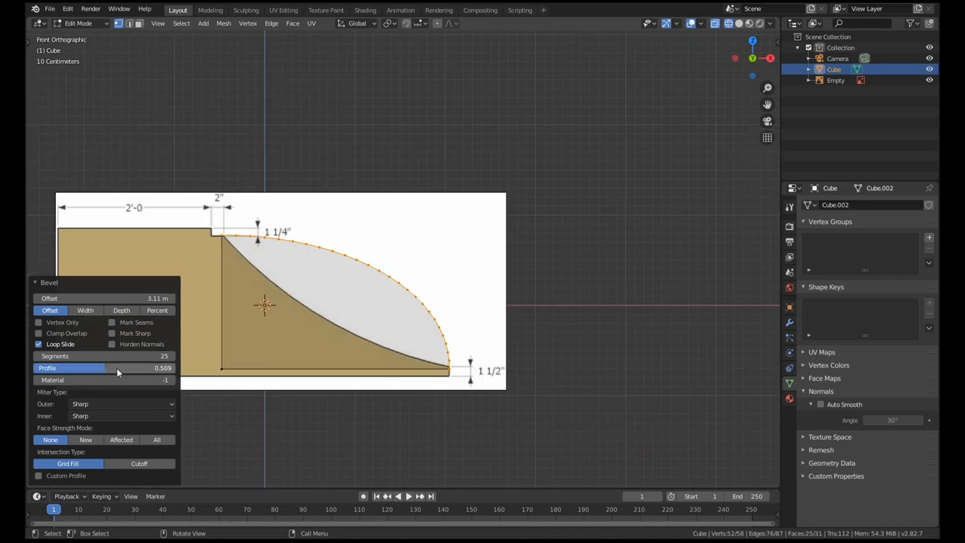
left_click_drag(117, 368, 76, 368)
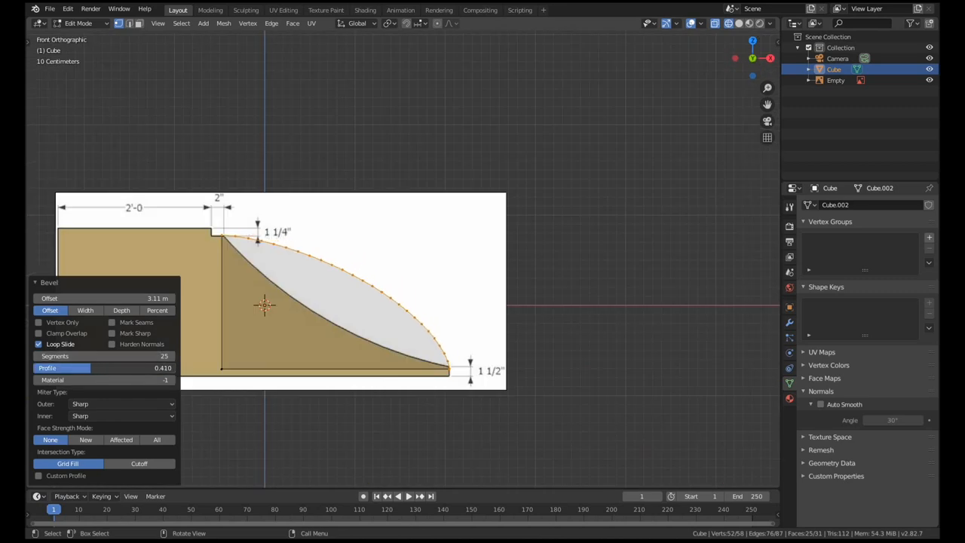
left_click_drag(113, 368, 68, 368)
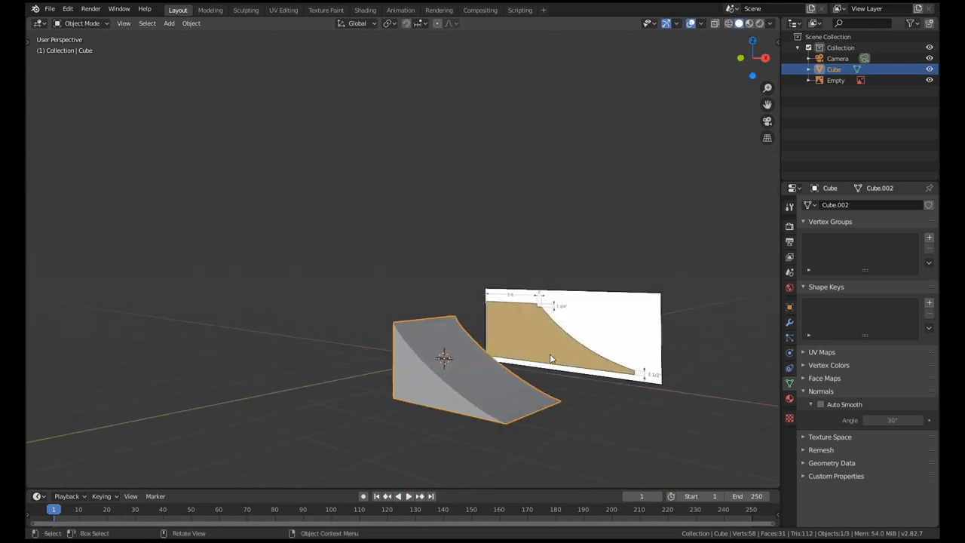
Merge duplicate vertices by distance, apply Shade Smooth, and enable Auto Smooth normals
key("Tab")
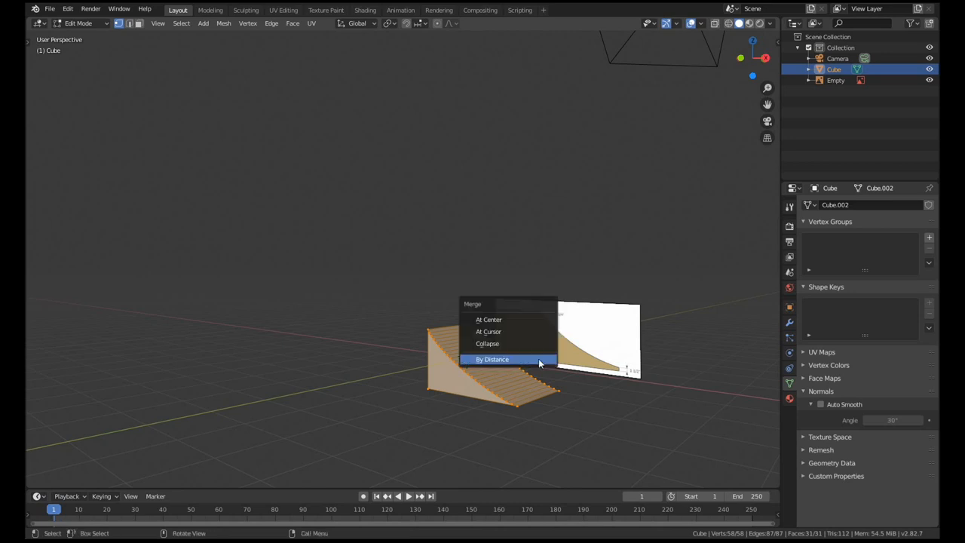
left_click(492, 359)
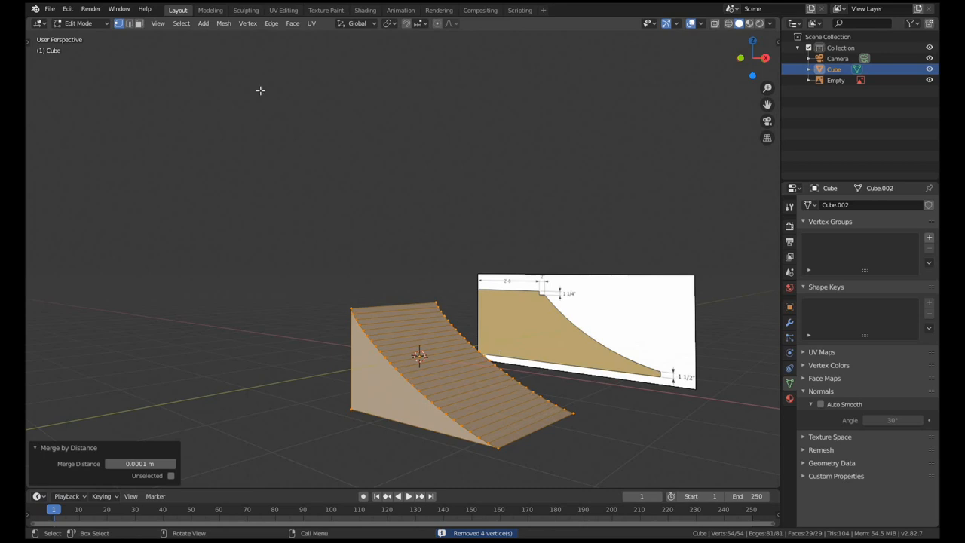
left_click(293, 23)
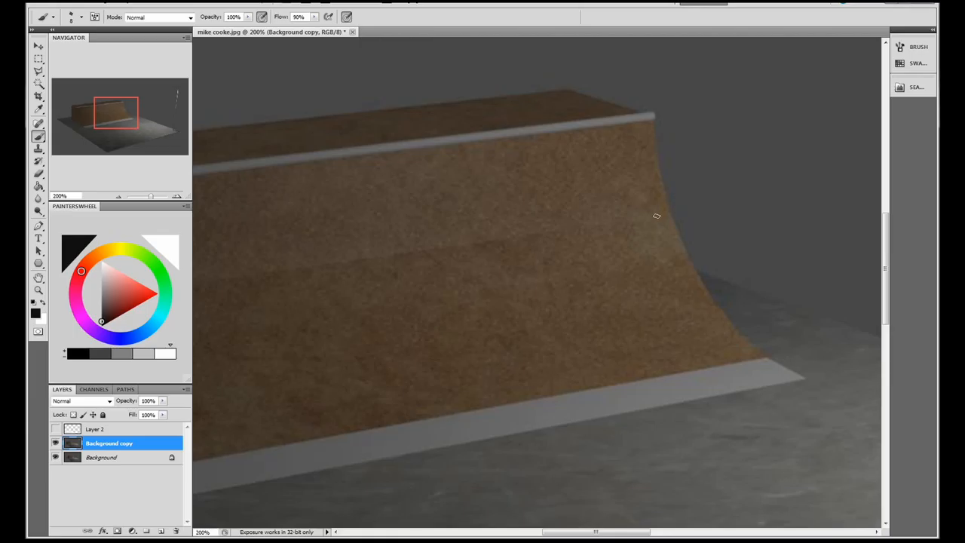
left_click_drag(417, 296, 678, 249)
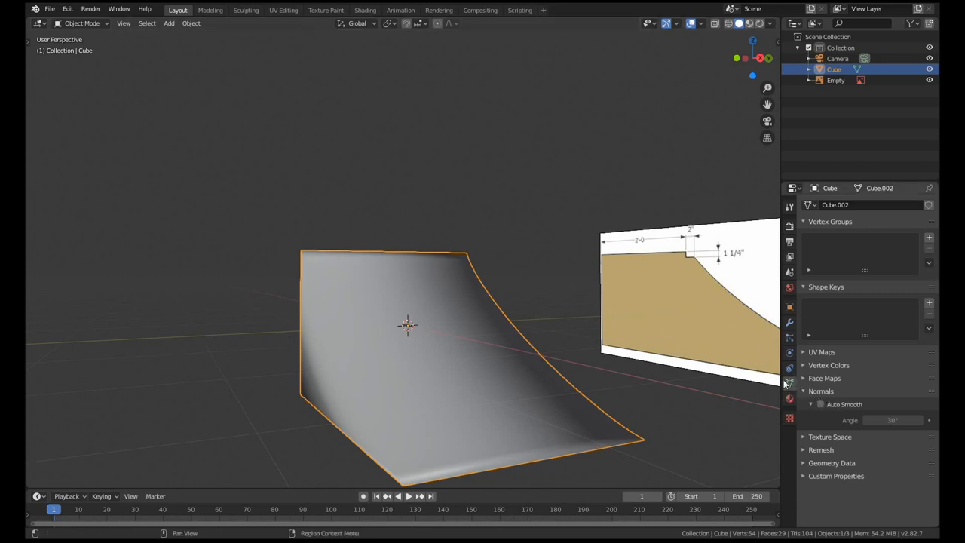
mouse_move(807, 407)
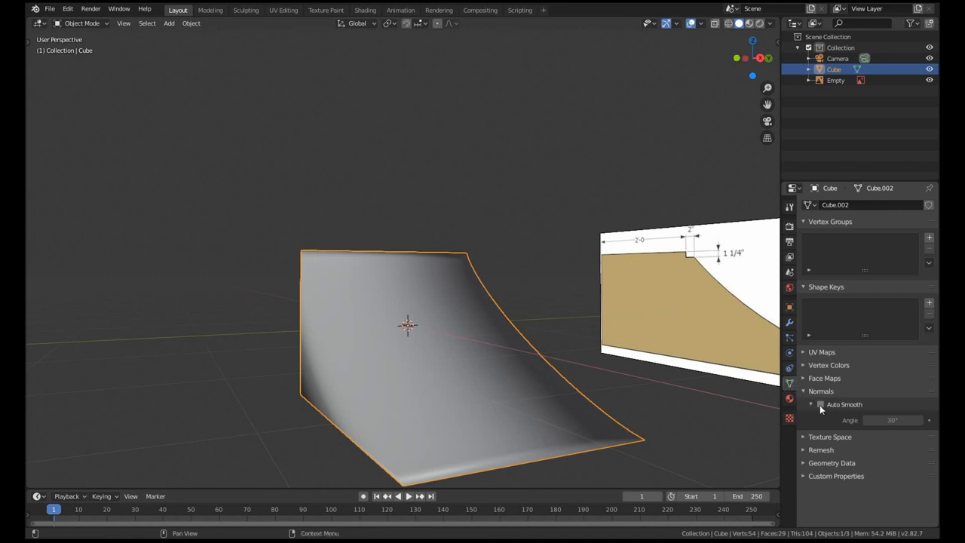
left_click(820, 404)
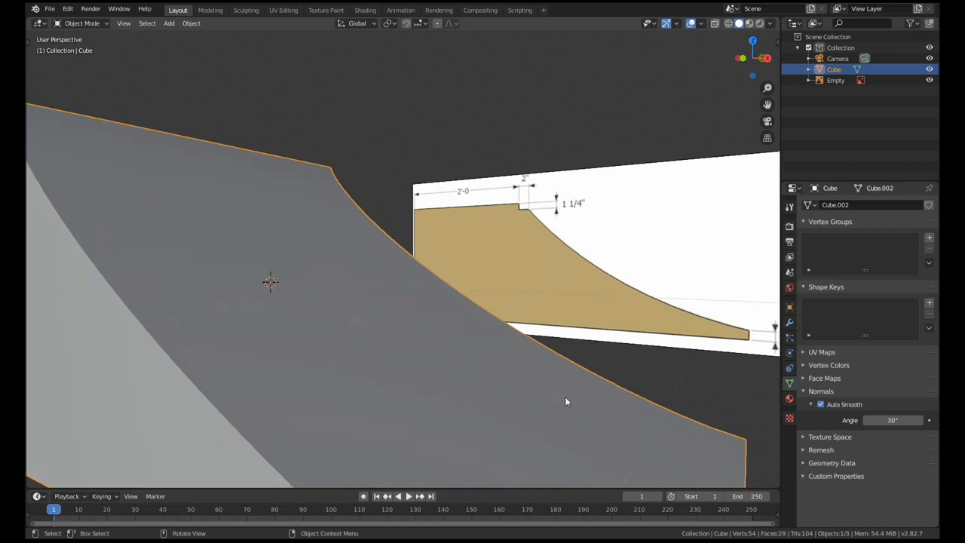
key("Tab")
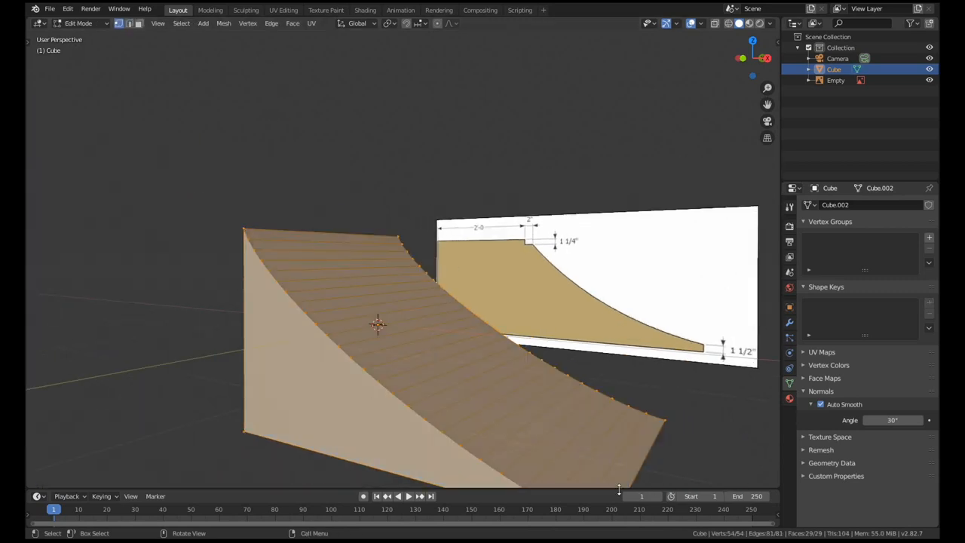
key("Tab")
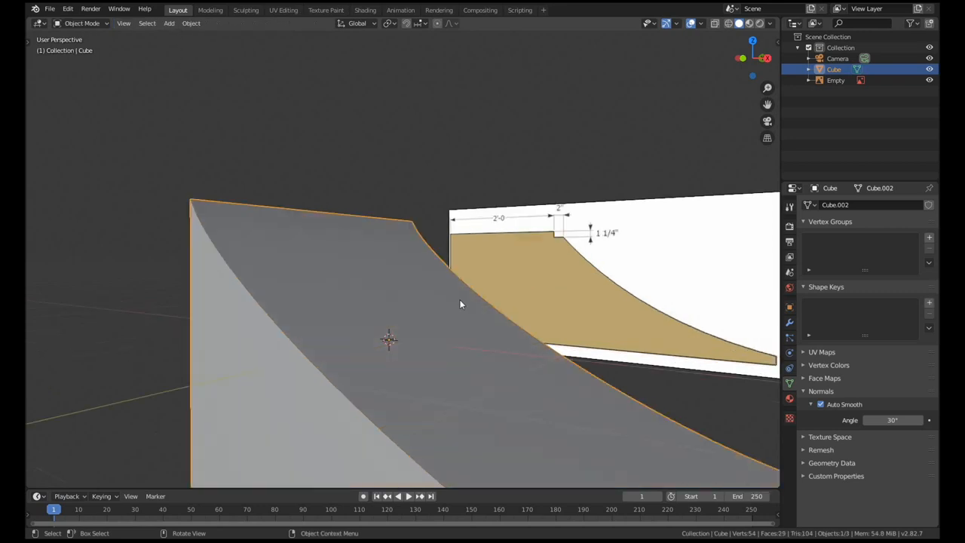